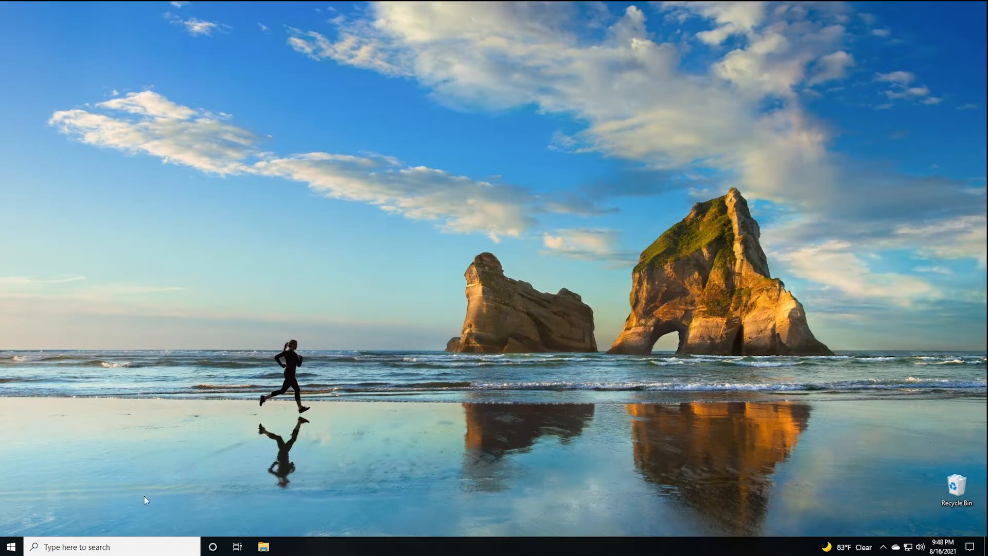
Step: Launch Chrome, open the VB-Audio Virtual Cable site and download the Windows VB-CABLE driver pack
click(10, 546)
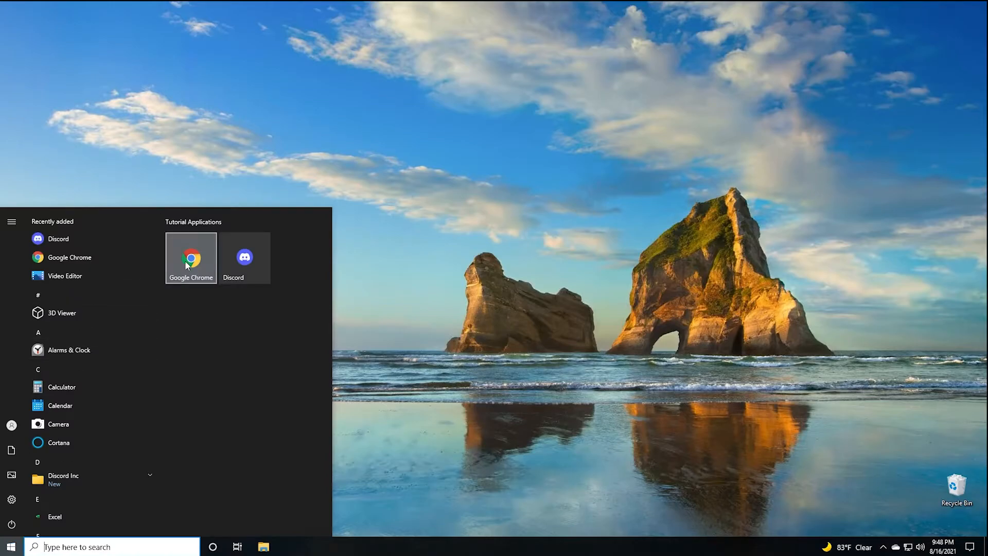
click(191, 258)
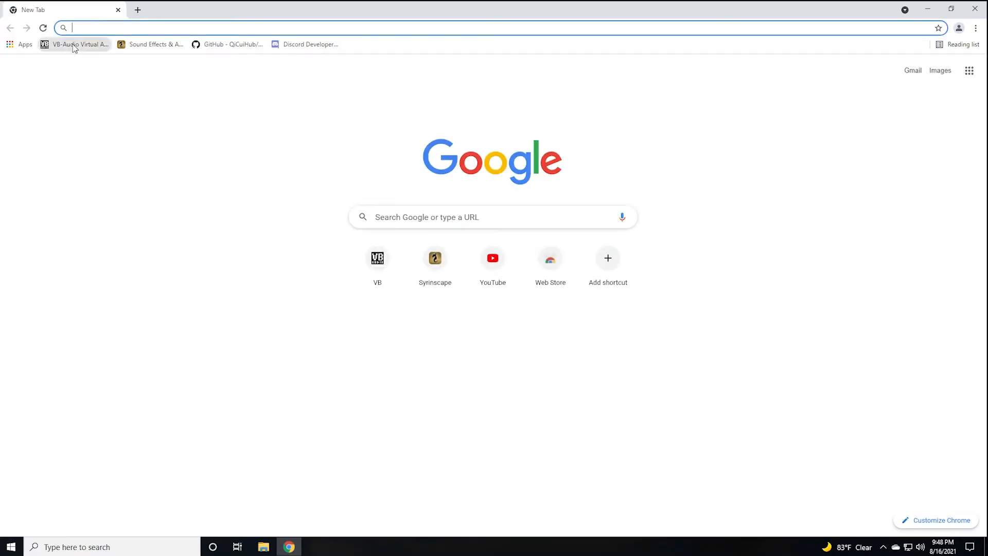
click(79, 44)
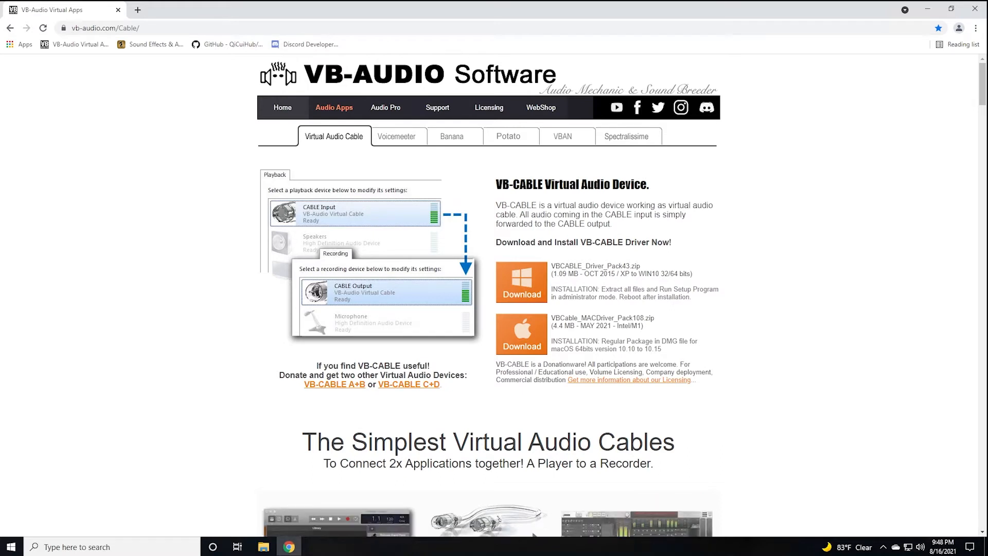
click(520, 281)
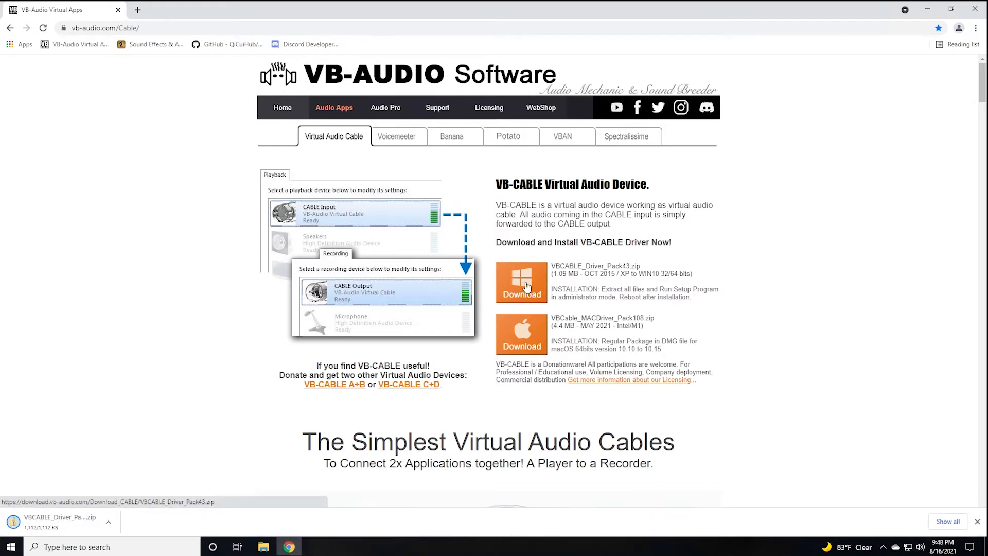
click(108, 522)
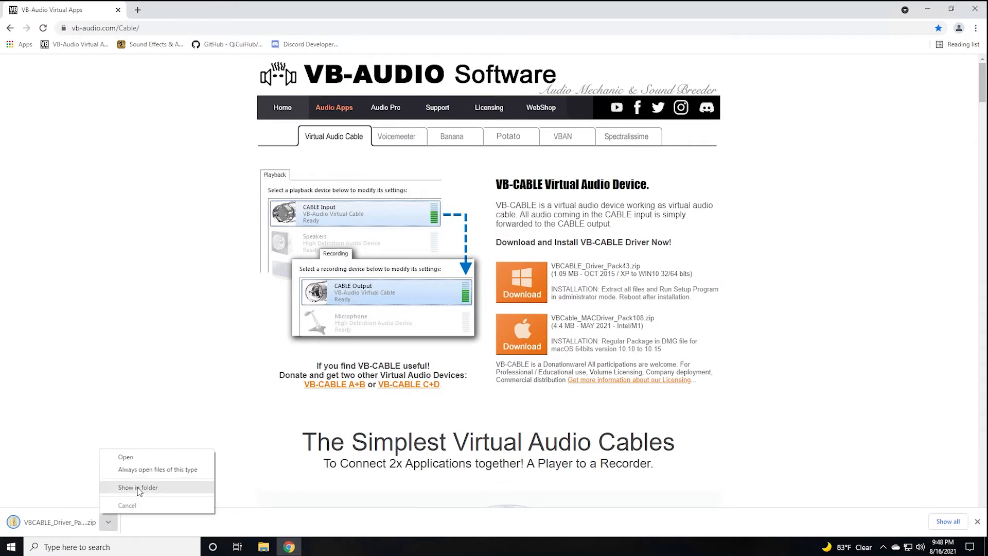
Step: Extract the VBCABLE_Driver_Pack43 zip in Downloads and bring up options for VBCABLE_Setup_x64
click(136, 488)
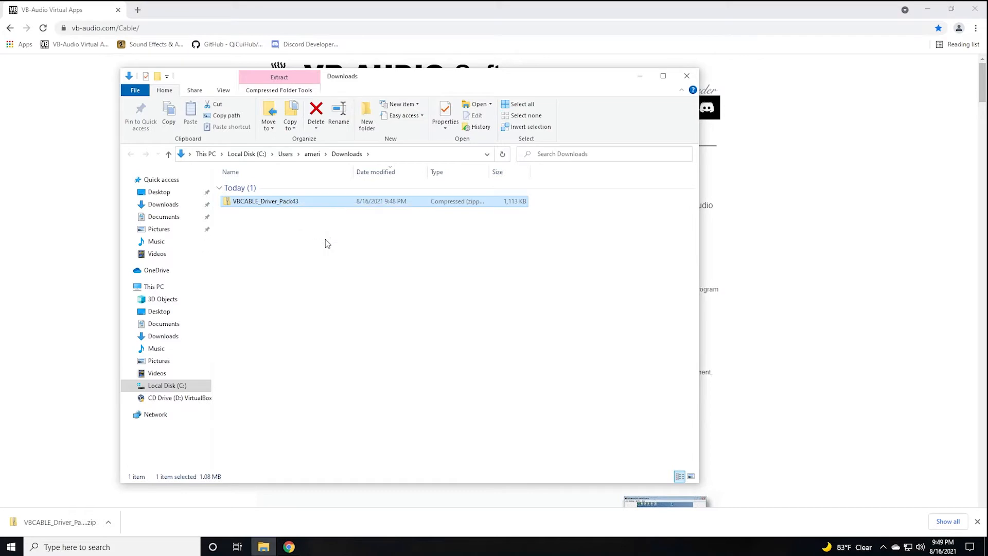
click(279, 76)
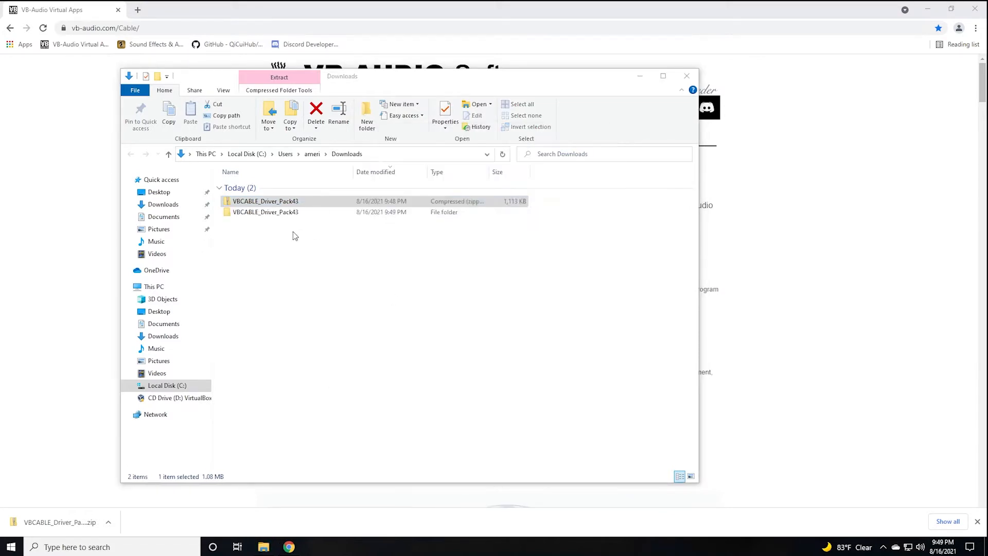
double_click(265, 211)
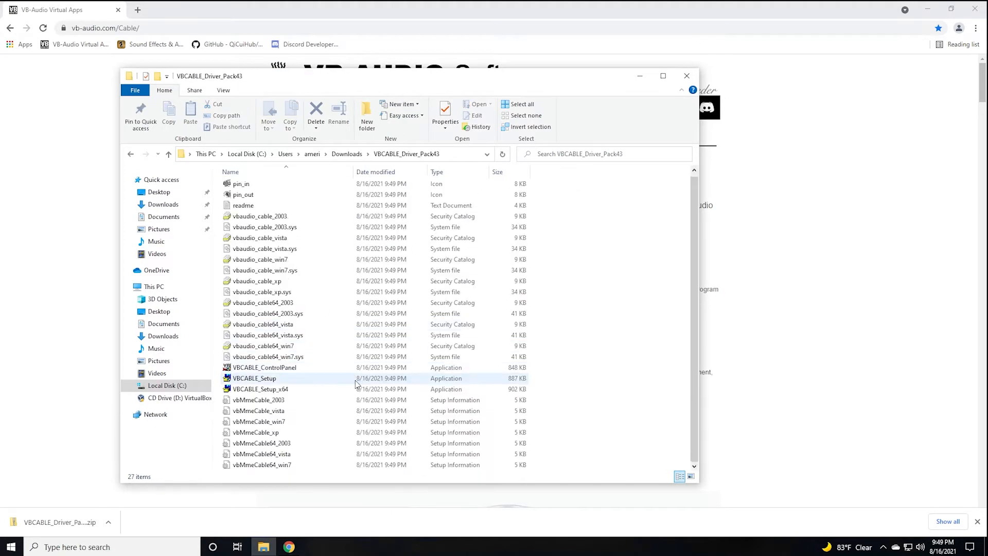
click(254, 377)
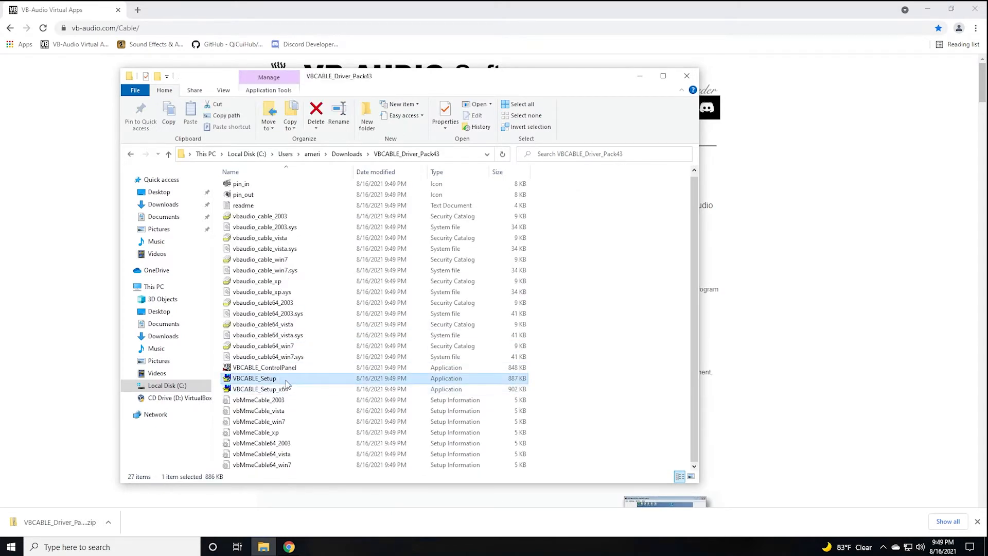
click(260, 388)
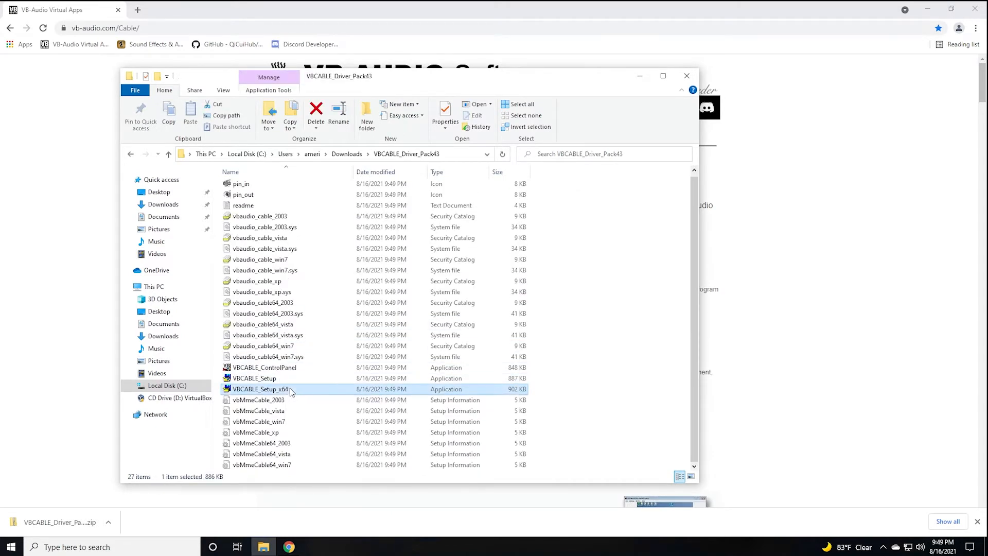
mouse_move(292, 389)
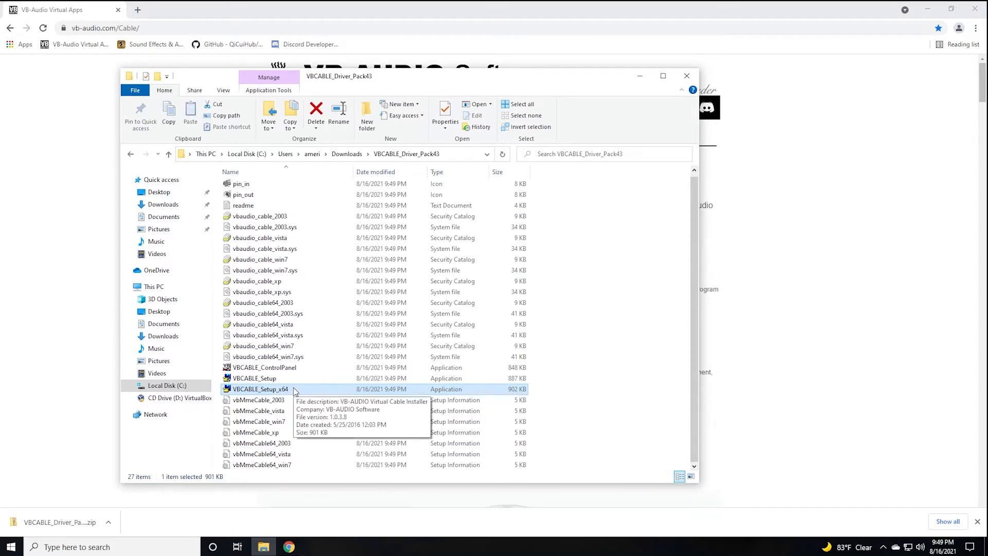
right_click(259, 389)
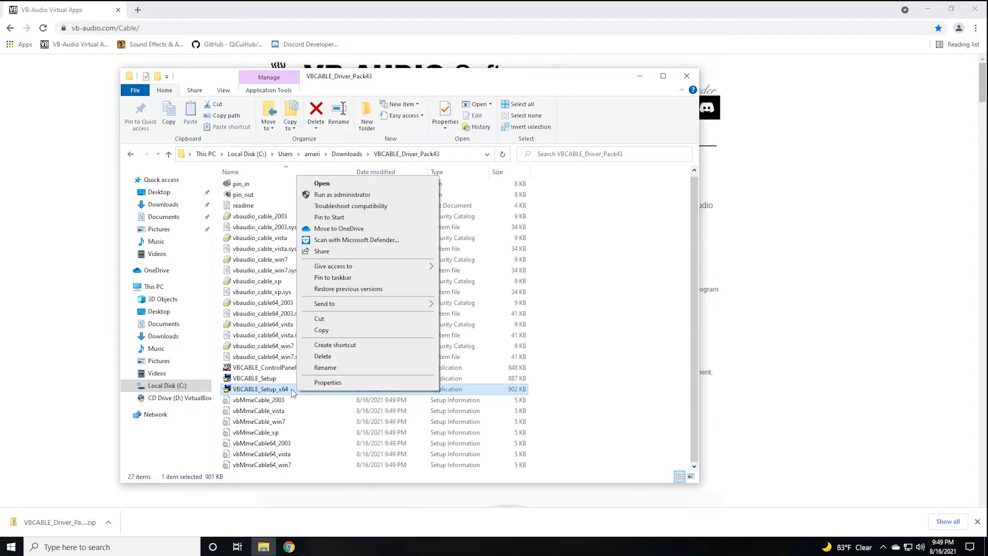
mouse_move(354, 194)
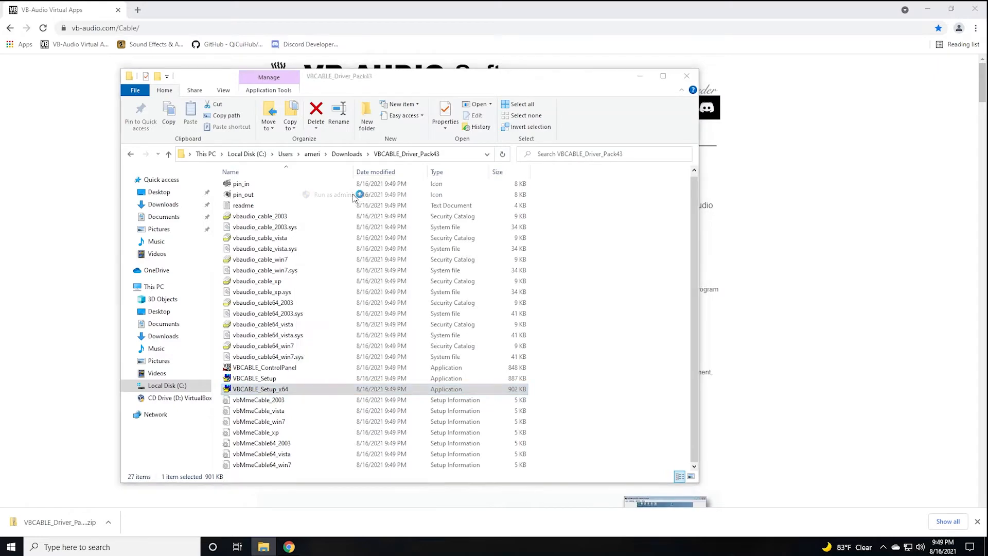
Step: Run VBCABLE_Setup_x64, allow UAC, and install the VB-Audio driver software
double_click(261, 389)
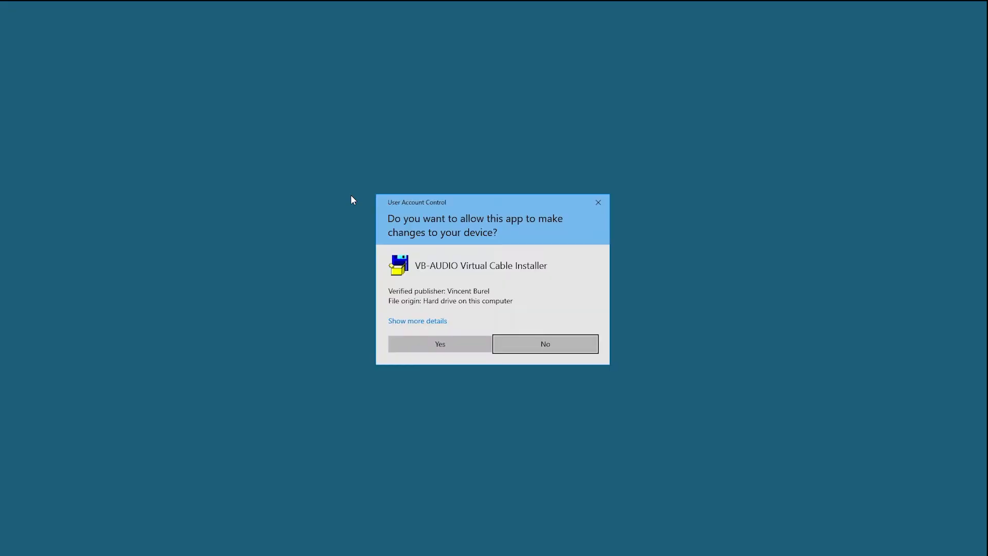
click(439, 343)
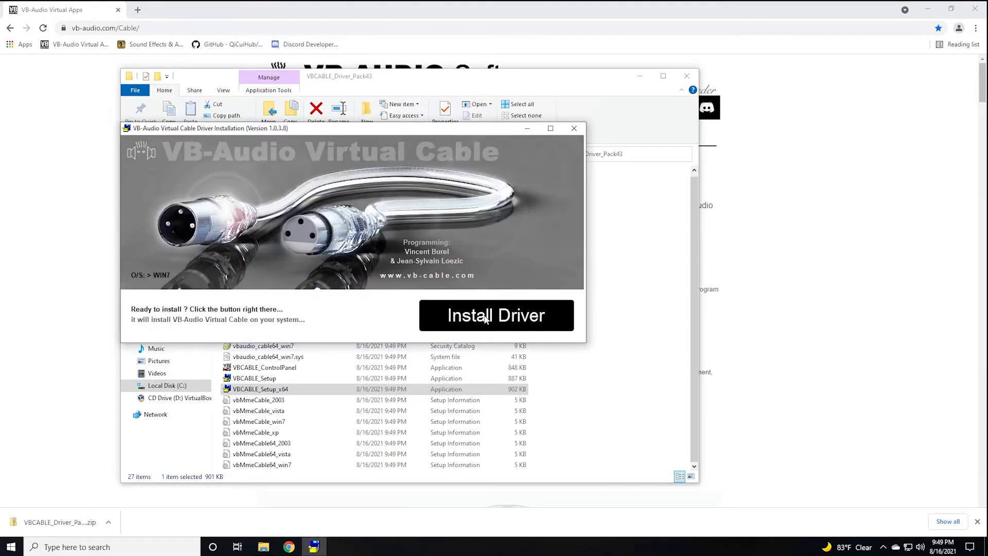
click(496, 316)
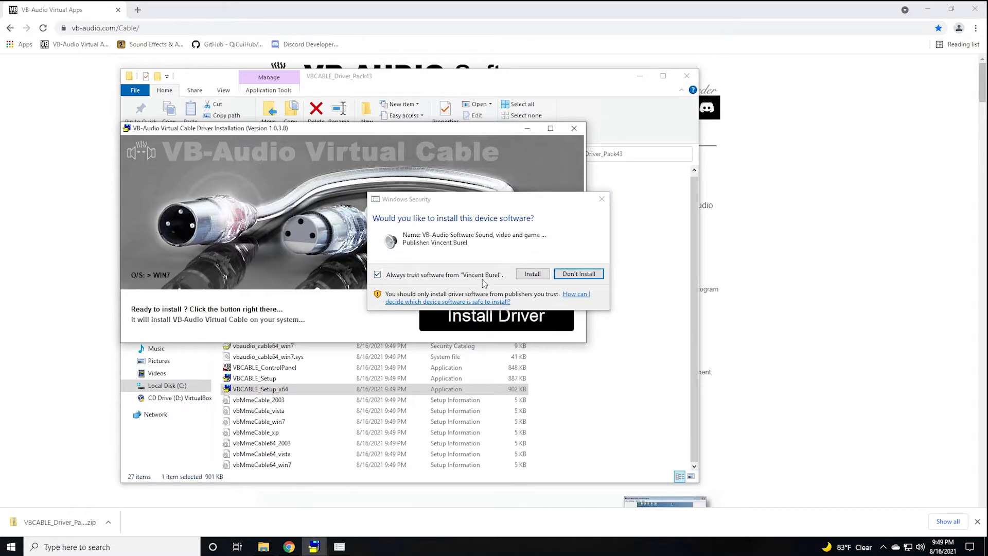
click(533, 273)
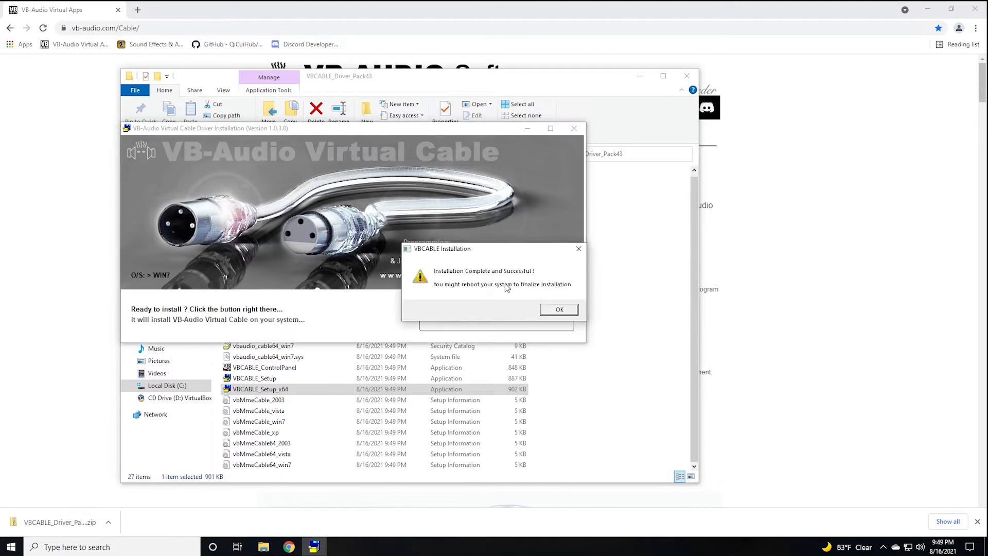
mouse_move(530, 276)
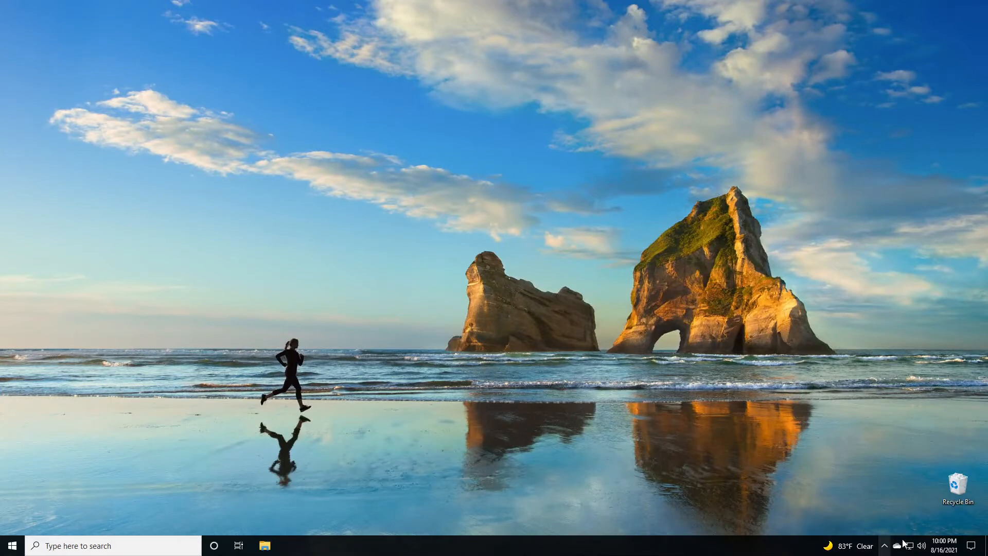
click(920, 545)
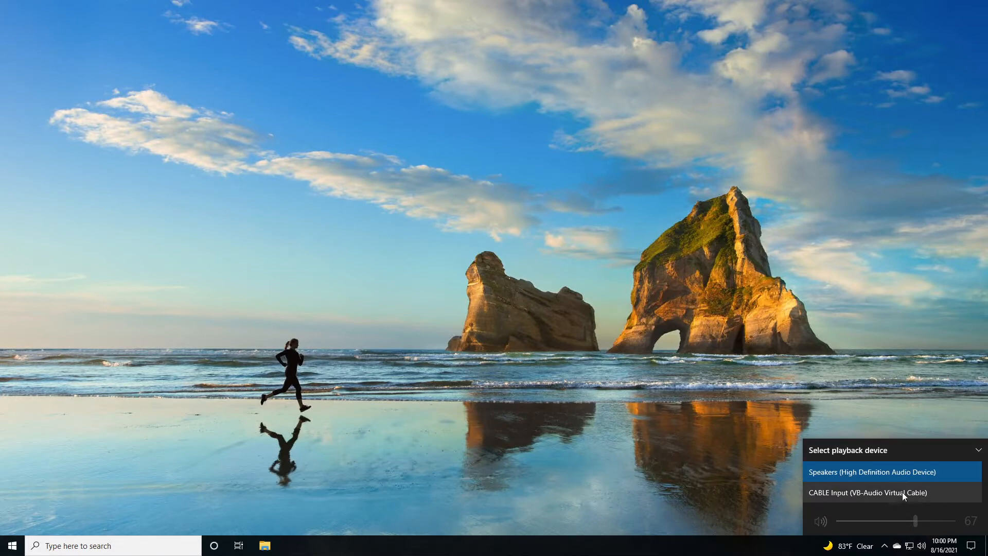
mouse_move(839, 499)
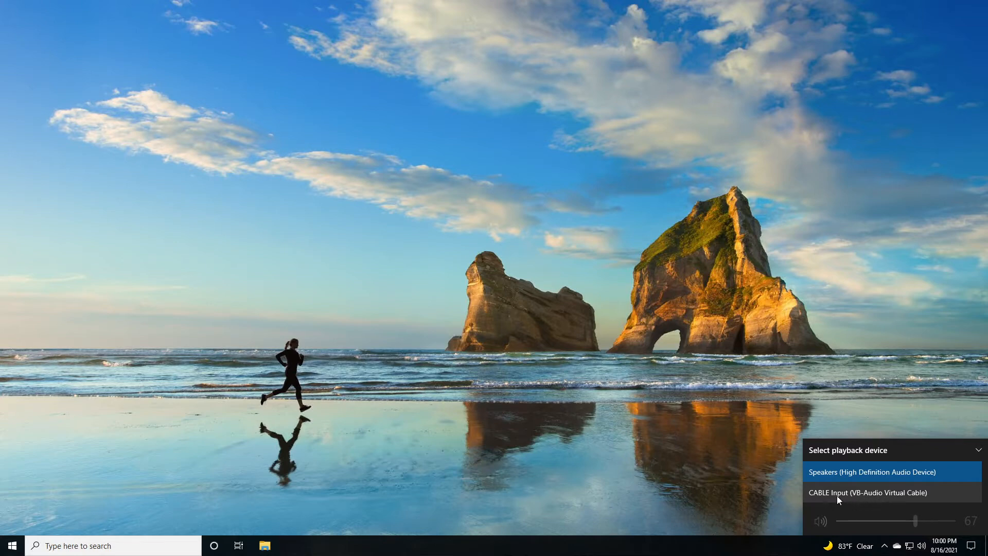
mouse_move(786, 440)
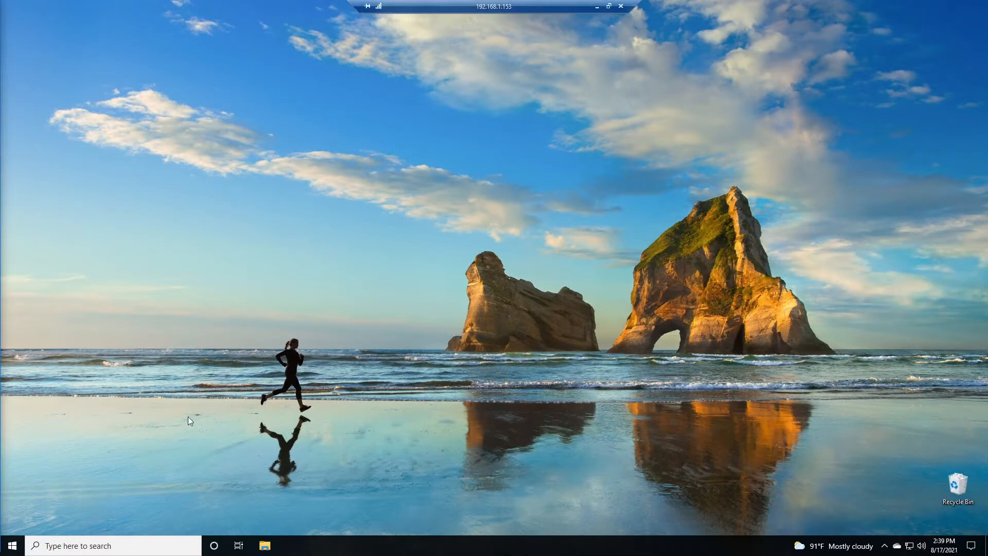
Step: Download dap-2.2-win64.exe from the discord-audio-pipe GitHub releases page
click(11, 545)
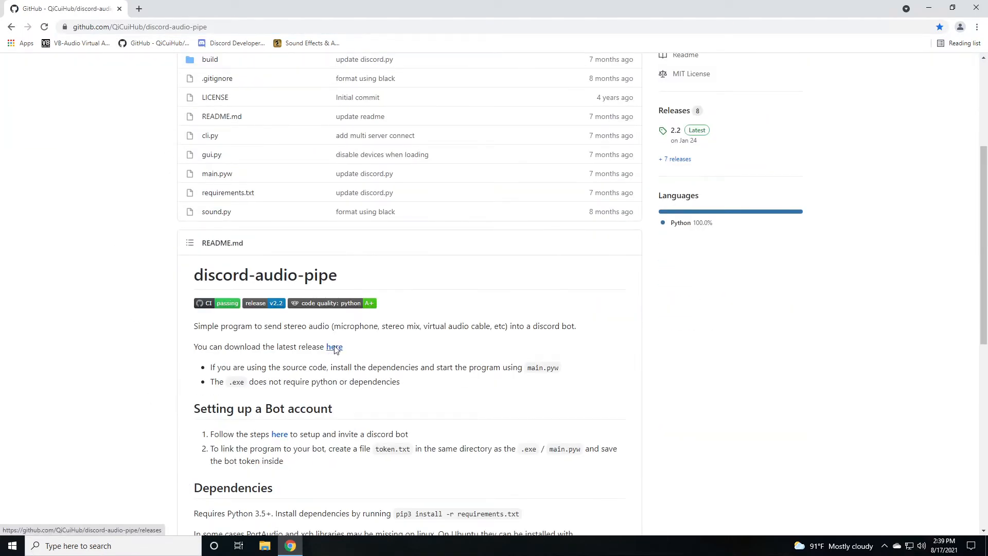
click(334, 347)
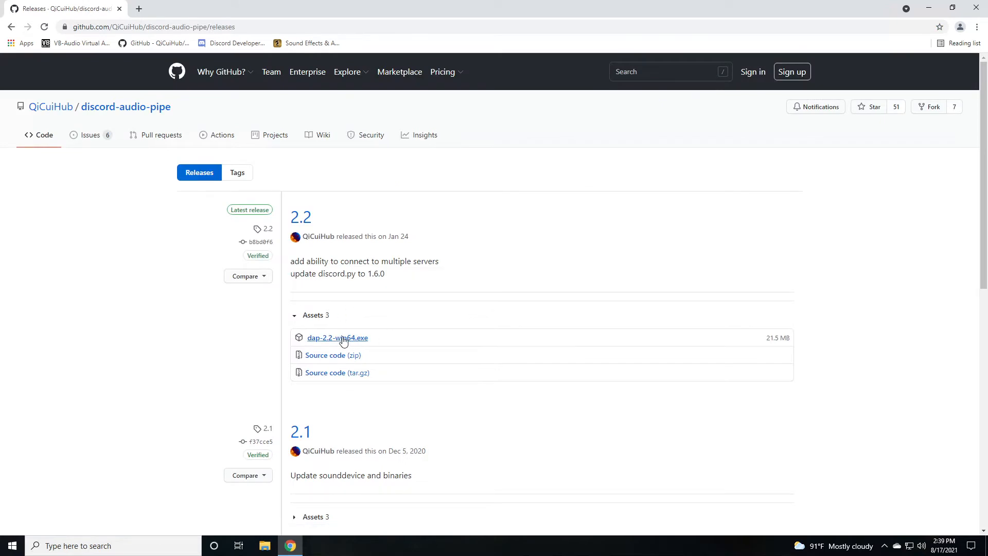
mouse_move(337, 337)
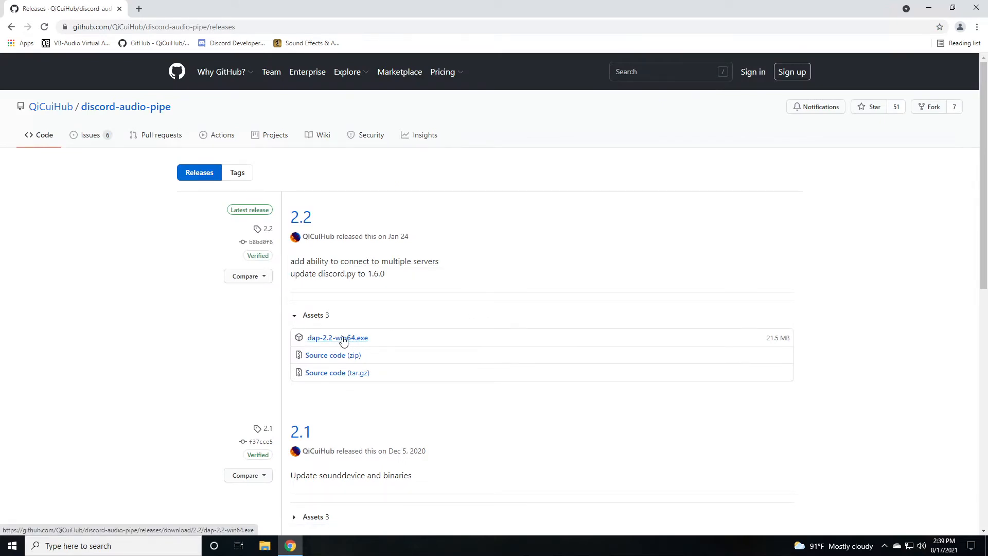
click(337, 337)
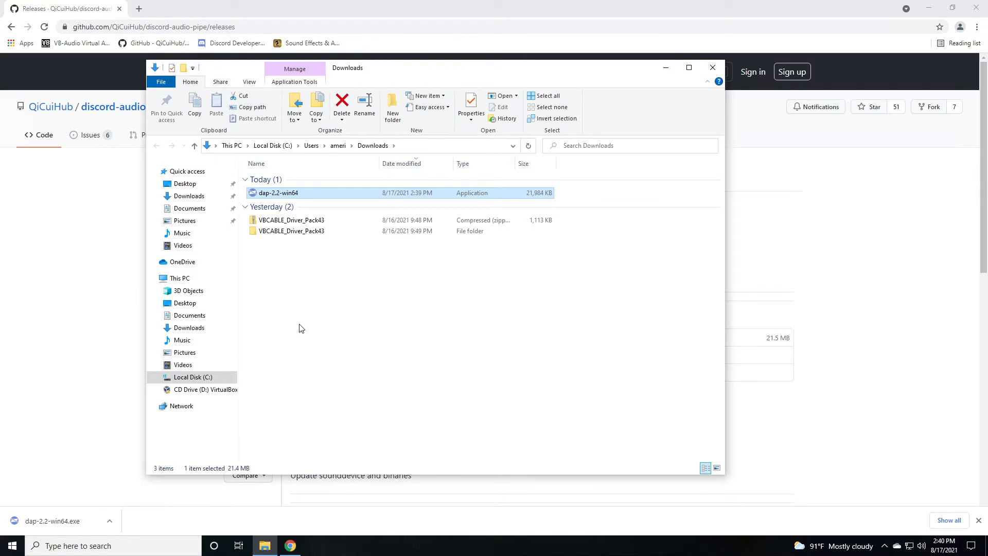
Step: Create a Discord Audio Pipe folder, move it into Documents, and open it
right_click(301, 327)
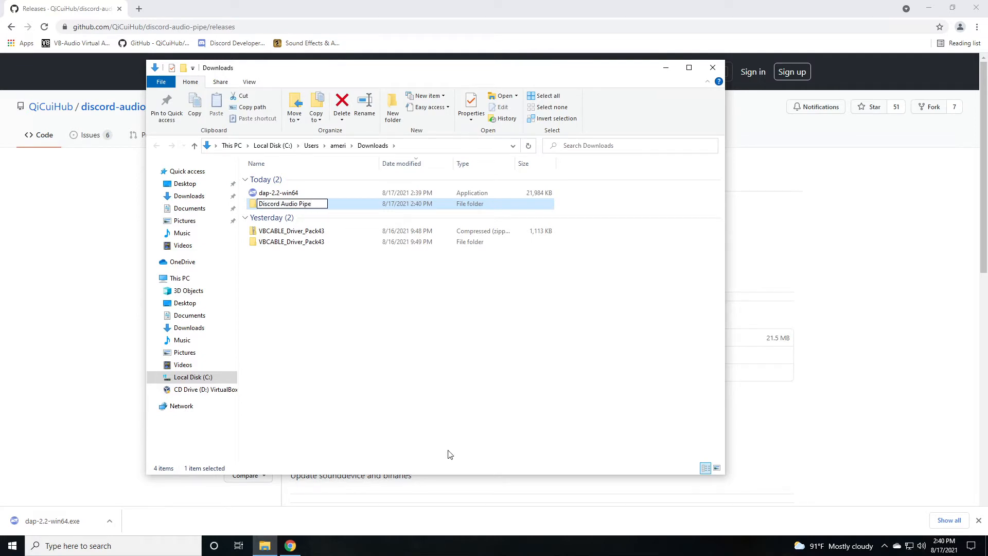
click(278, 193)
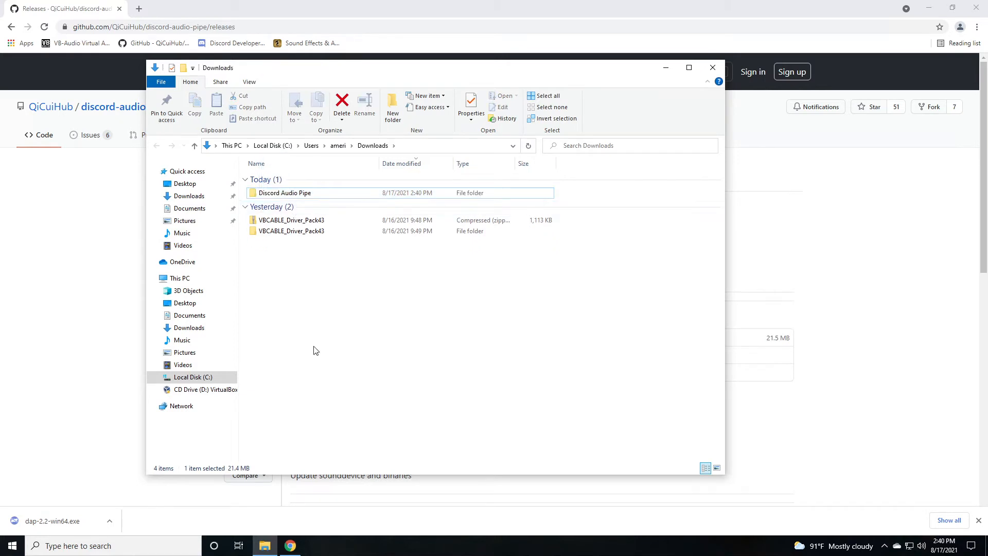
mouse_move(309, 348)
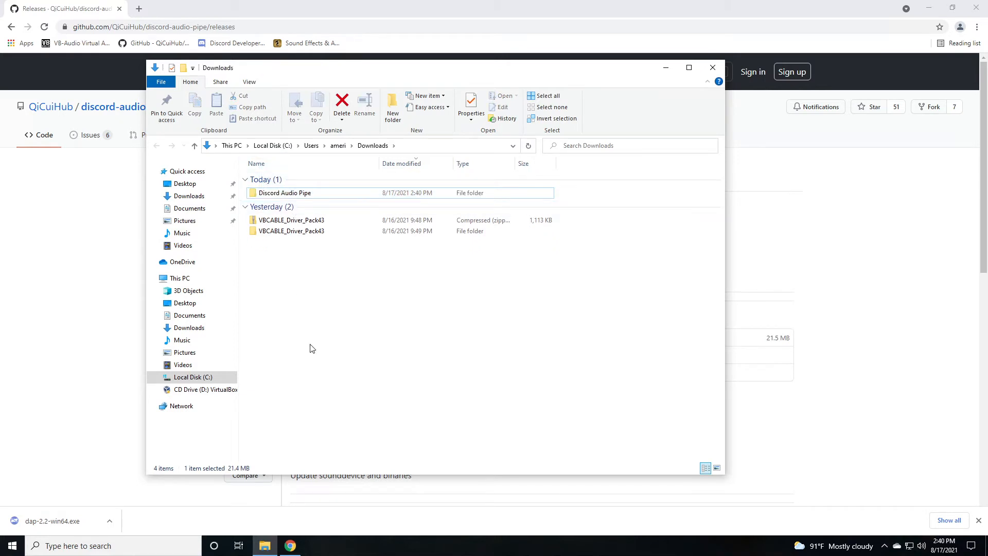
click(284, 193)
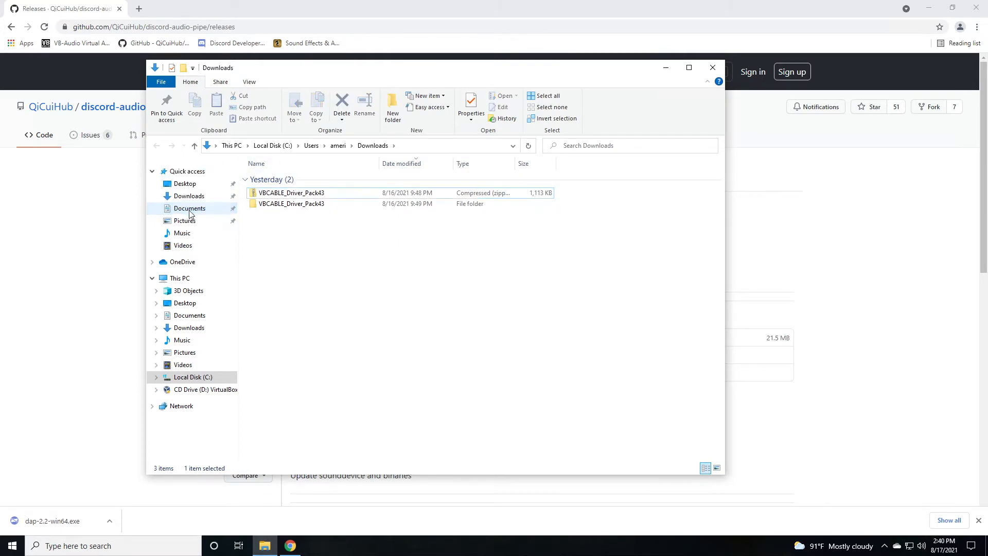
click(189, 208)
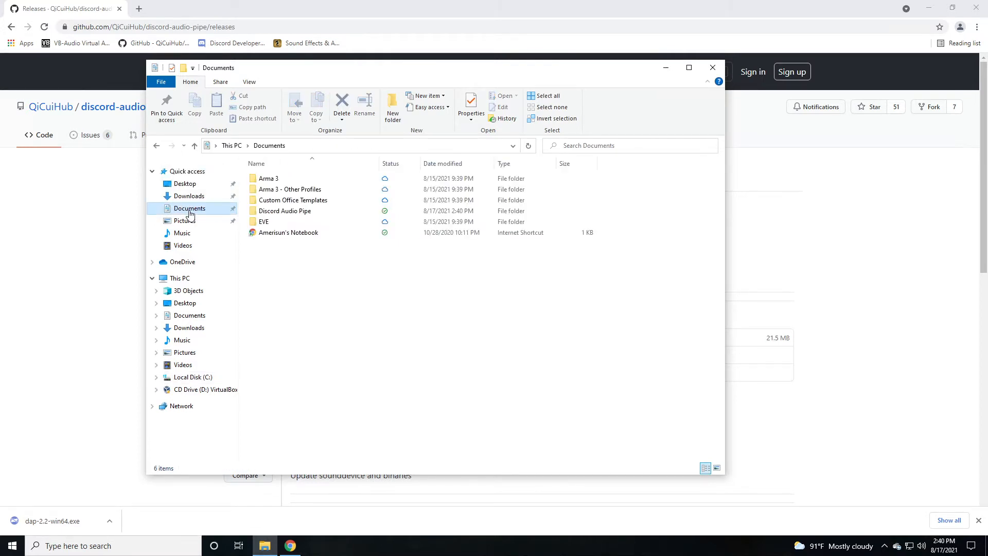
click(284, 210)
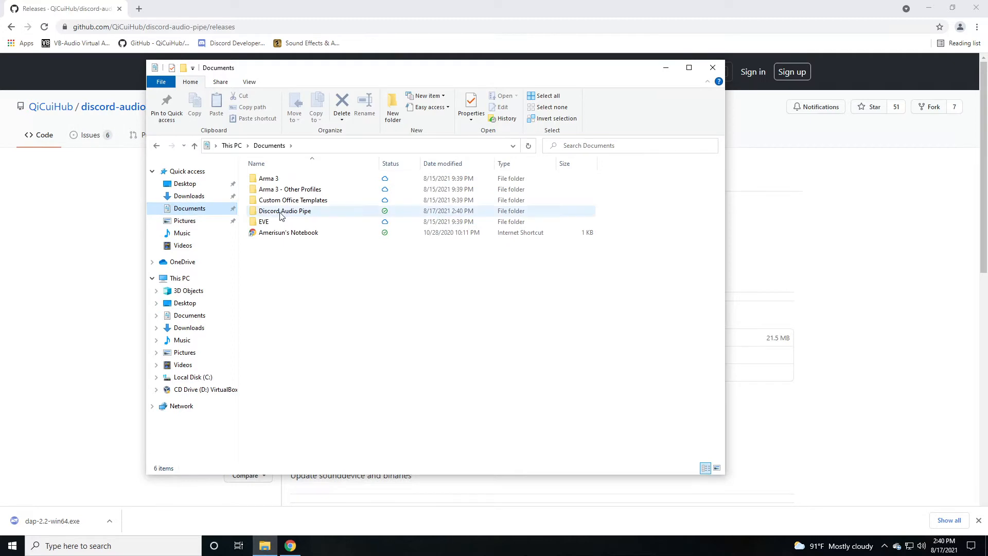
double_click(284, 210)
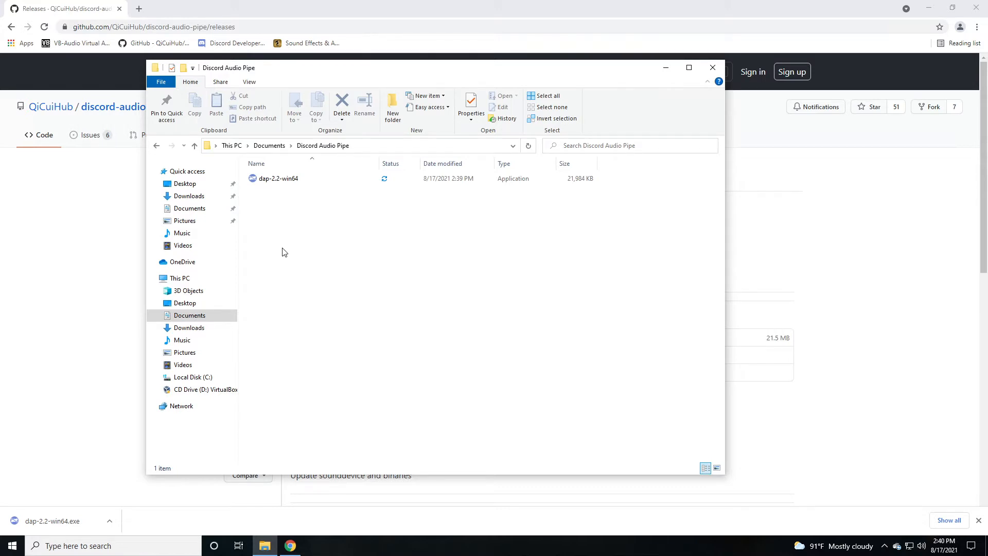
Step: Check dap-2.2-win64.exe properties and turn on file name extensions in the view
right_click(278, 179)
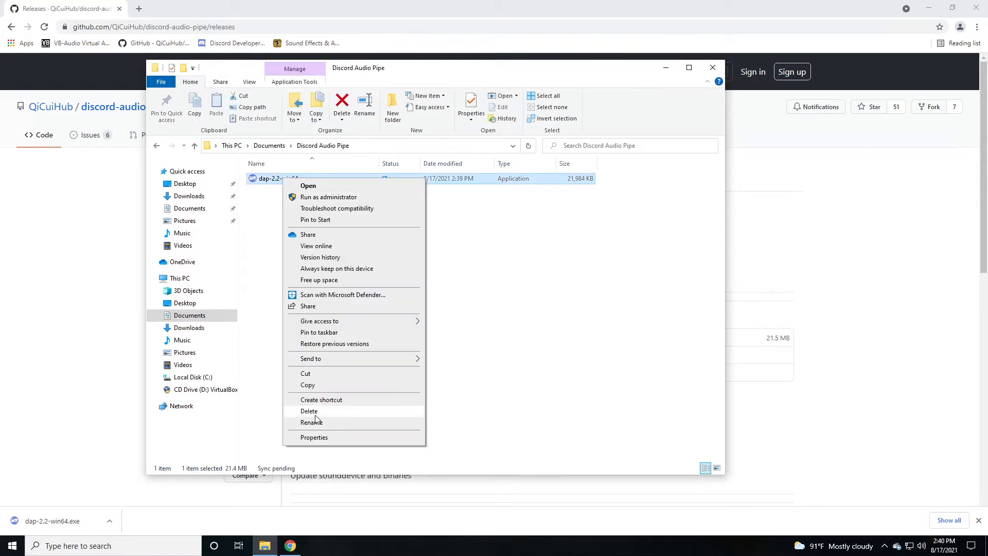
click(313, 437)
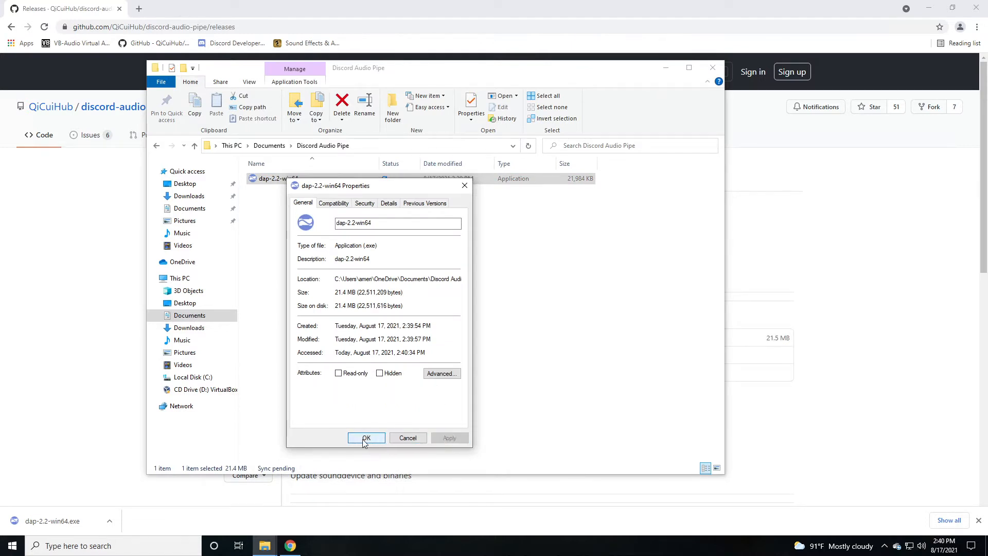
click(366, 438)
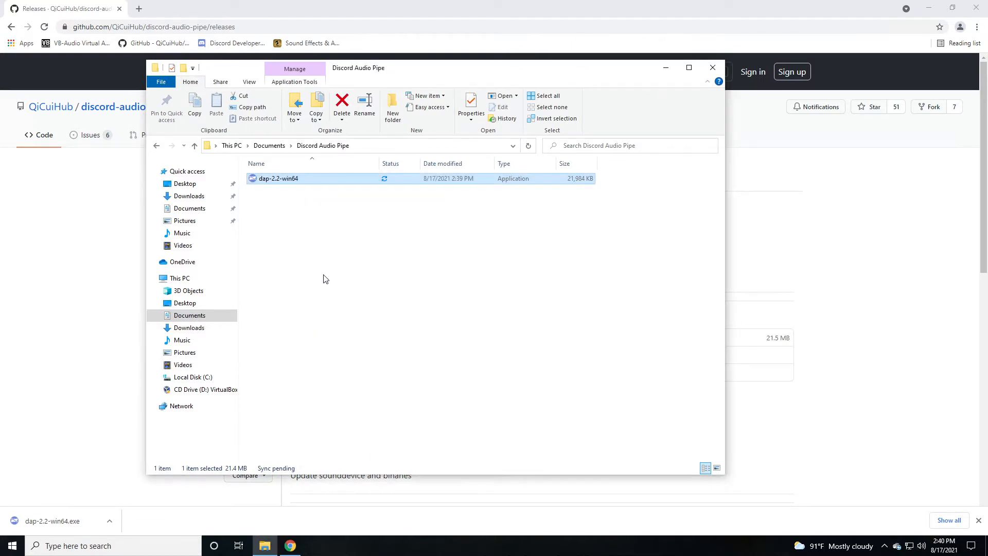
click(249, 82)
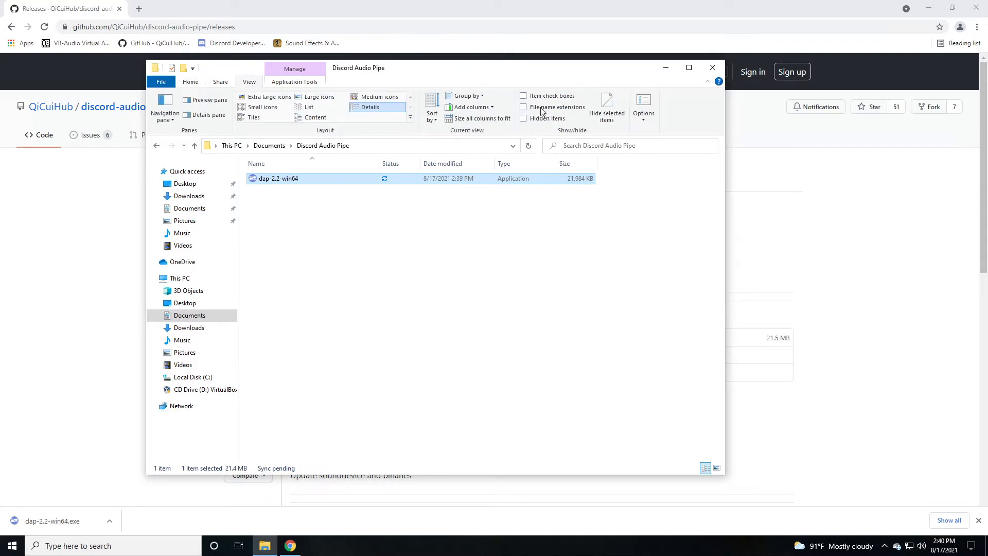
click(524, 106)
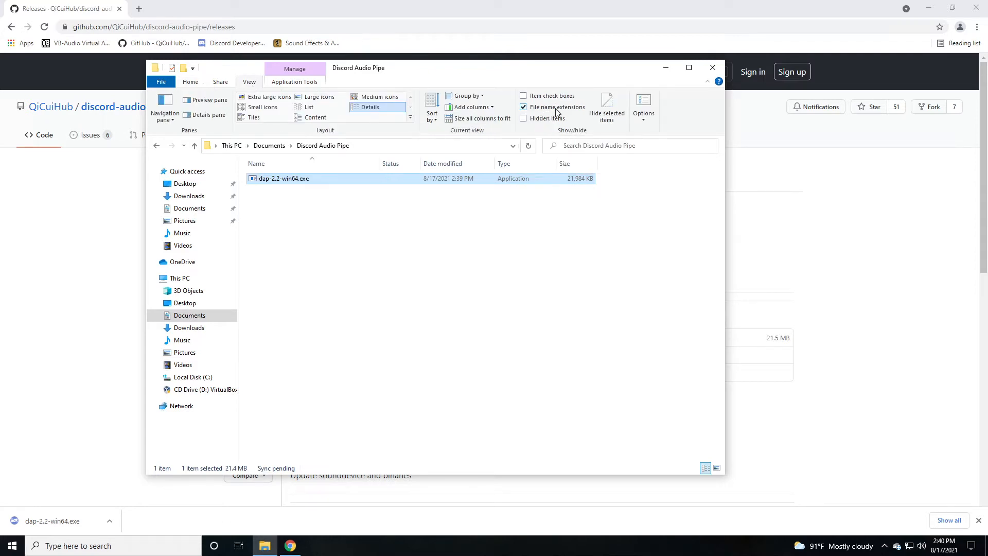
Step: Create an empty text document named token.txt in the Discord Audio Pipe folder
click(292, 253)
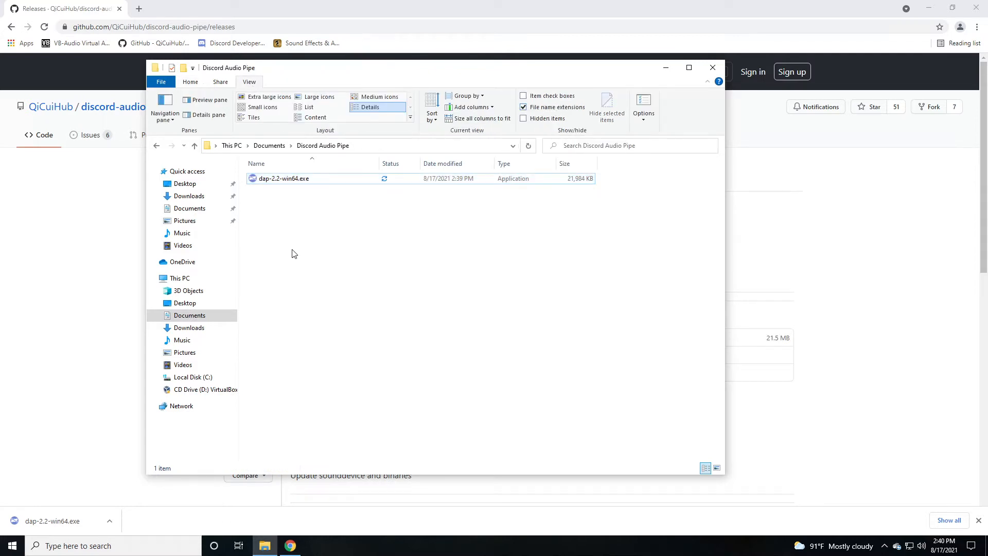
right_click(292, 252)
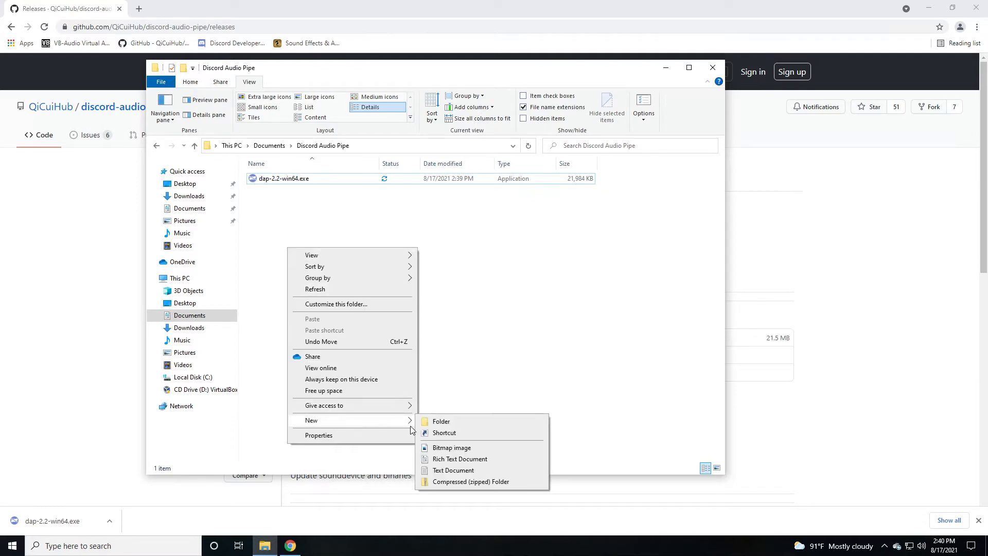
click(453, 470)
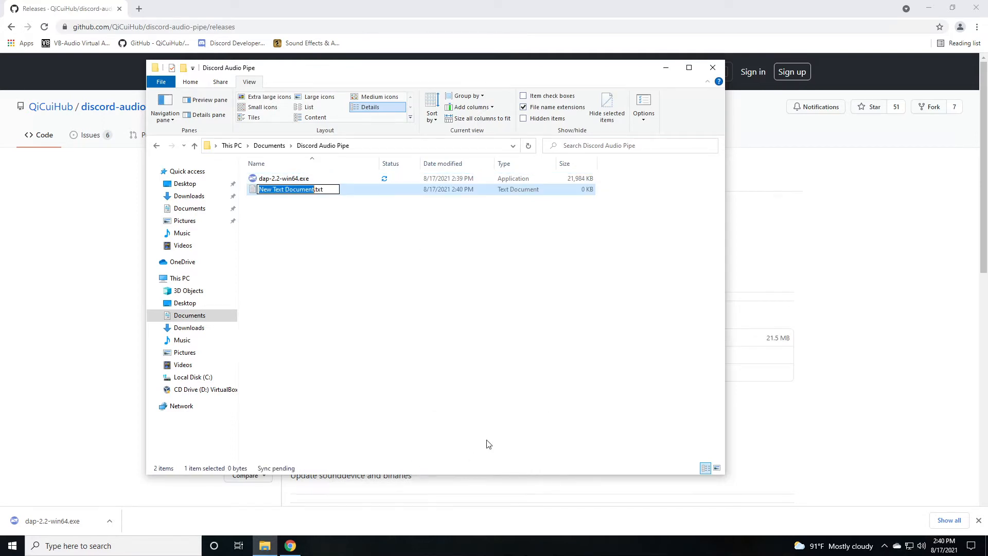
text(token.txt)
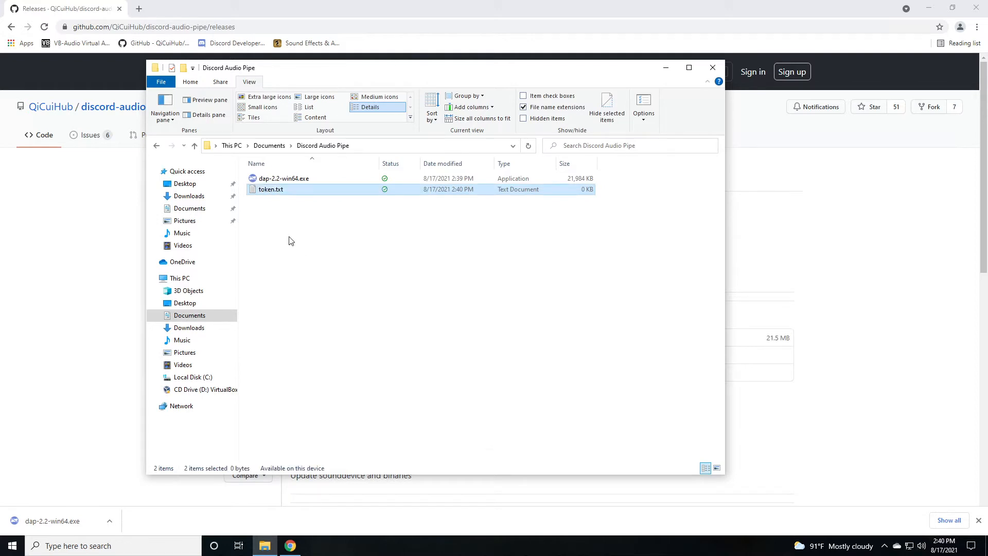
mouse_move(286, 218)
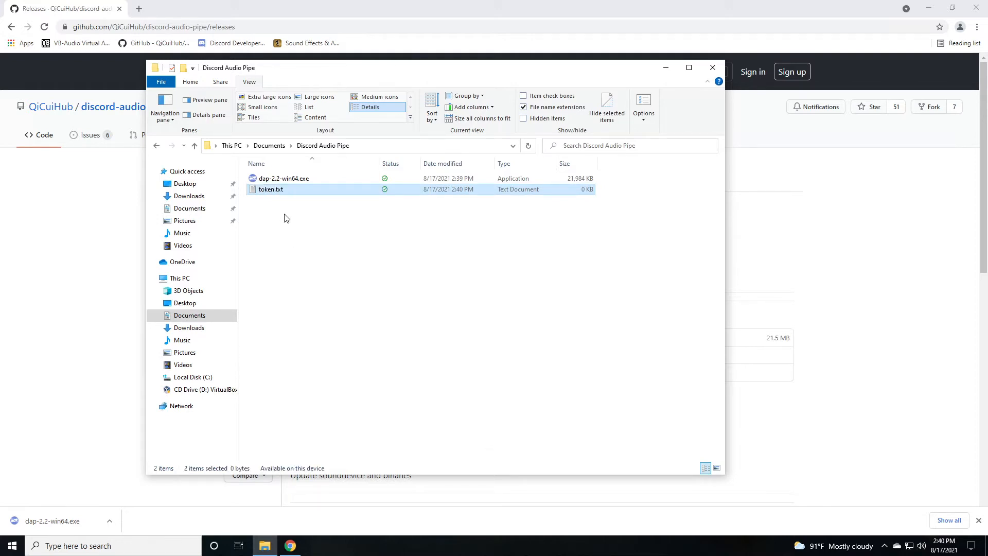
click(282, 179)
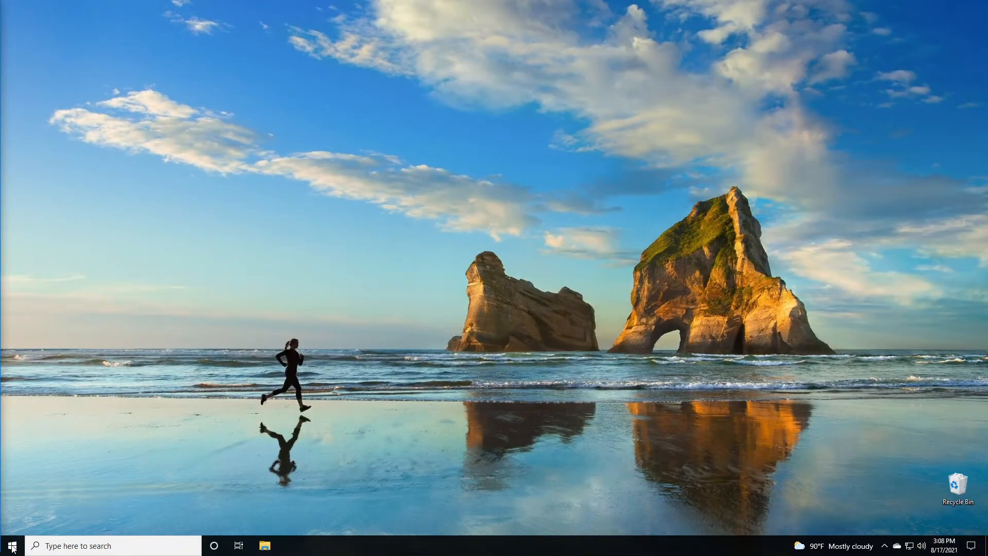
Step: Create a new Developer Portal application named 'Amerisuns Syrinscape Bot'
click(289, 545)
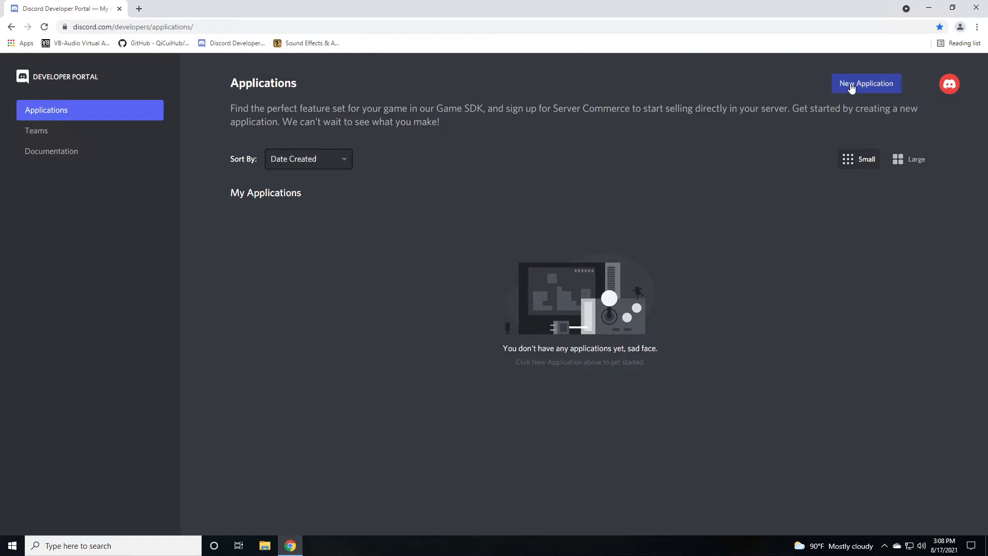
click(865, 83)
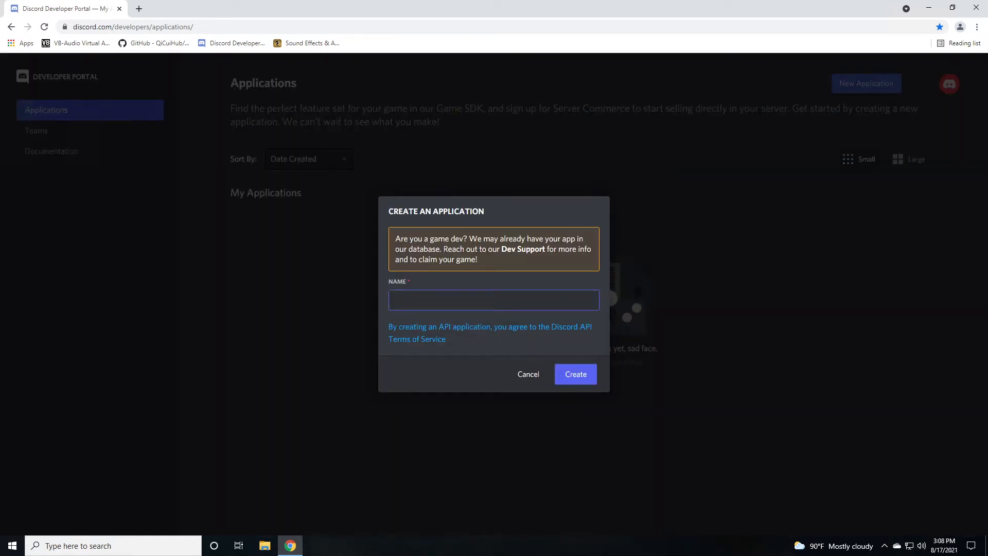
text(Amerisuns Syrinsc)
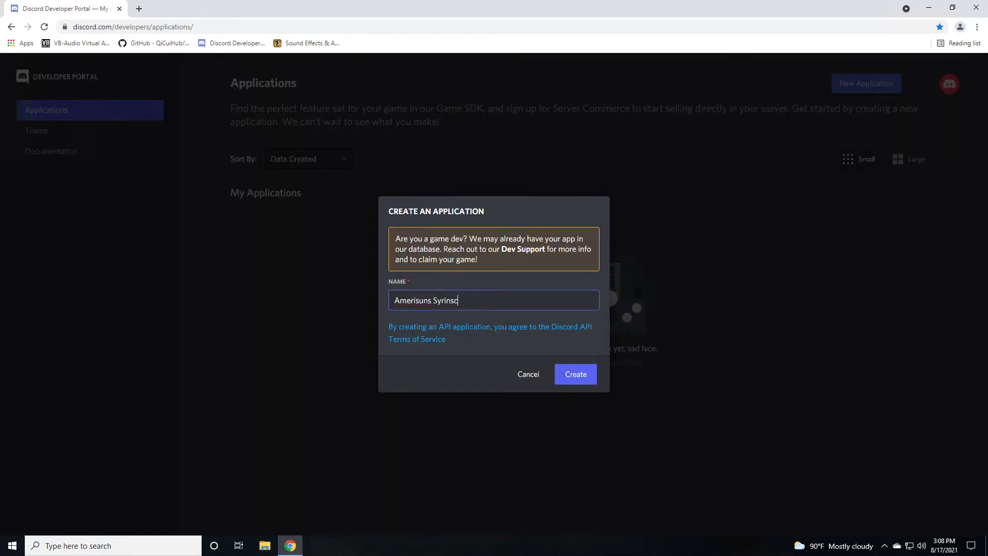
text(ape Bot)
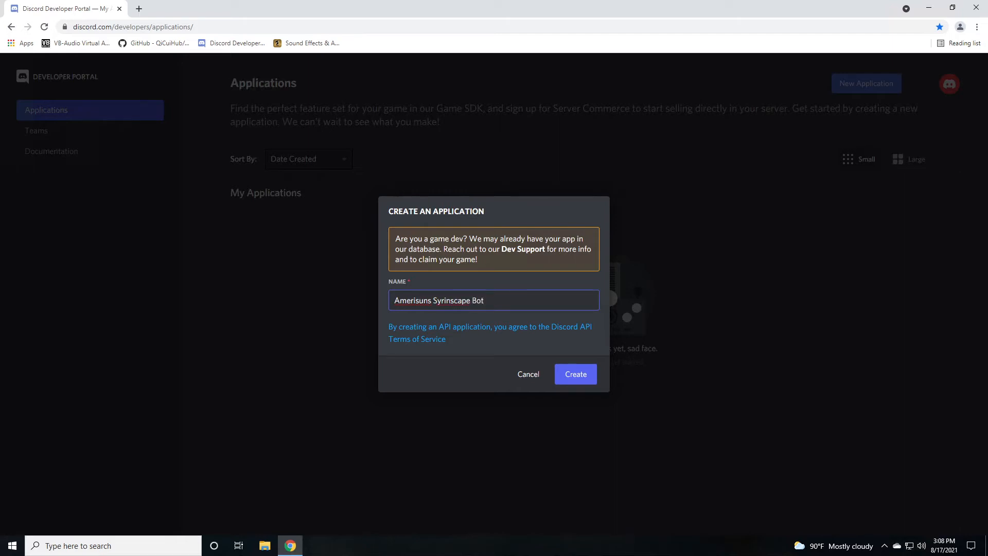
click(574, 373)
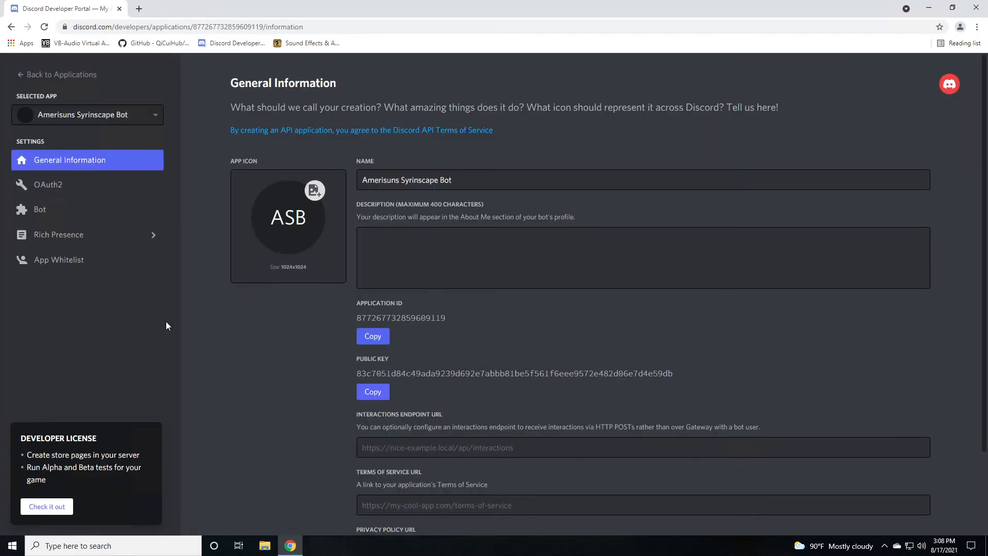
Step: Add a bot user to the application from the Bot page
click(40, 209)
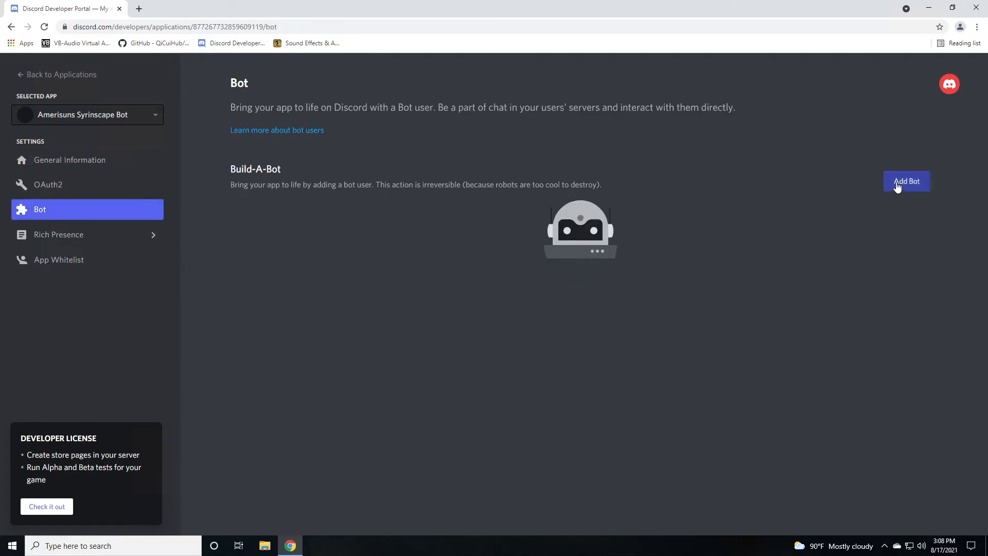
mouse_move(145, 133)
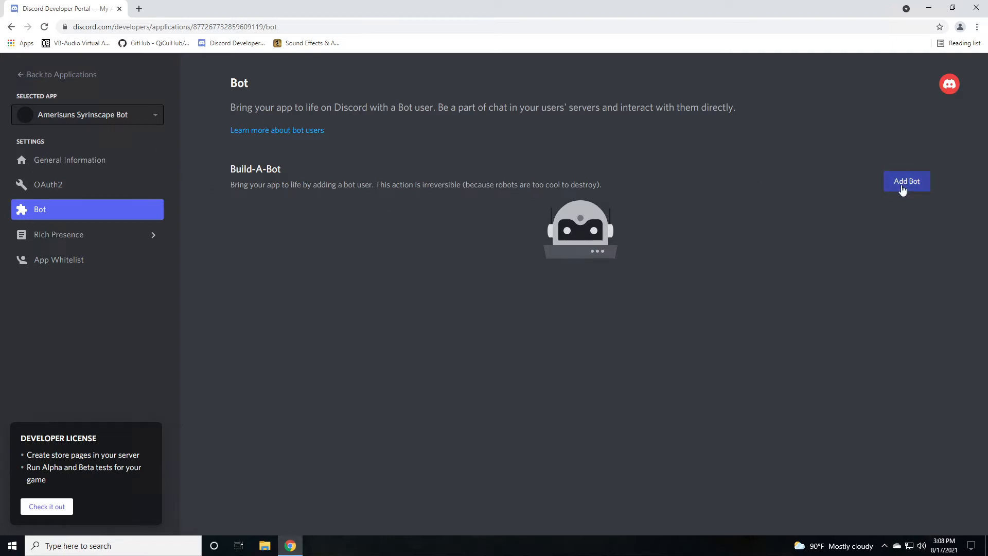
click(906, 180)
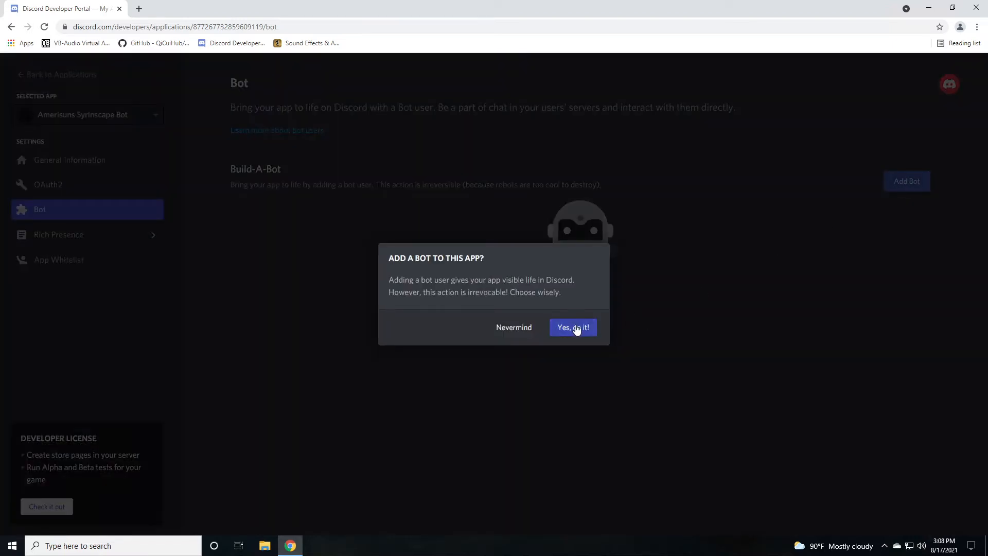
click(572, 327)
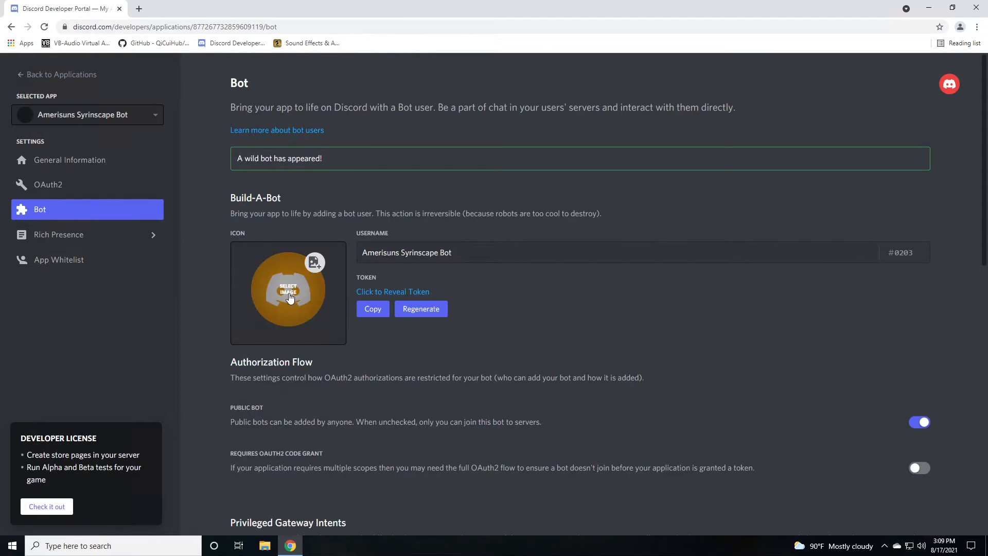
Step: Upload the bot's icon, switch Public Bot off, and save the changes
click(289, 293)
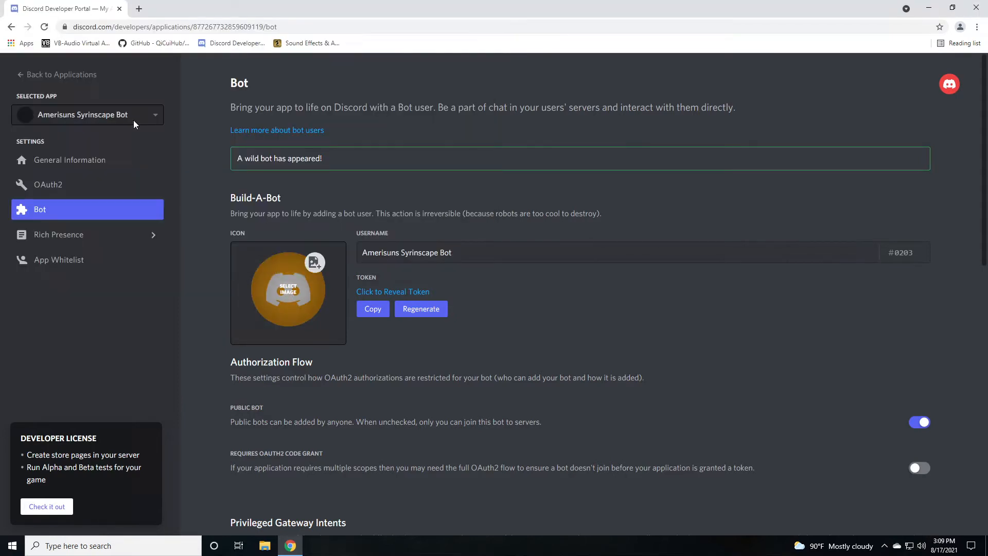
click(287, 289)
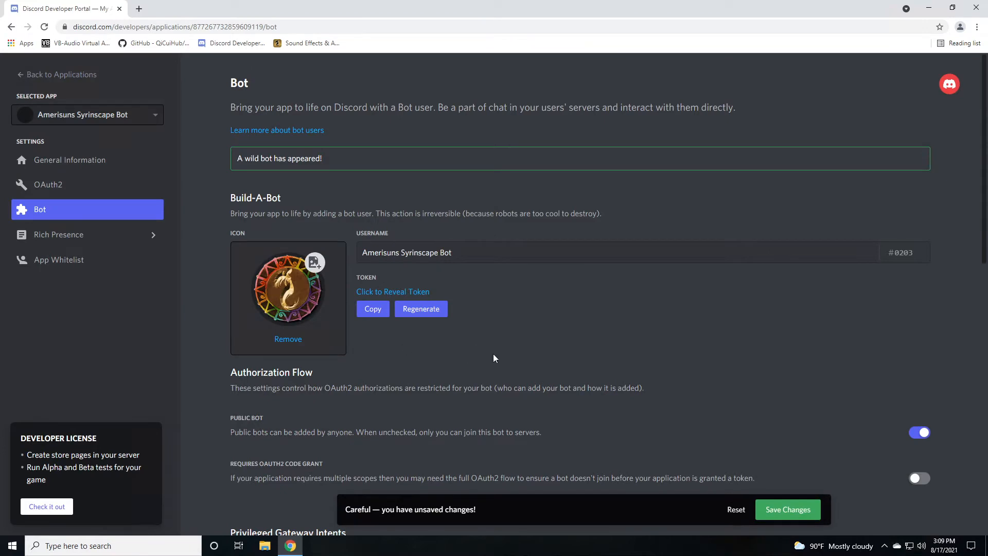
mouse_move(923, 441)
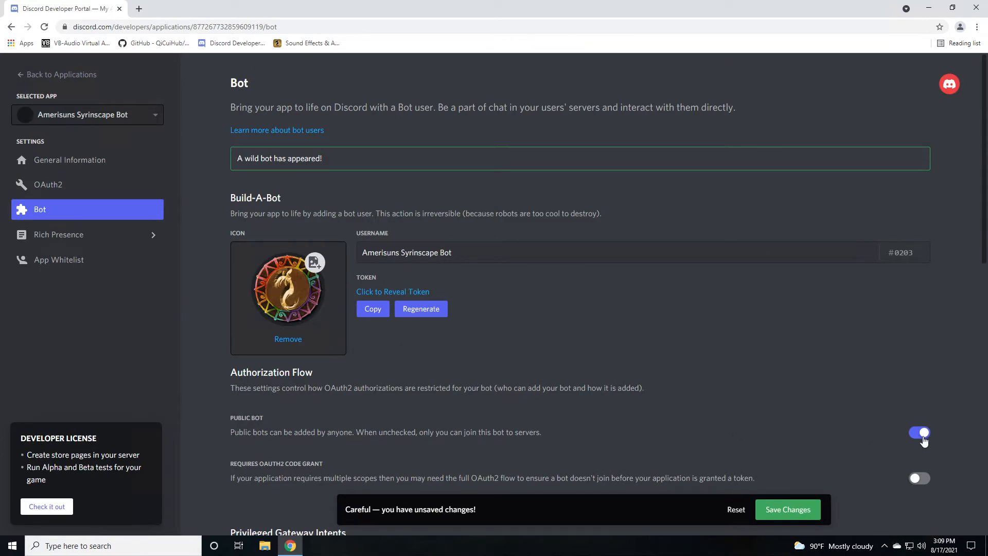
click(919, 432)
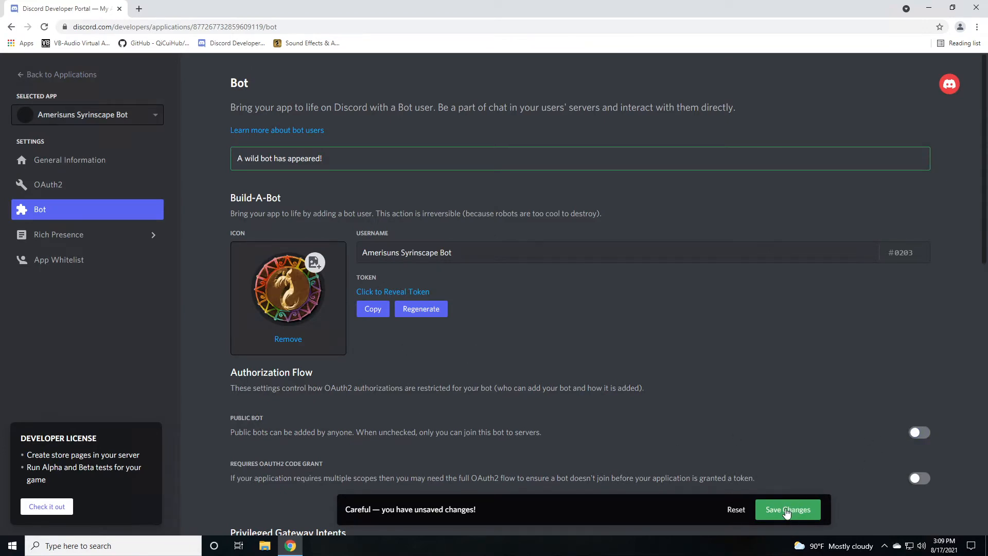
click(787, 509)
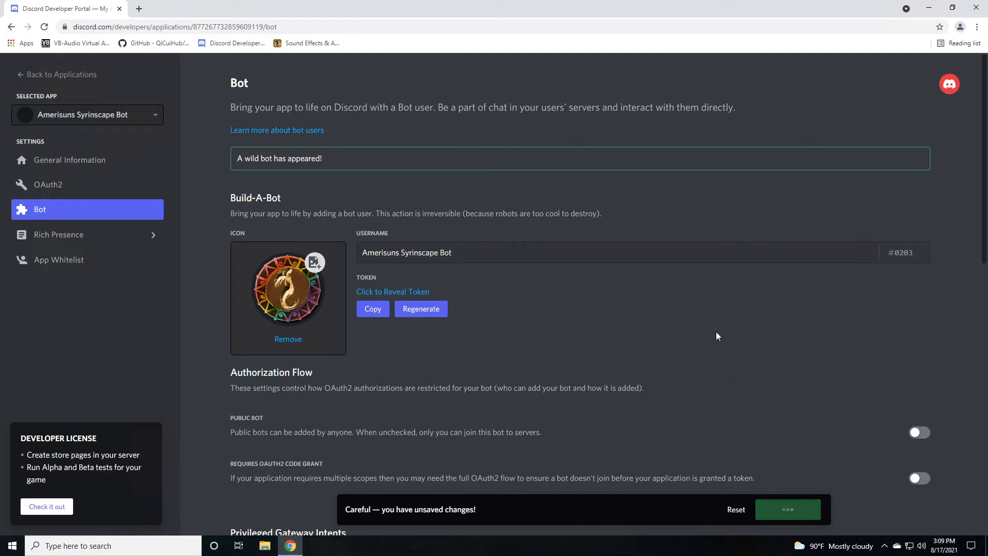
click(787, 509)
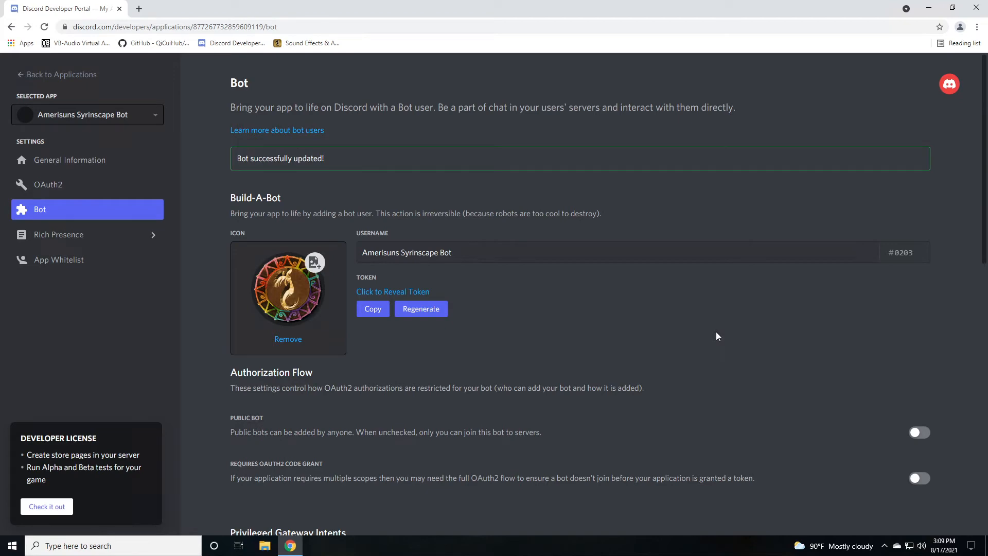
Step: Generate an OAuth2 bot invite URL with Connect, Speak and View Channels, and copy it
click(48, 185)
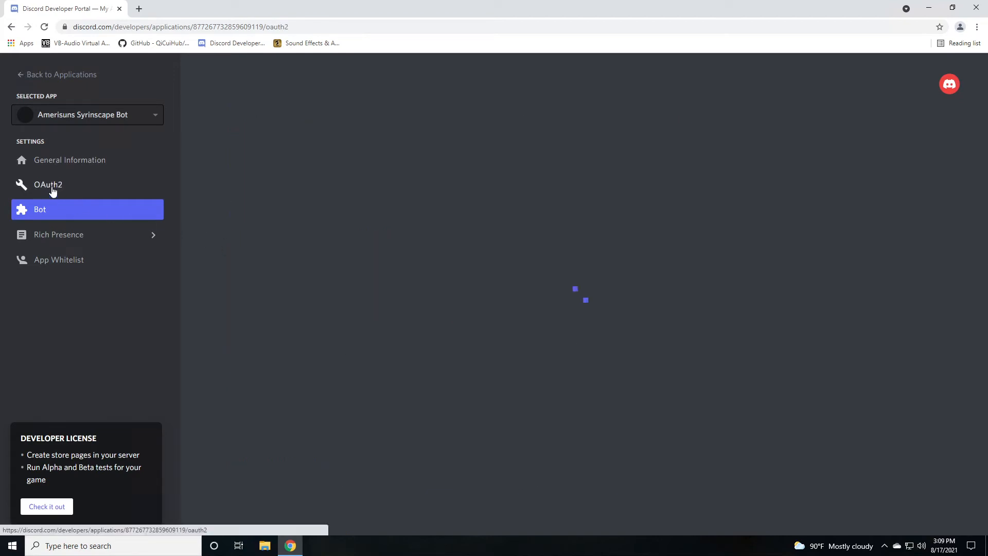
click(48, 185)
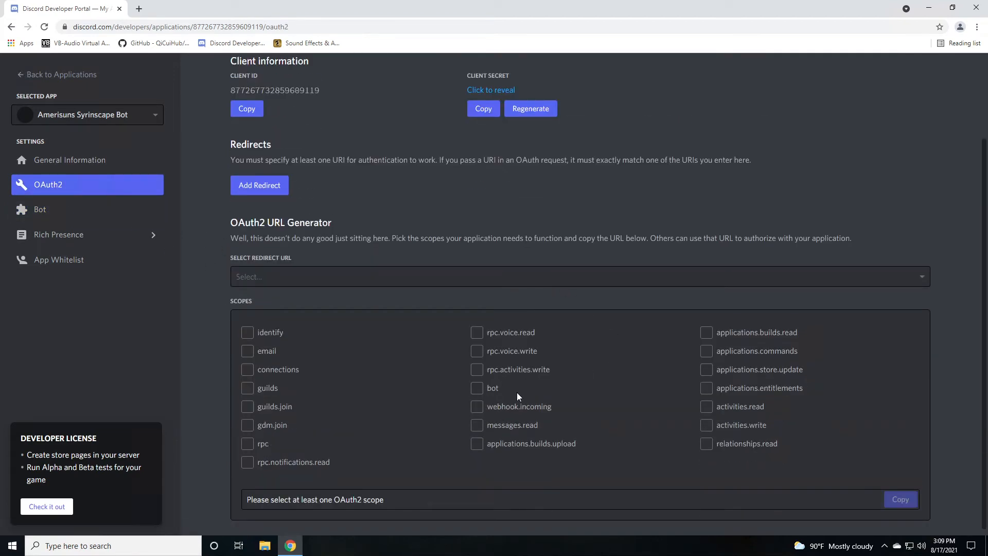
click(477, 387)
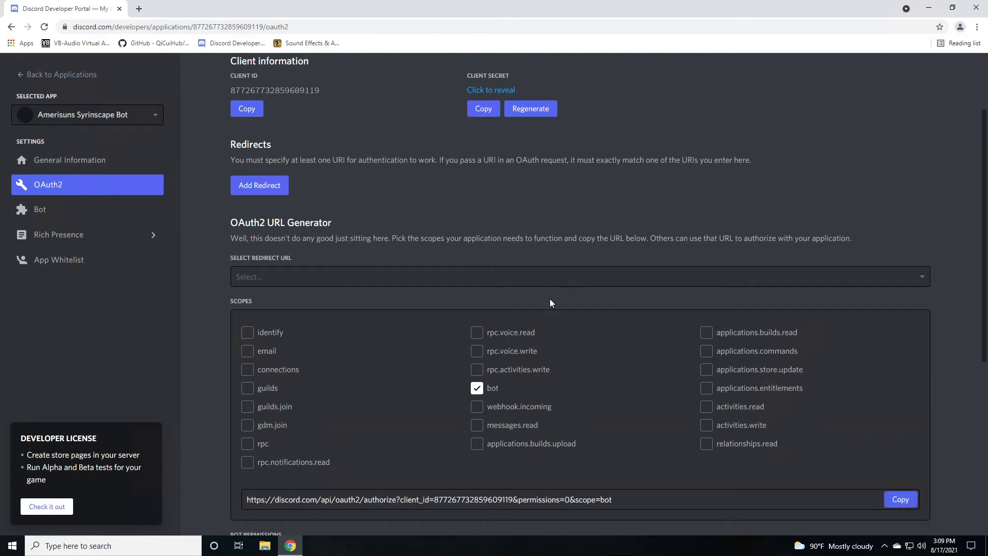
scroll(down, 3)
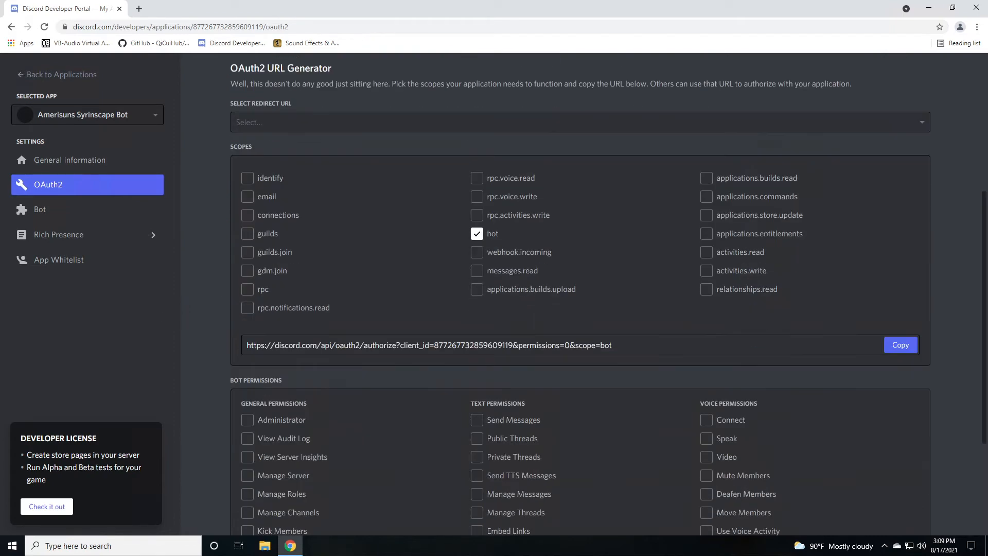
scroll(down, 3)
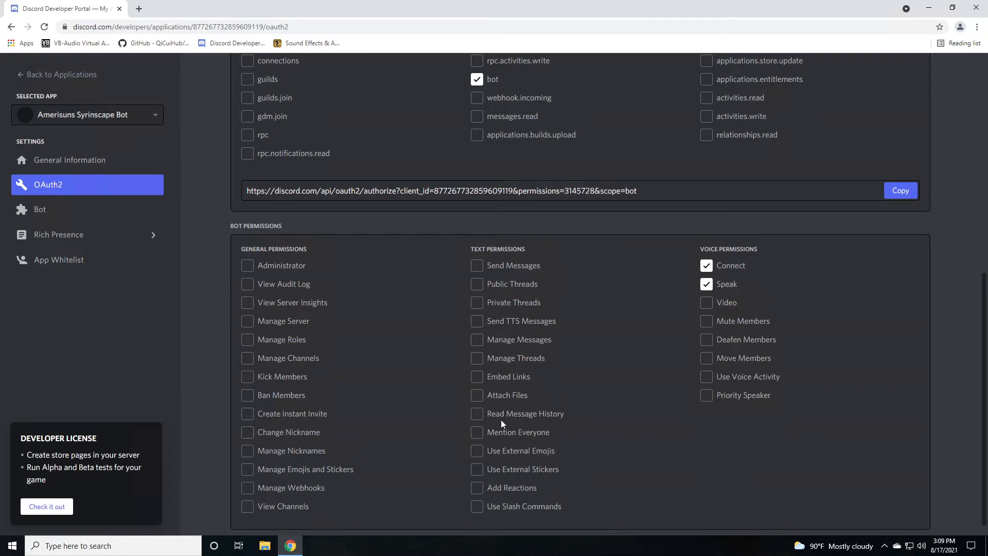
click(247, 505)
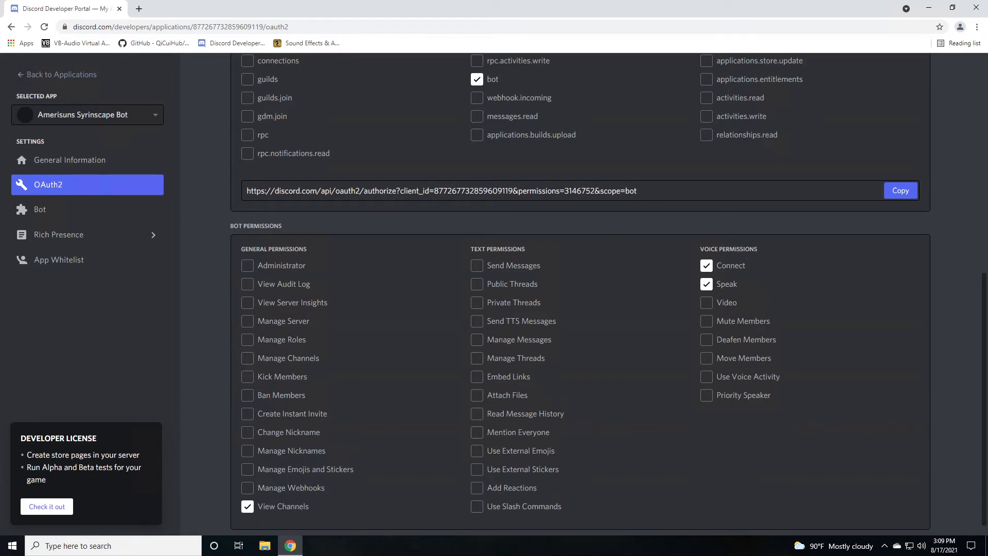
click(900, 190)
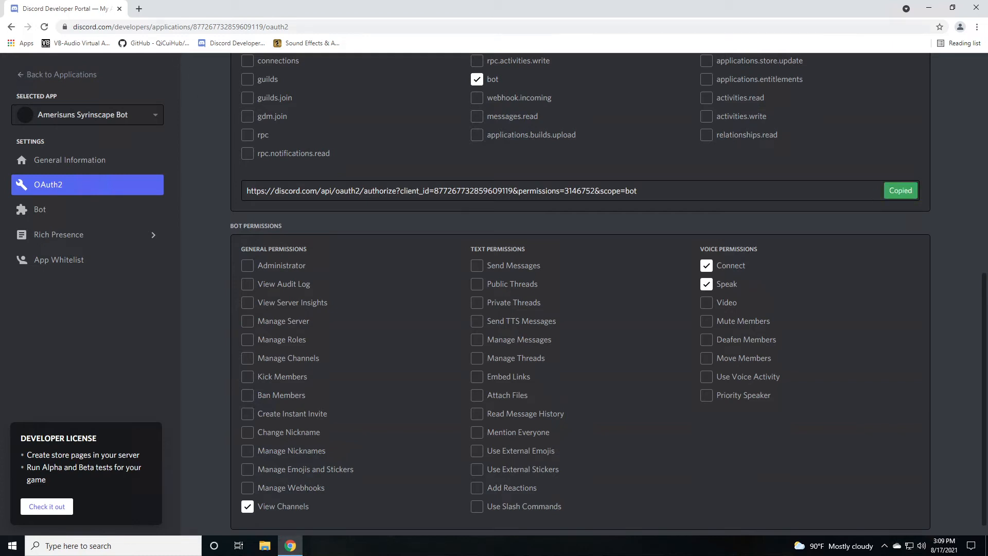
Step: Load the invite link and authorize the bot for Amerisun Tutorials Server
right_click(252, 26)
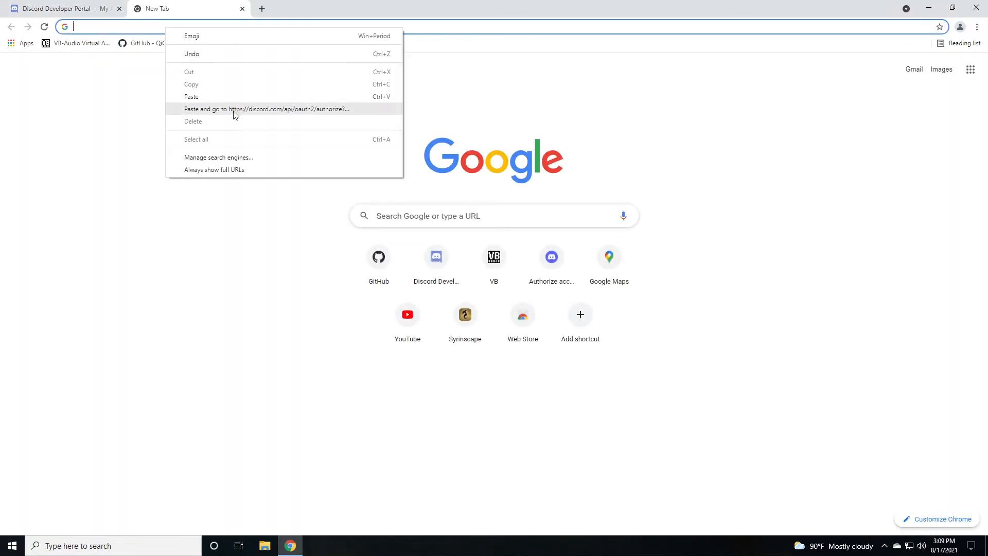
click(269, 108)
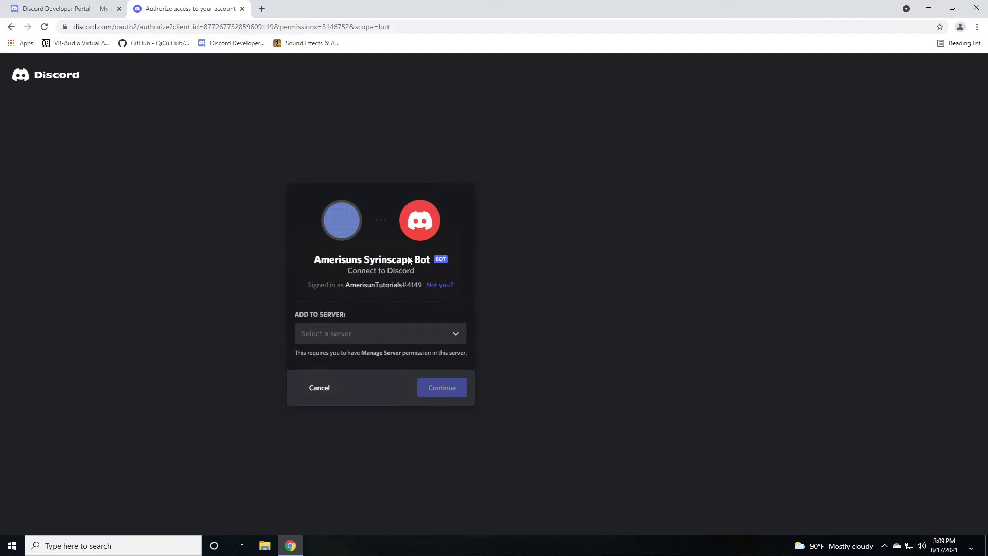
click(379, 332)
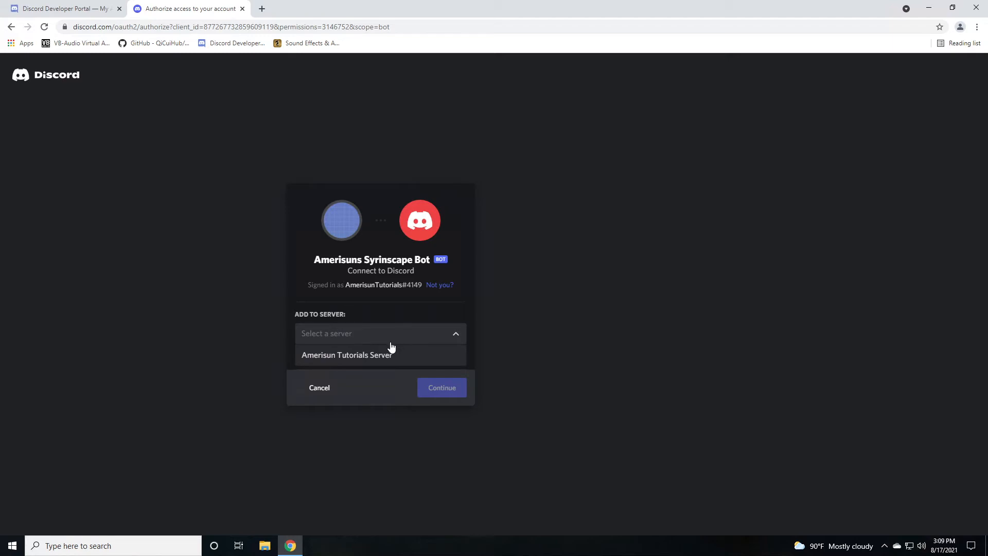
click(346, 355)
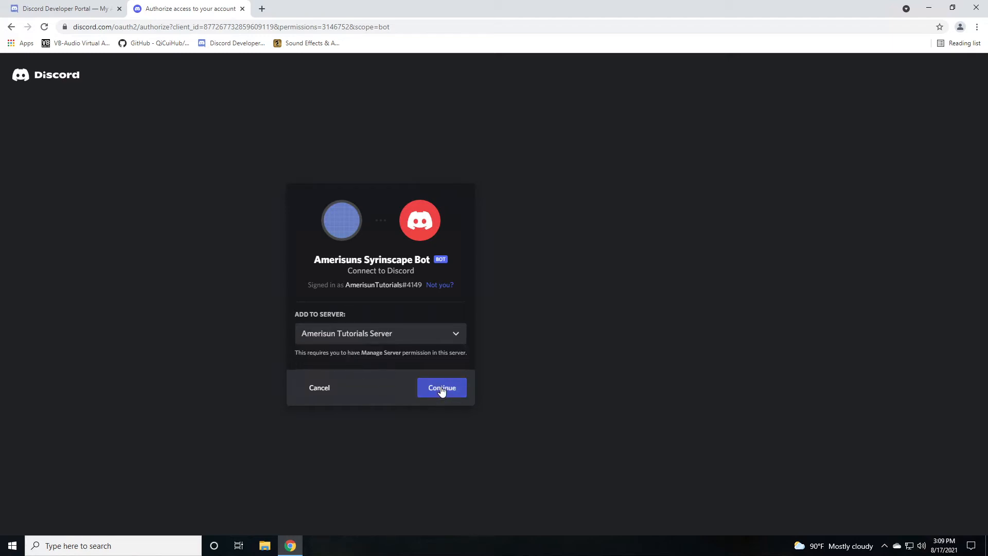
click(441, 388)
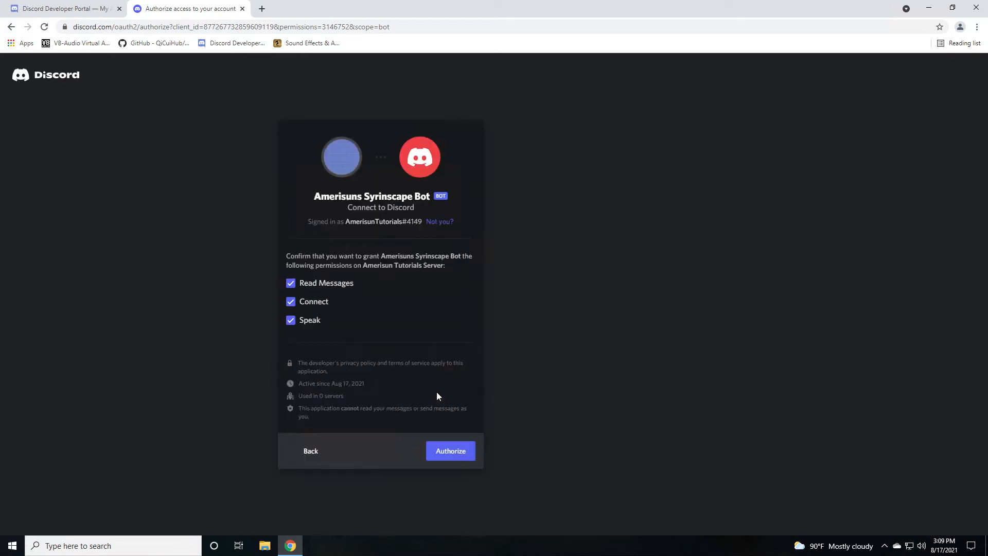
mouse_move(318, 304)
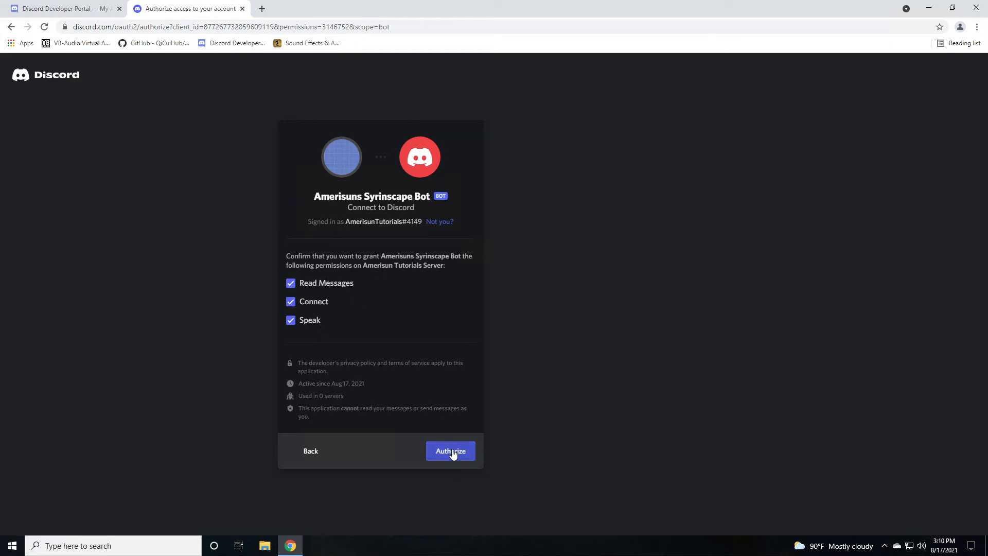
click(450, 451)
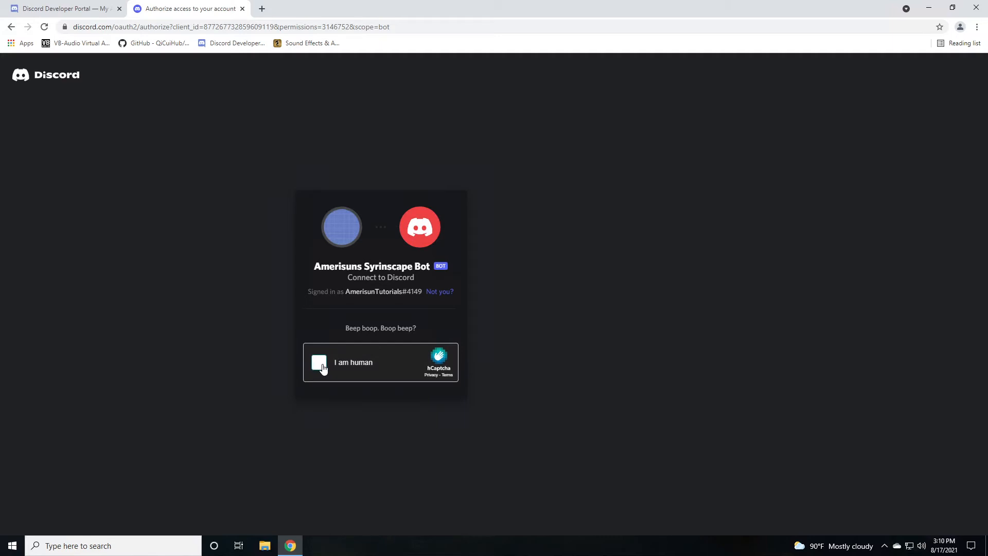
Step: Tick 'I am human' and select the four truck images in the first set
click(319, 362)
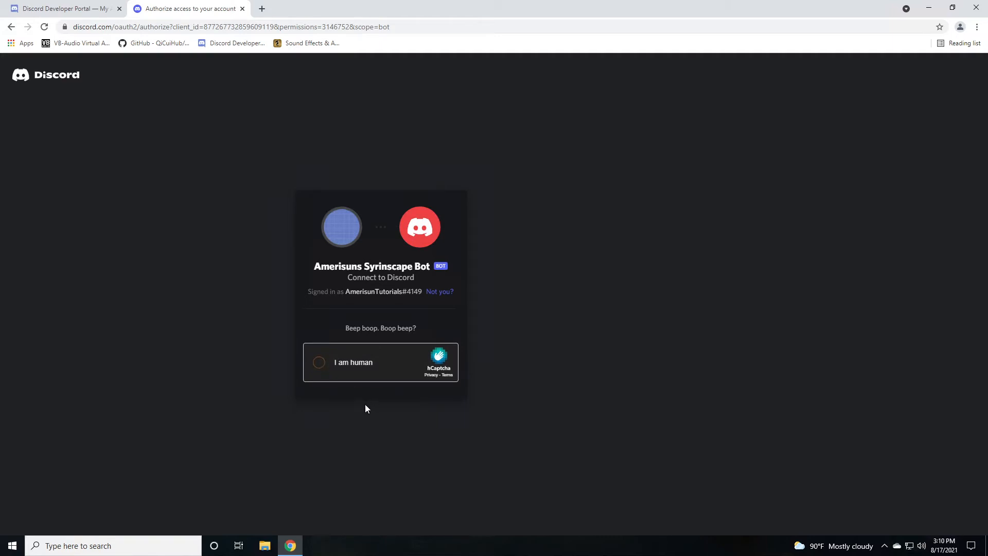
click(319, 362)
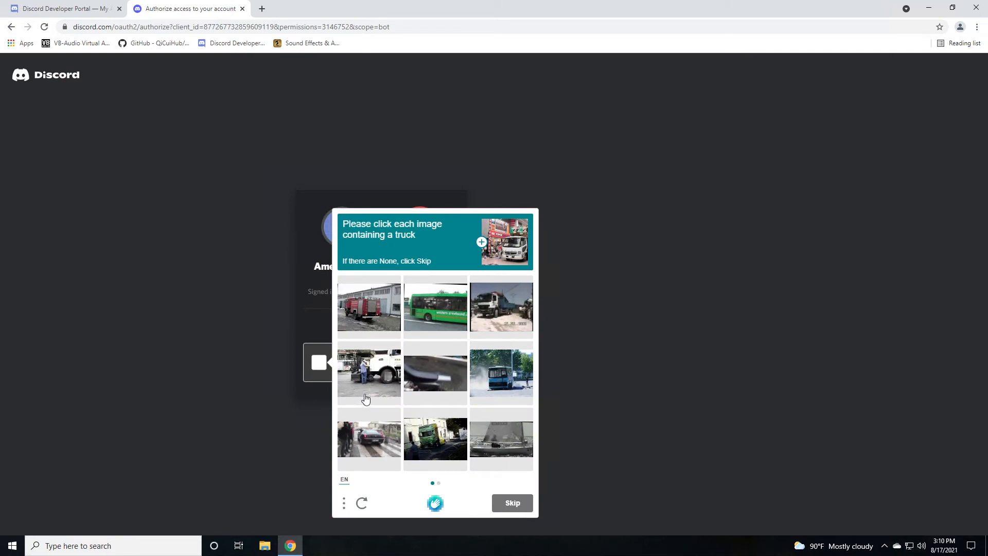
mouse_move(345, 382)
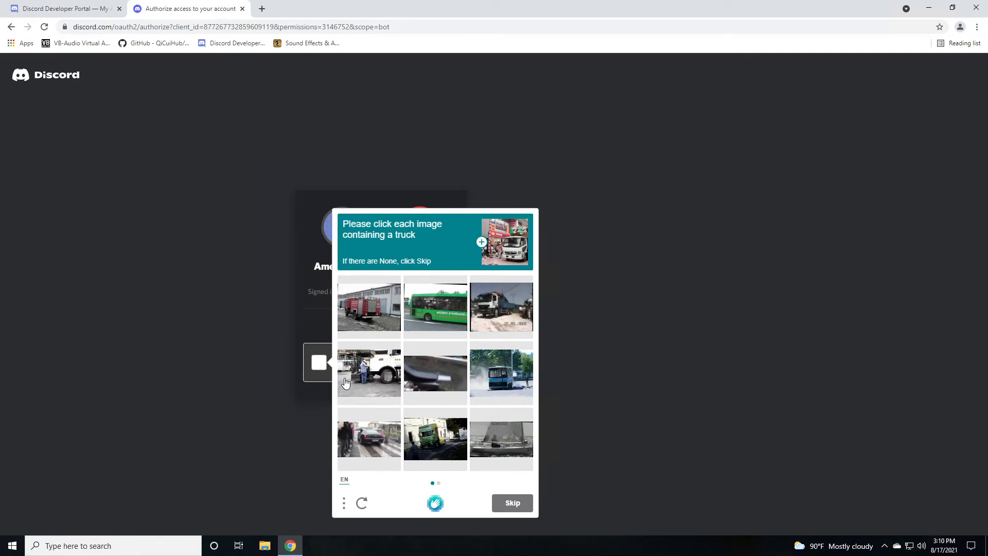
mouse_move(400, 308)
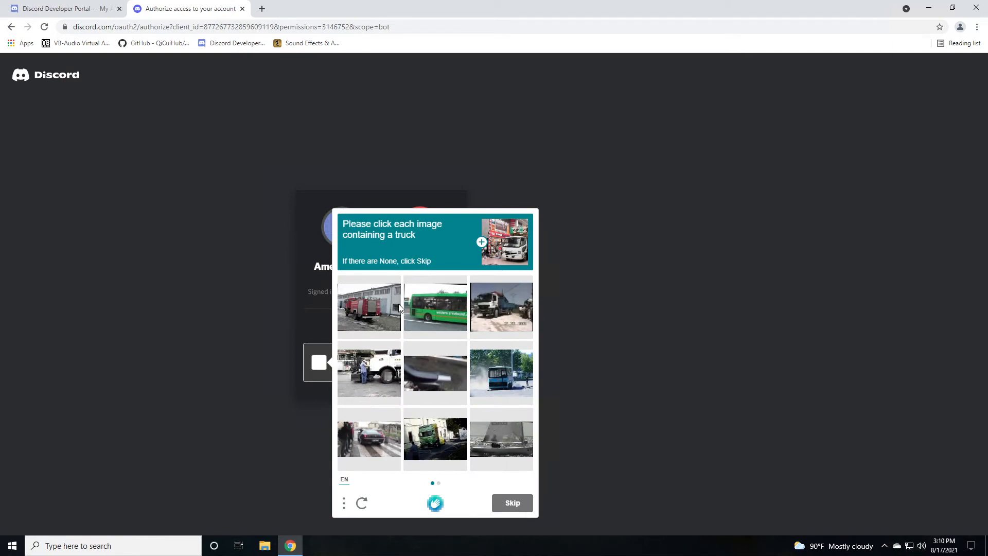
mouse_move(444, 279)
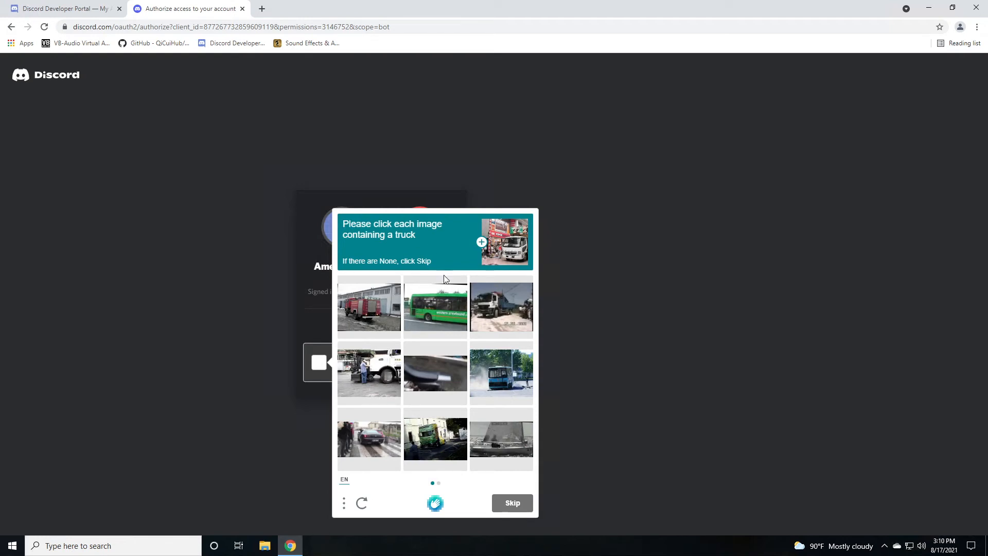
click(500, 306)
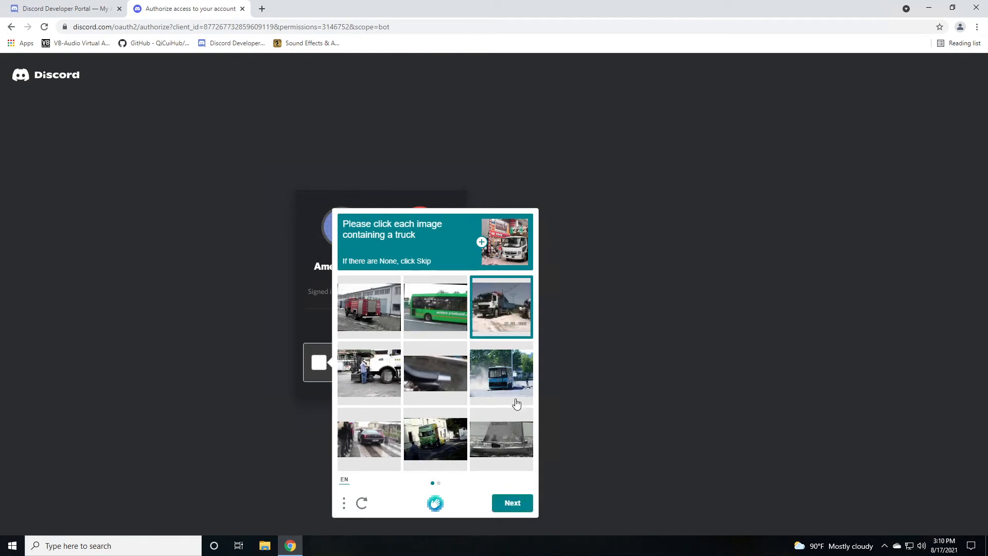
click(435, 438)
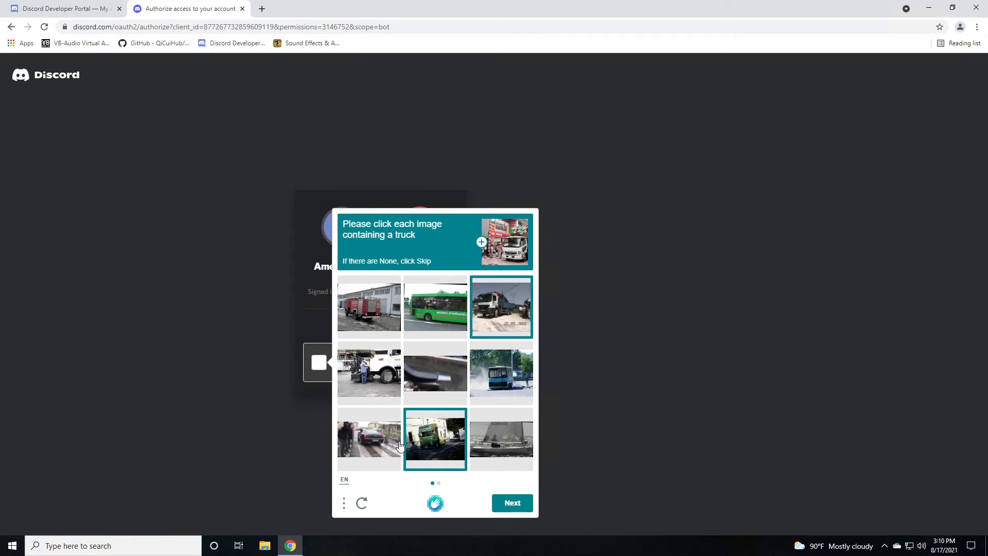
click(369, 373)
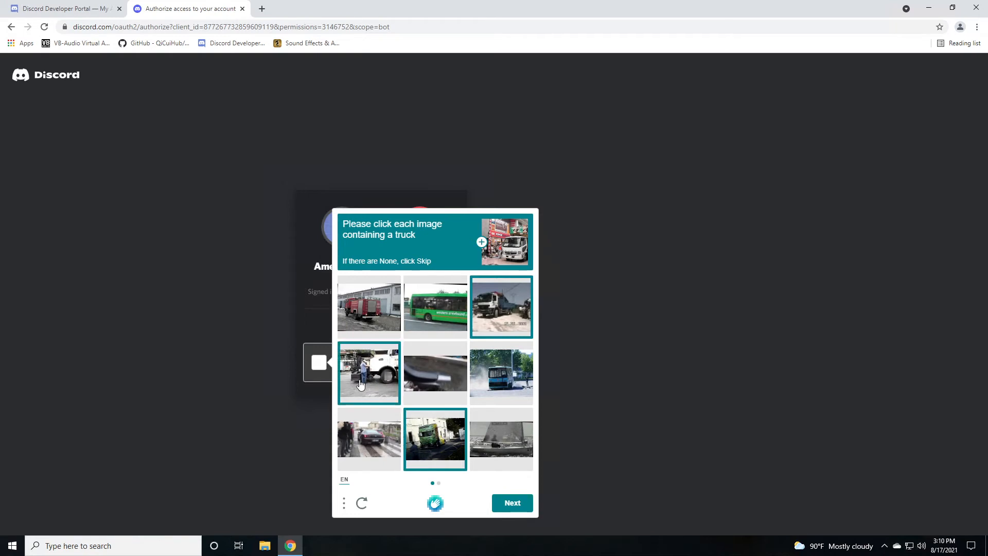
mouse_move(378, 390)
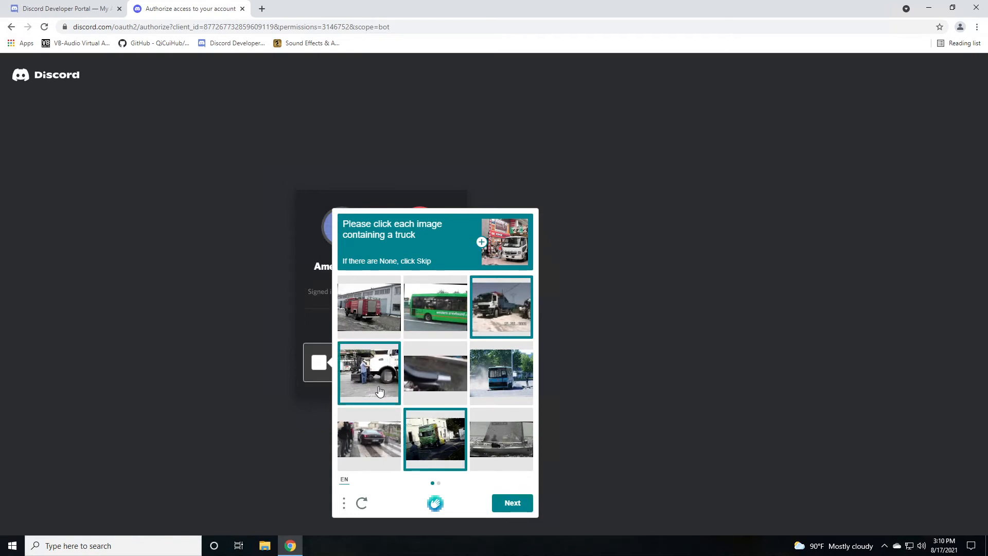
click(369, 306)
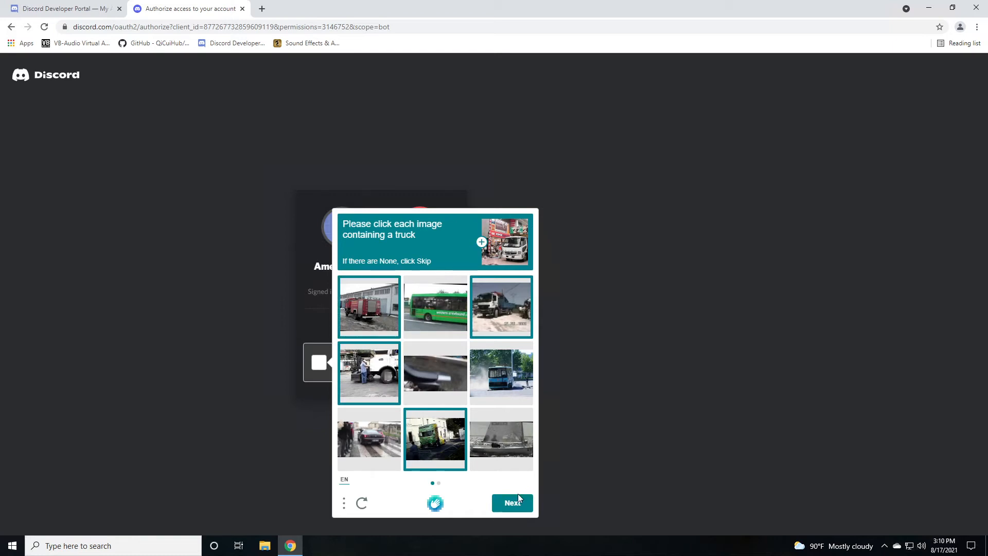
click(511, 503)
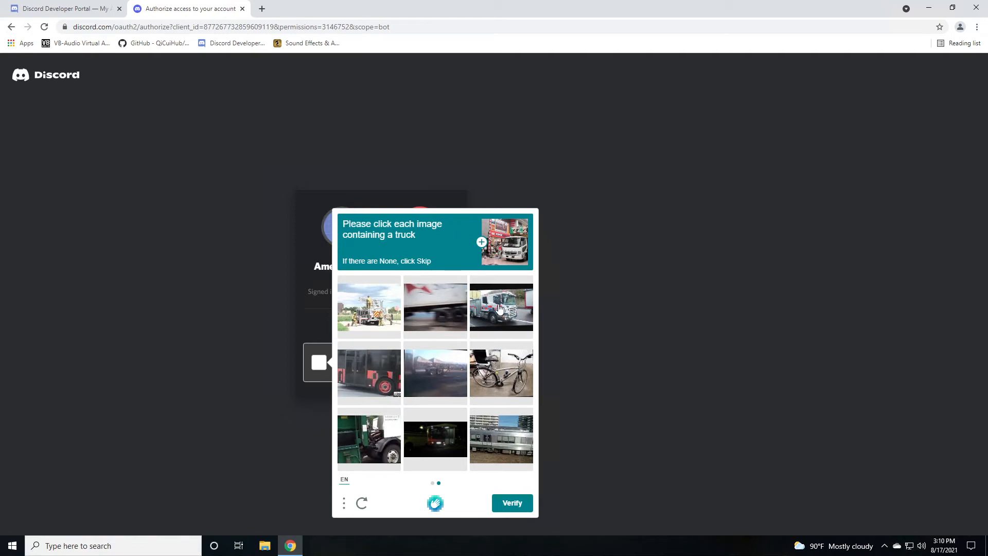
Step: Select the four truck images in the second set and submit for verification
click(501, 307)
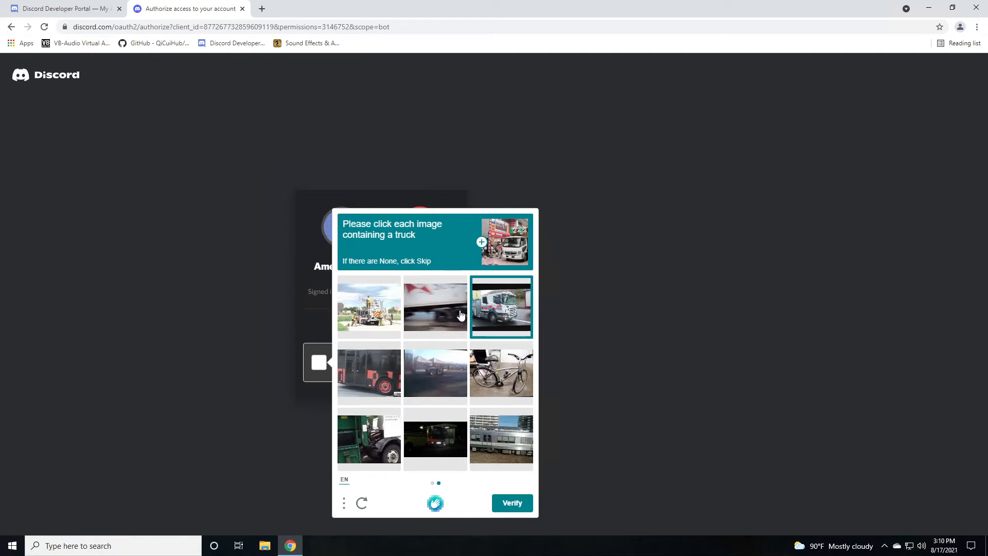
click(435, 307)
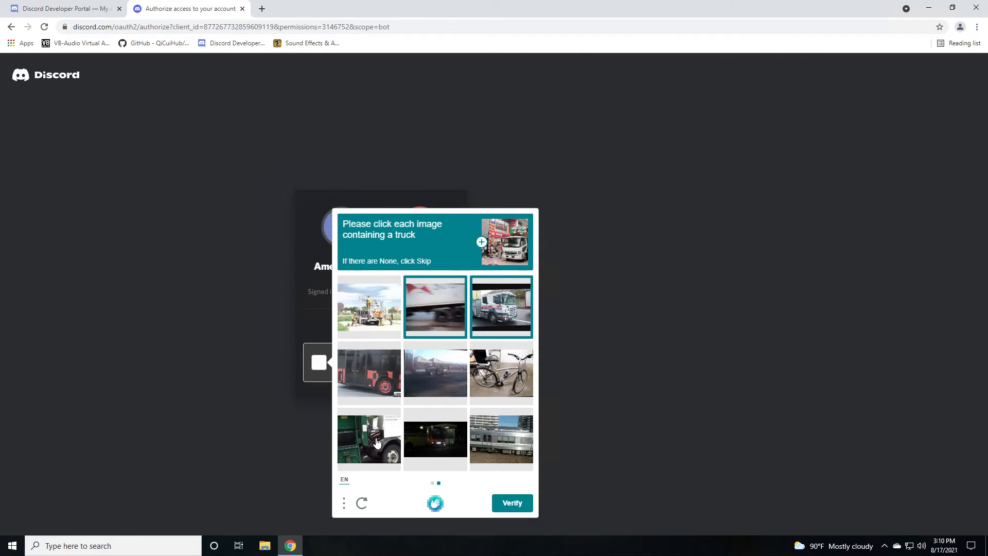
click(369, 439)
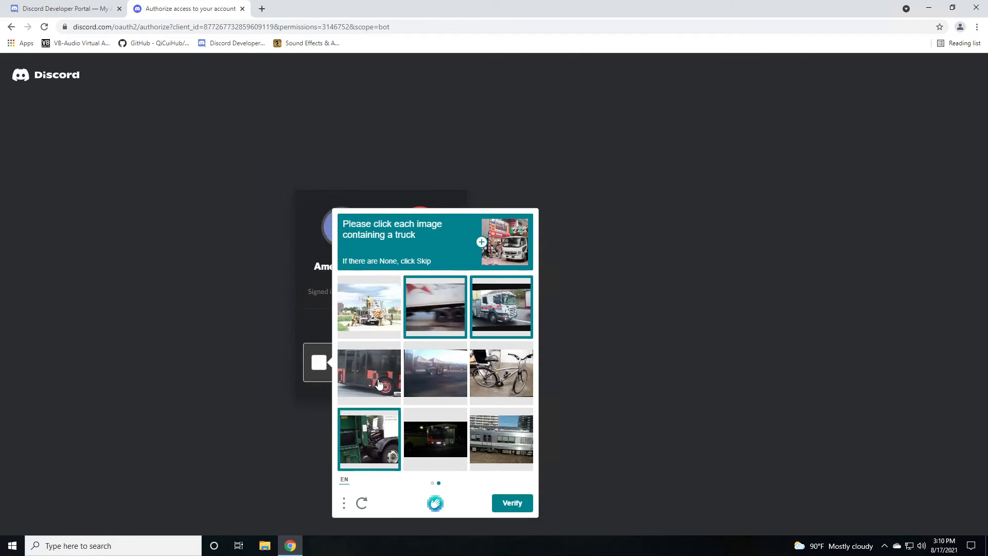
click(435, 372)
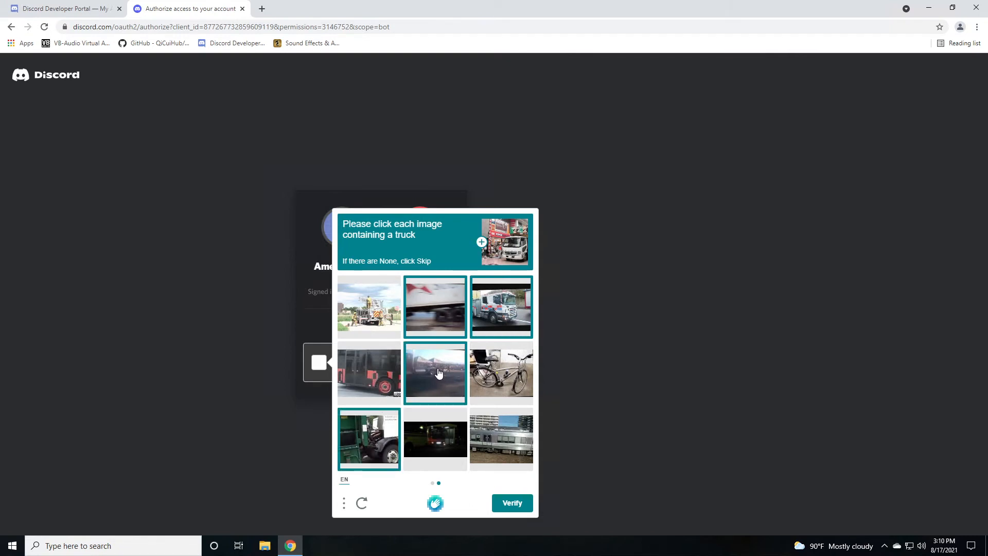
click(511, 503)
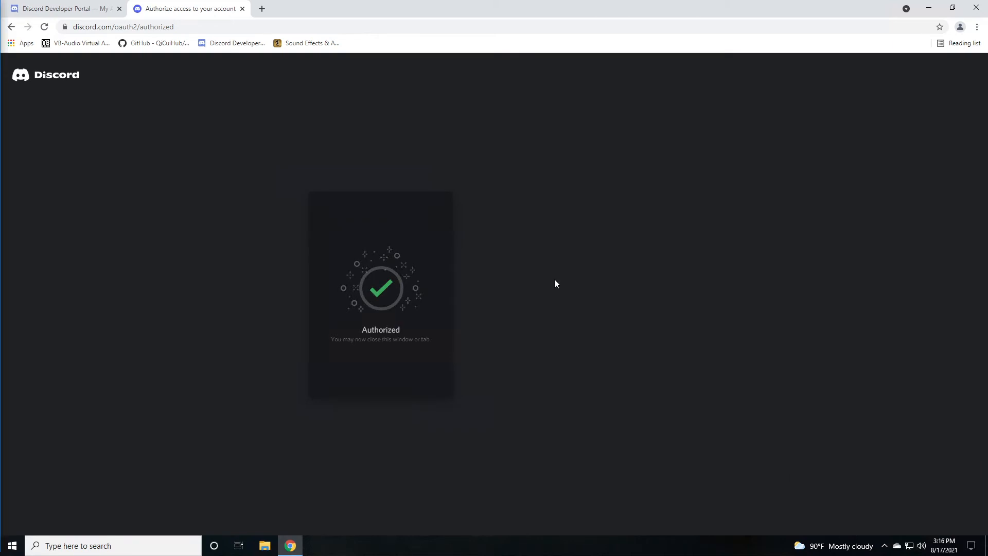
mouse_move(525, 287)
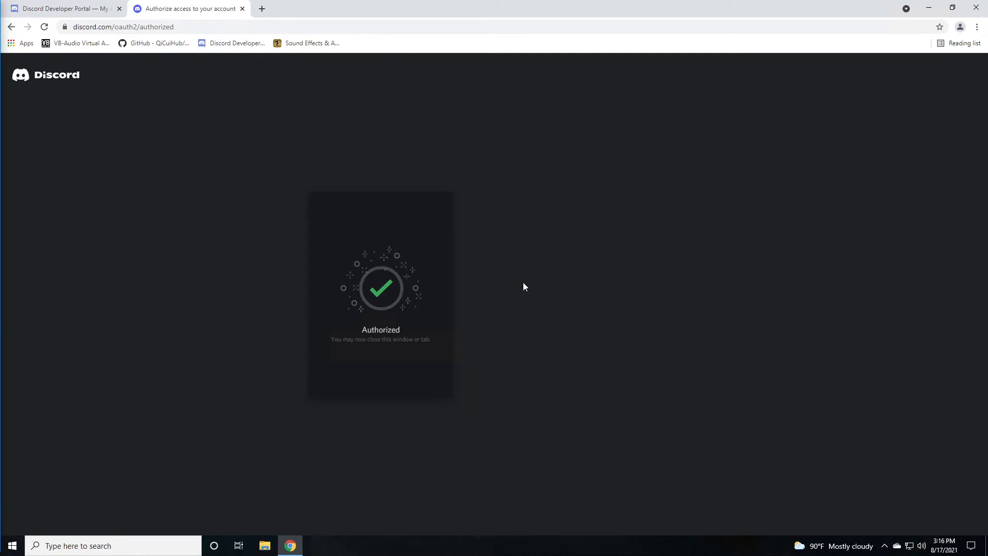
Step: Copy the bot token from the Developer Portal's Bot page
click(63, 8)
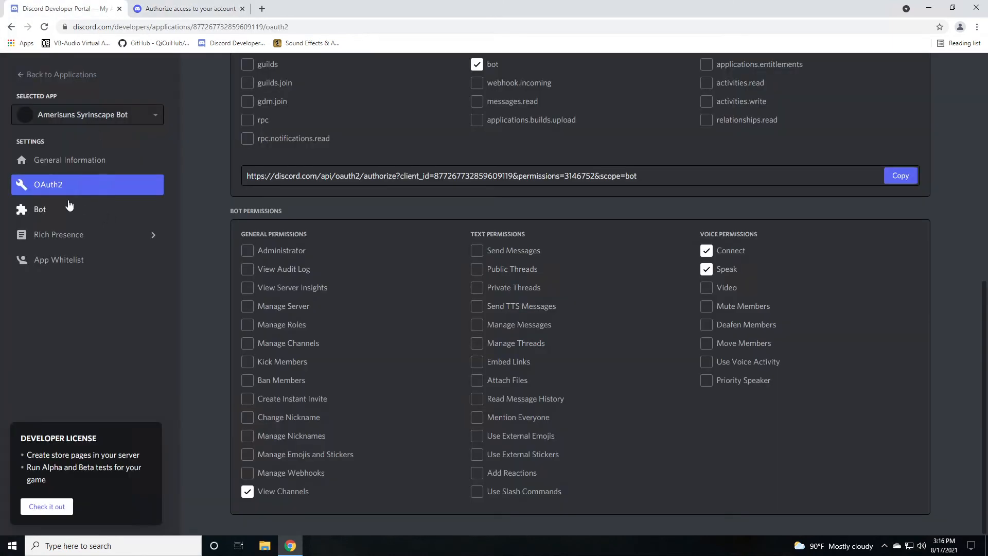
click(40, 209)
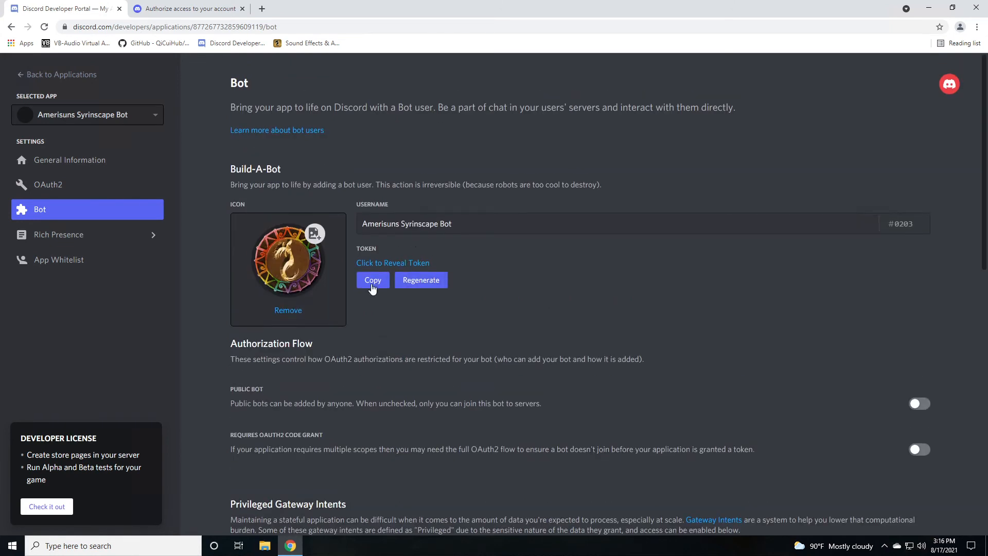
click(372, 280)
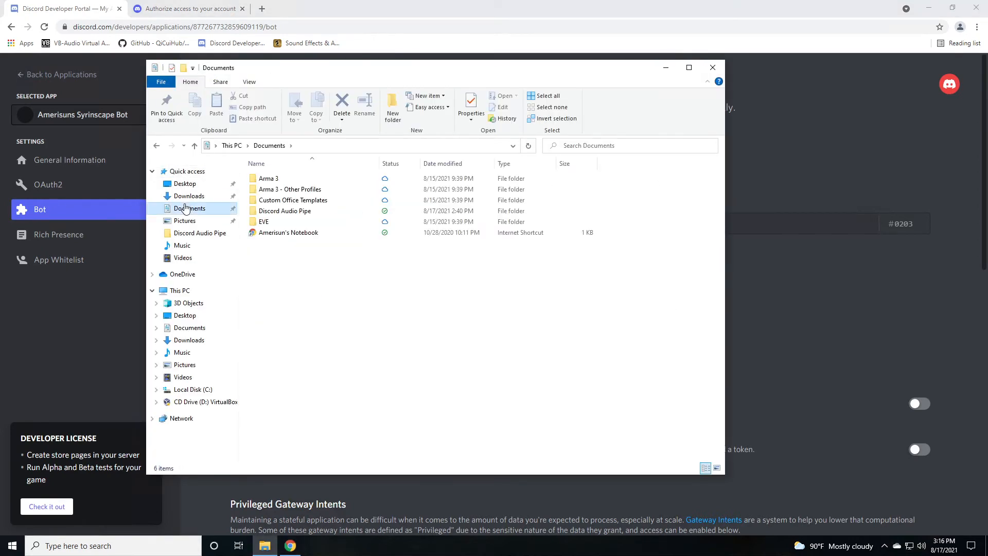
Step: Paste the bot token into token.txt in the Discord Audio Pipe folder
double_click(284, 210)
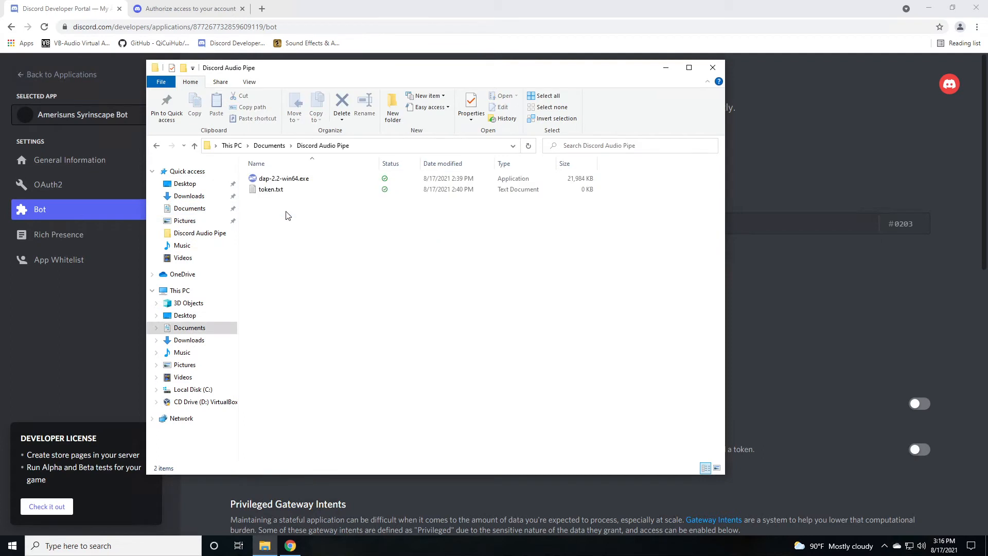
double_click(270, 189)
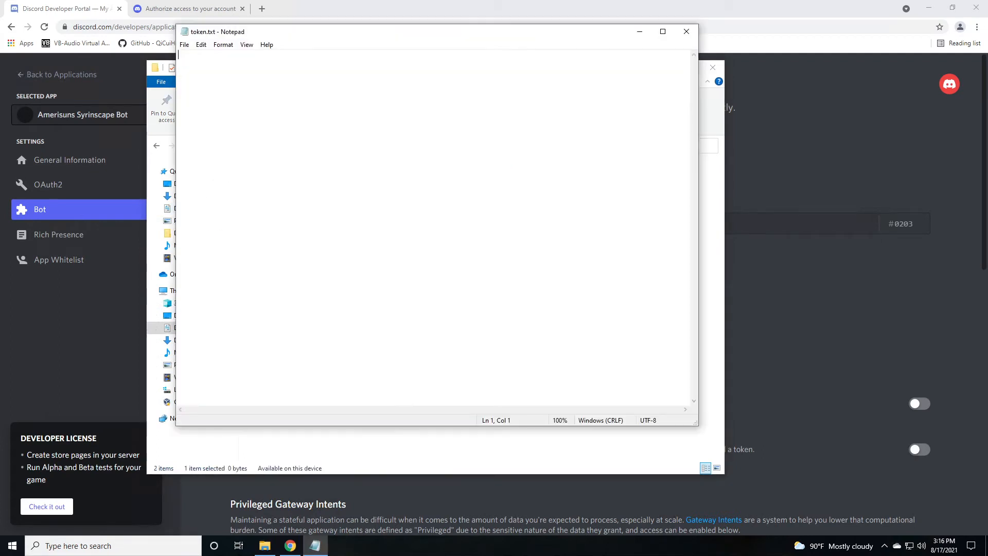
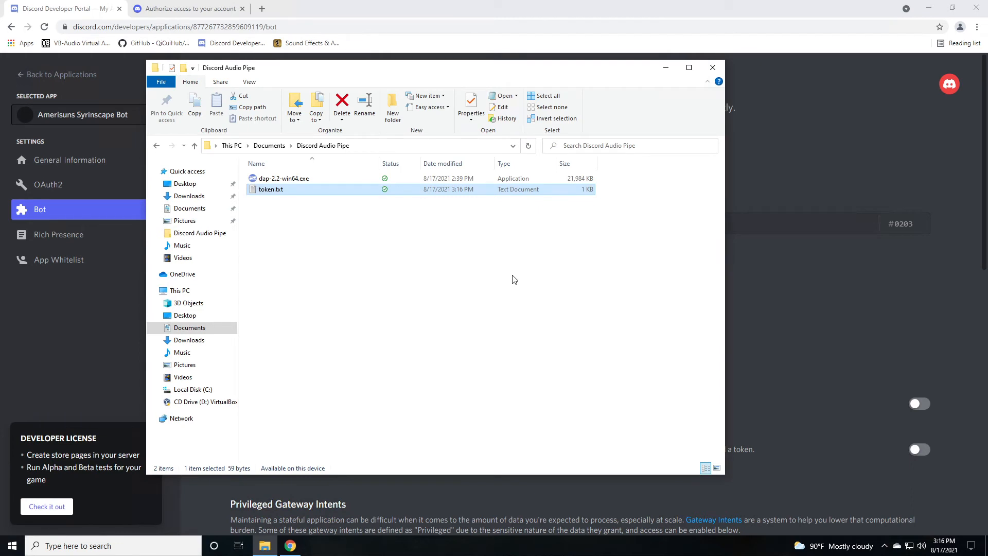
mouse_move(345, 137)
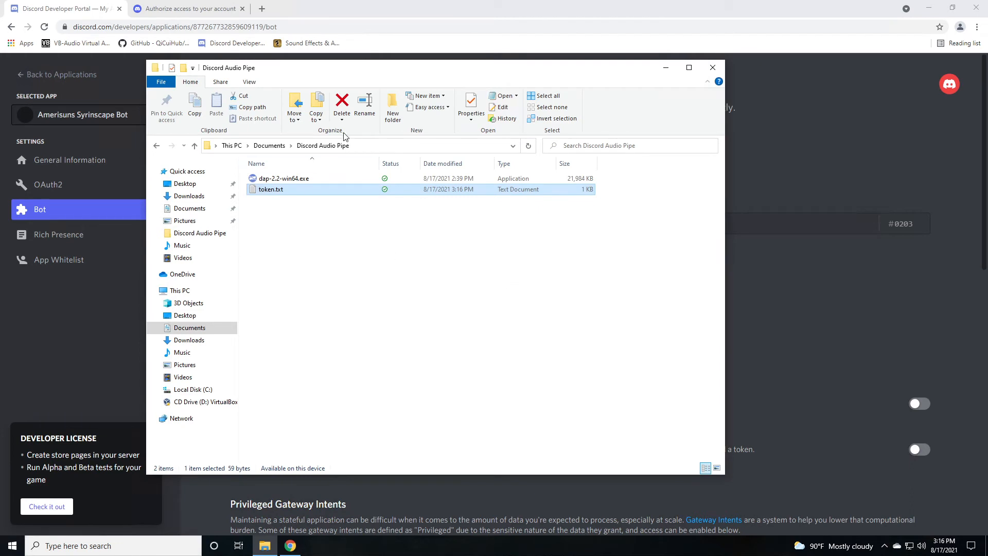
mouse_move(359, 267)
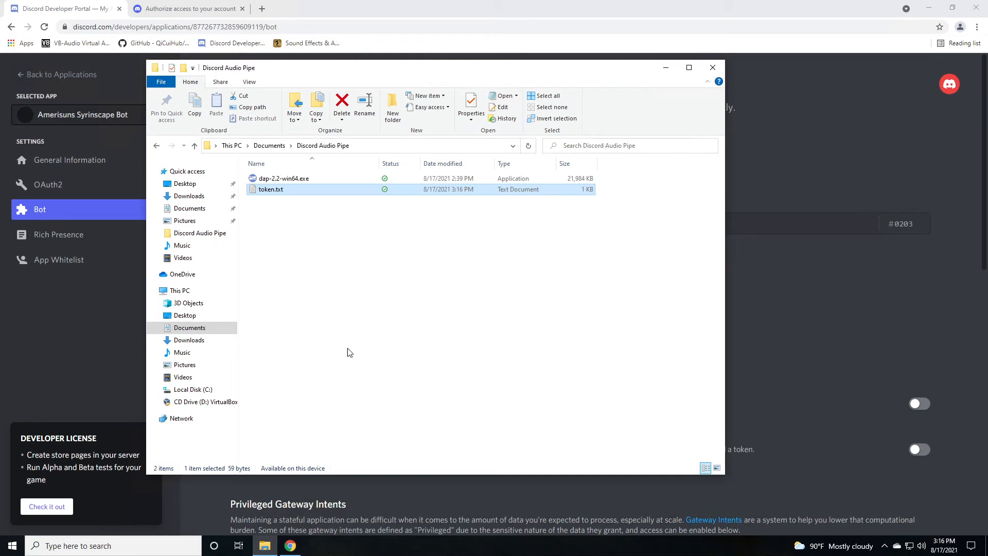
Step: Launch the Discord desktop app from the Start menu
click(10, 545)
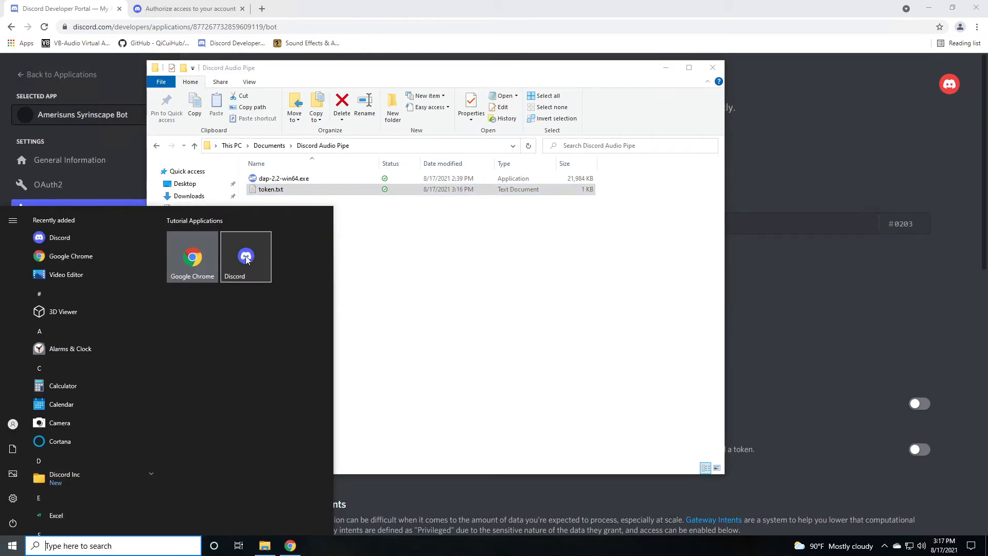
click(246, 256)
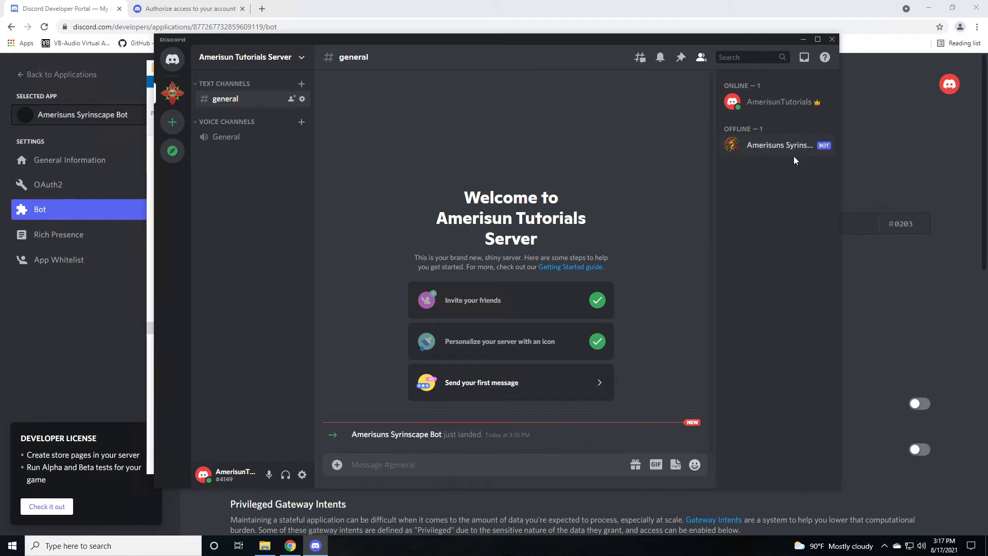
mouse_move(622, 162)
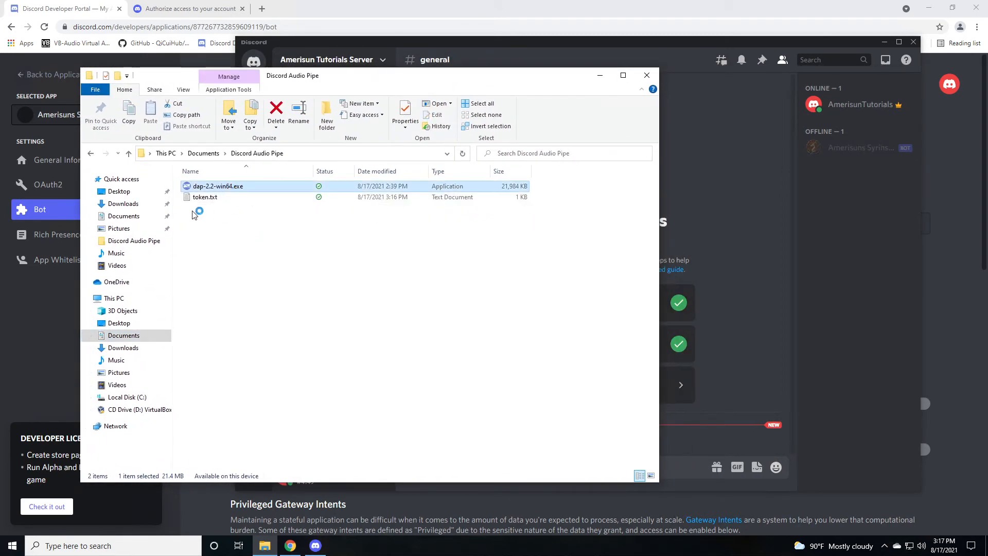
Step: Run dap-2.2-win64.exe with CABLE Output, Amerisun Tutorials Server, and the General channel
double_click(217, 185)
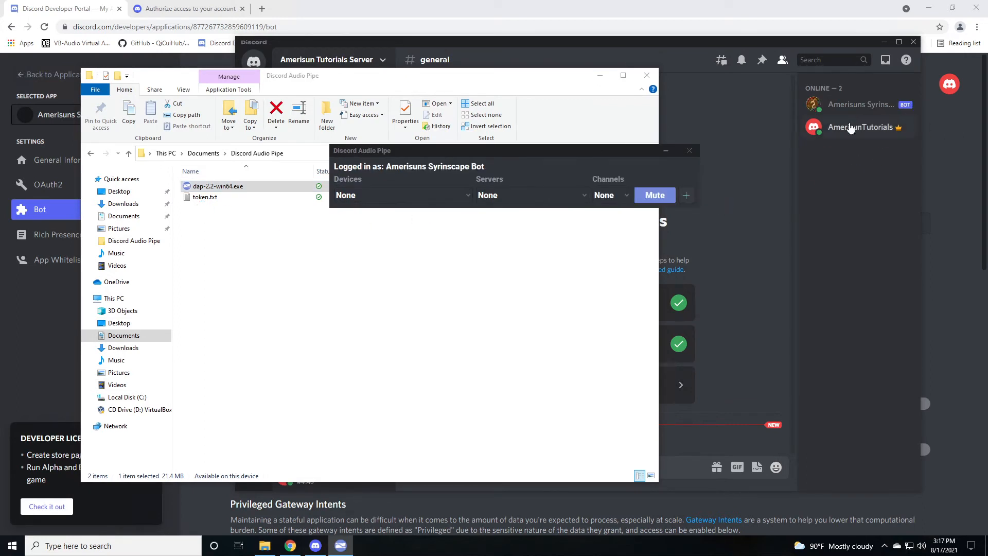
click(402, 194)
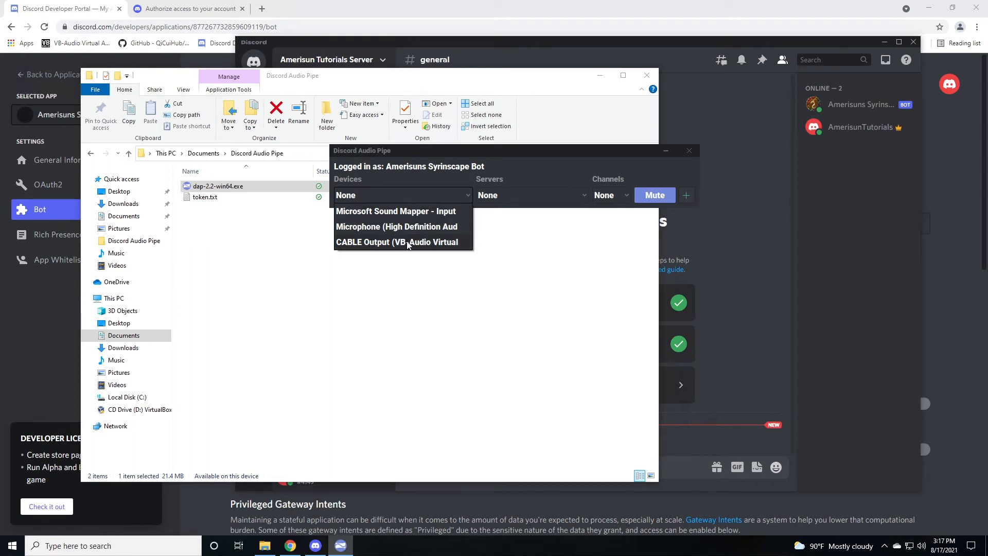
click(397, 241)
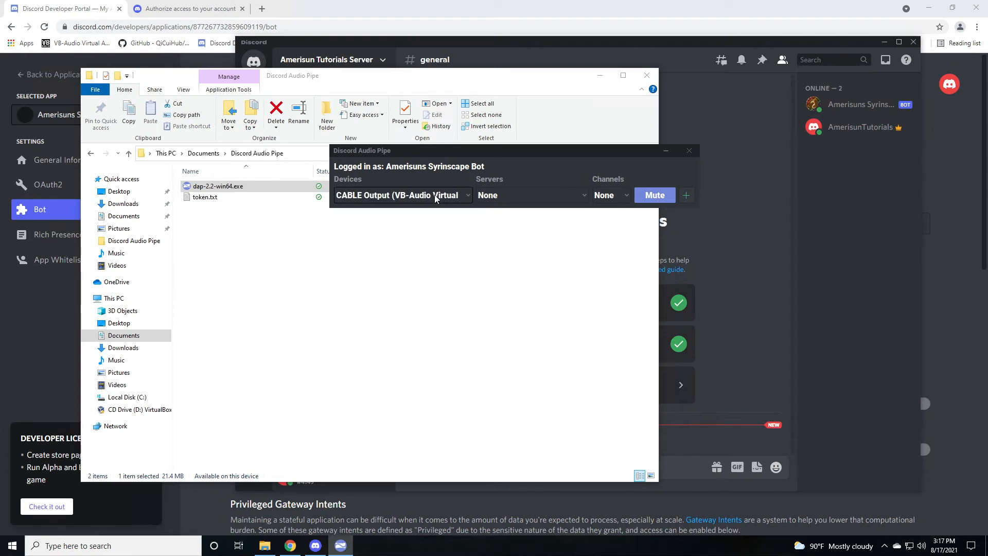
click(531, 194)
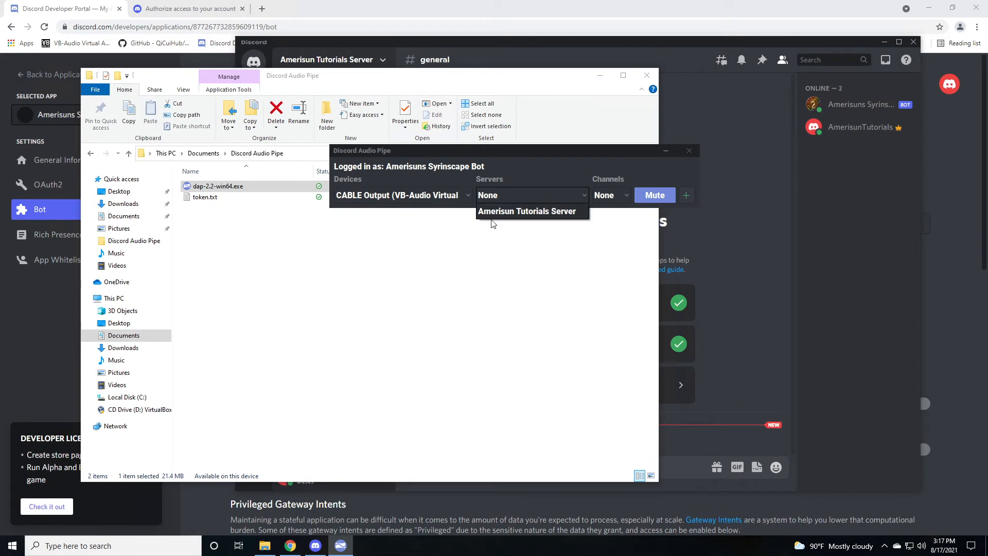
click(527, 210)
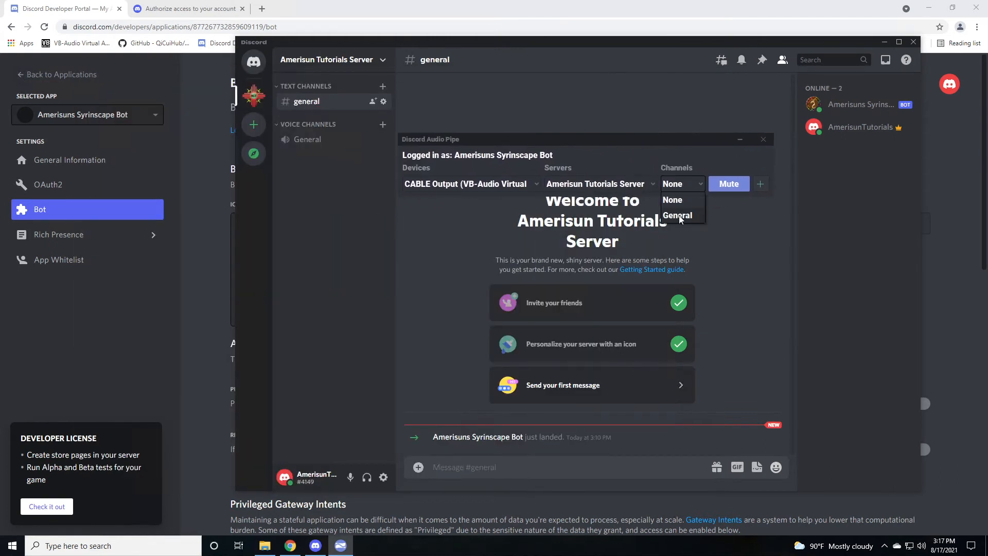
click(676, 215)
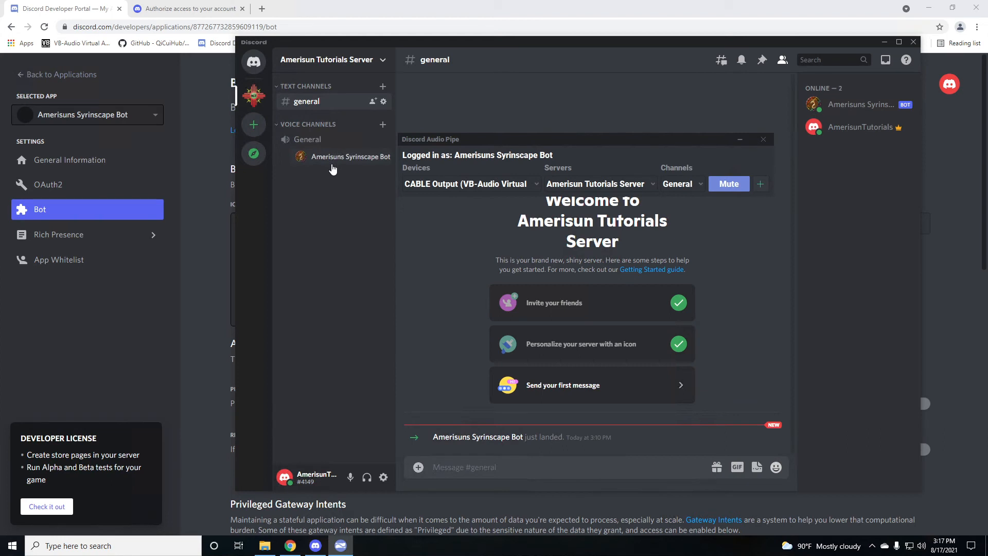
mouse_move(339, 228)
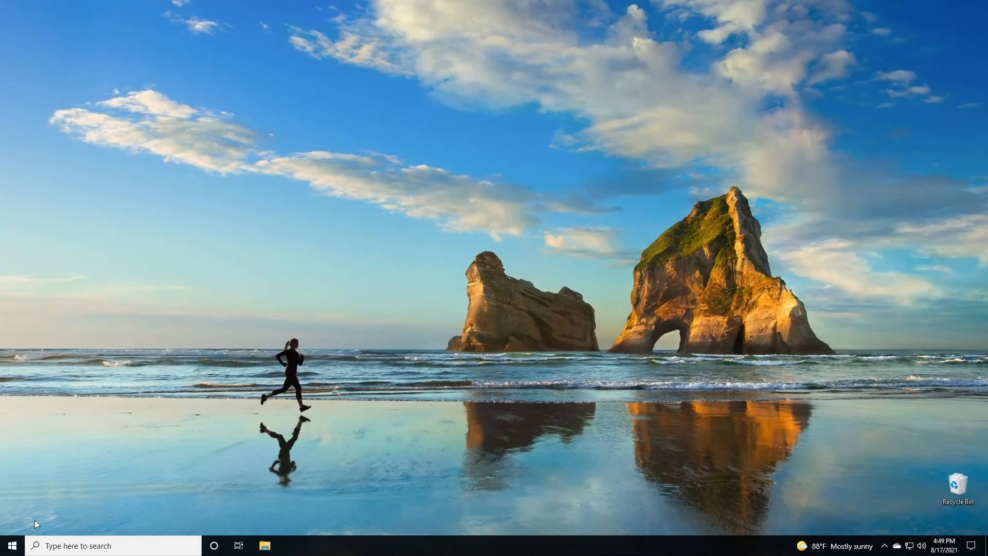
mouse_move(197, 246)
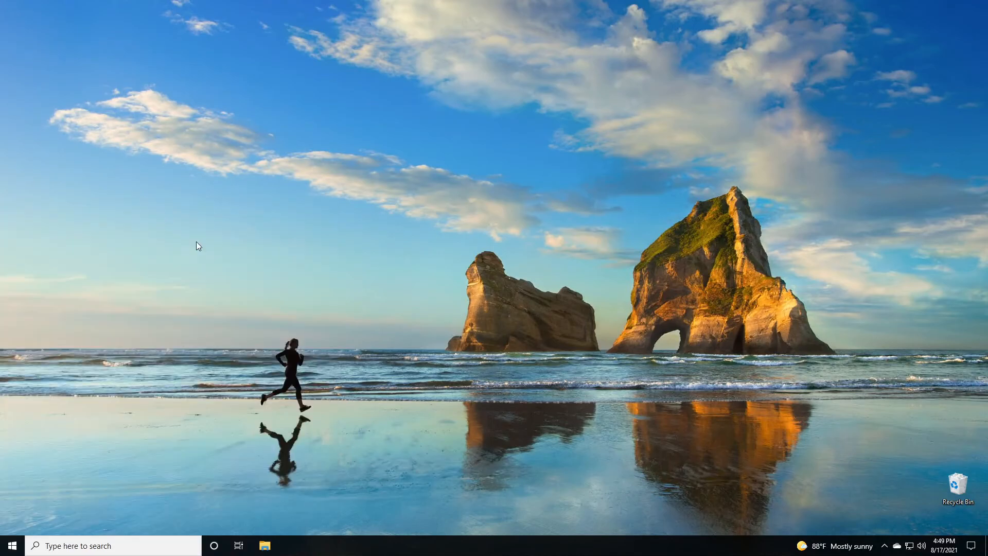
Step: Download the Syrinscape Fantasy Player Windows installer from syrinscape.com and run it
click(289, 545)
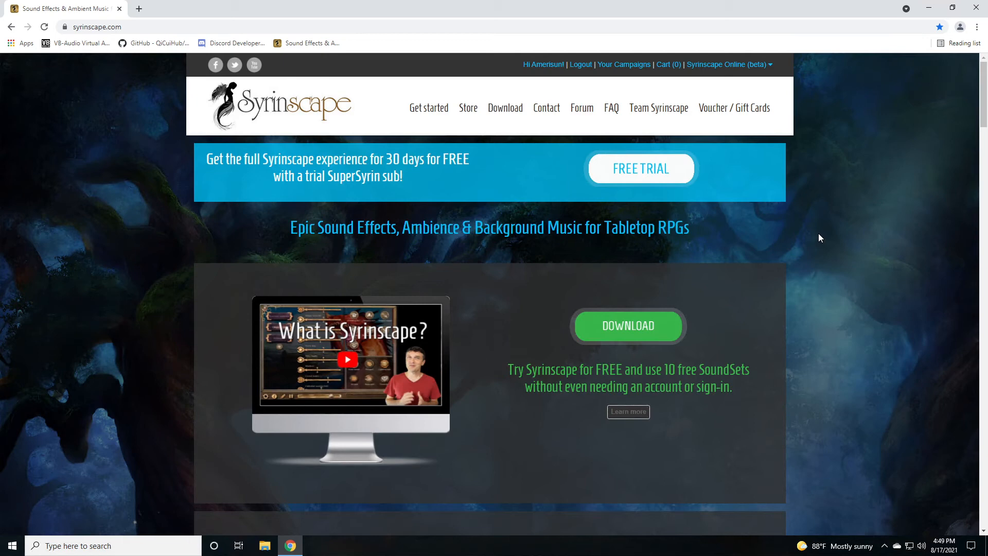
mouse_move(641, 338)
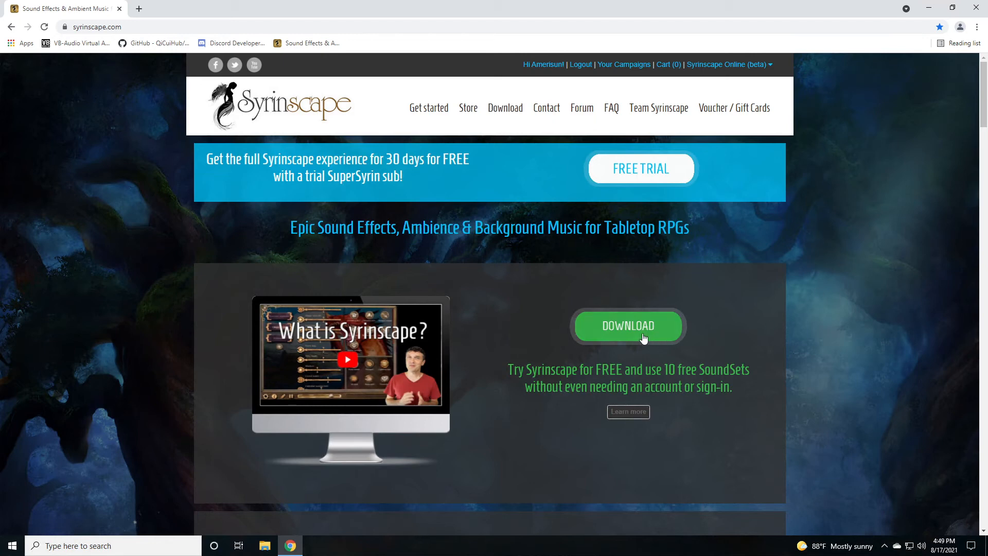
click(628, 326)
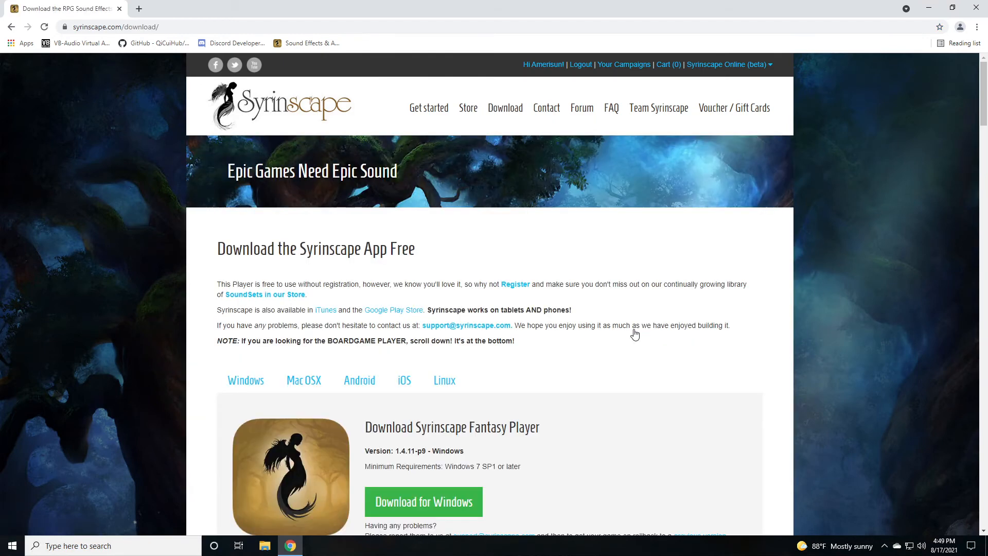
click(246, 379)
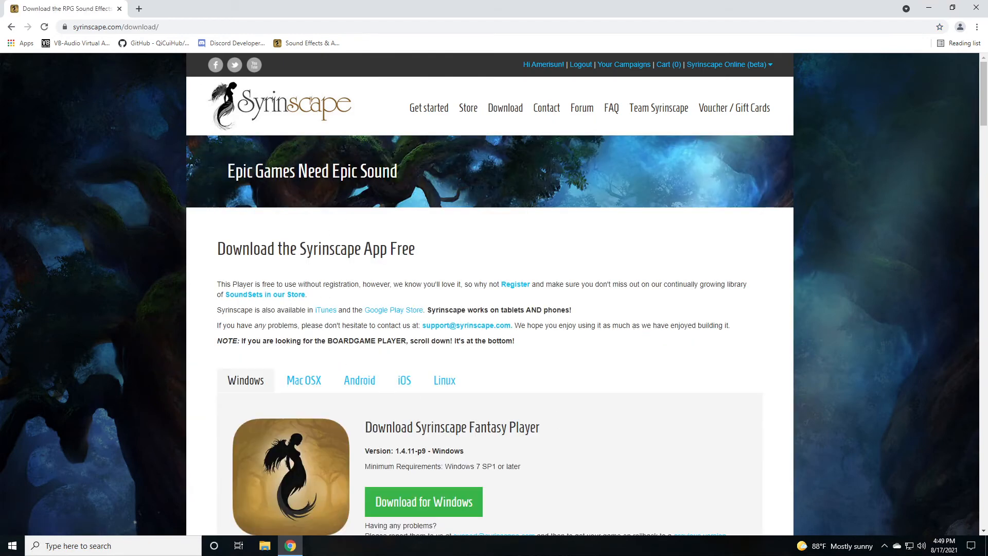
click(422, 501)
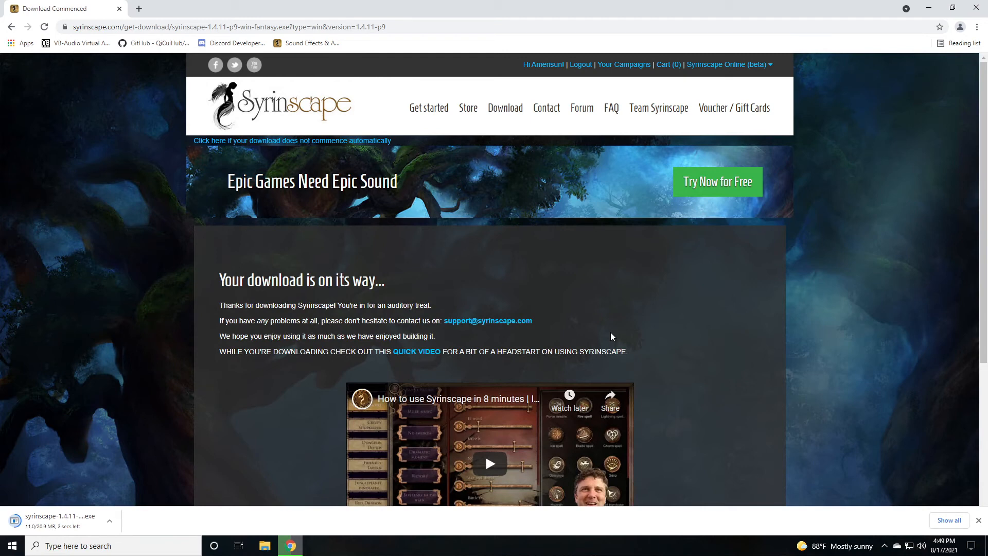
mouse_move(622, 329)
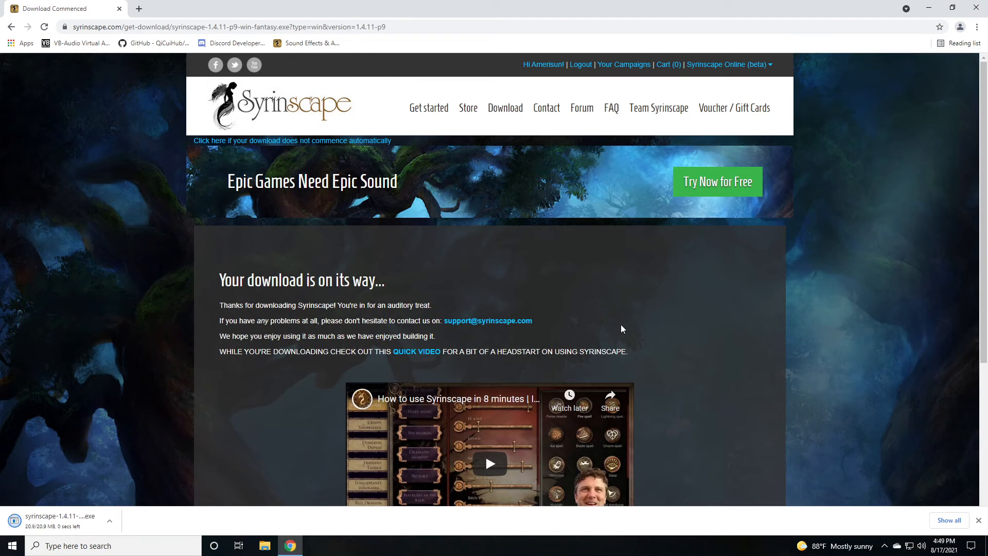
click(59, 520)
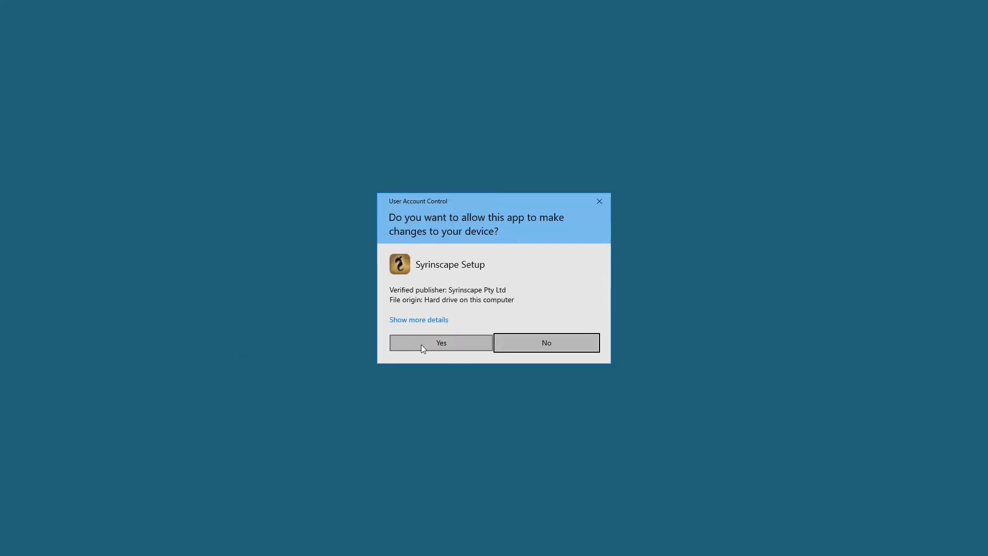
Step: Install Syrinscape to the default location, accepting the license, and finish with Run Now
click(440, 342)
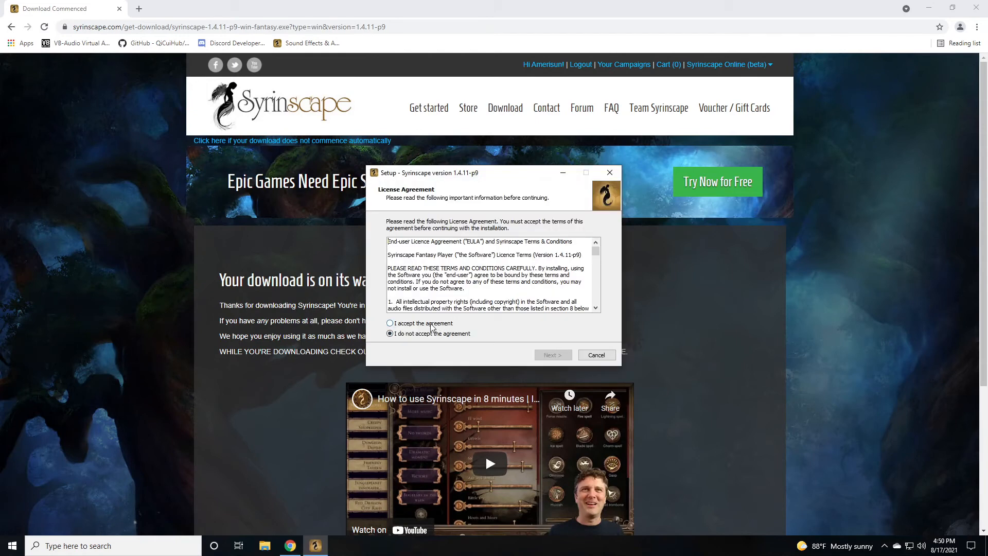
click(390, 323)
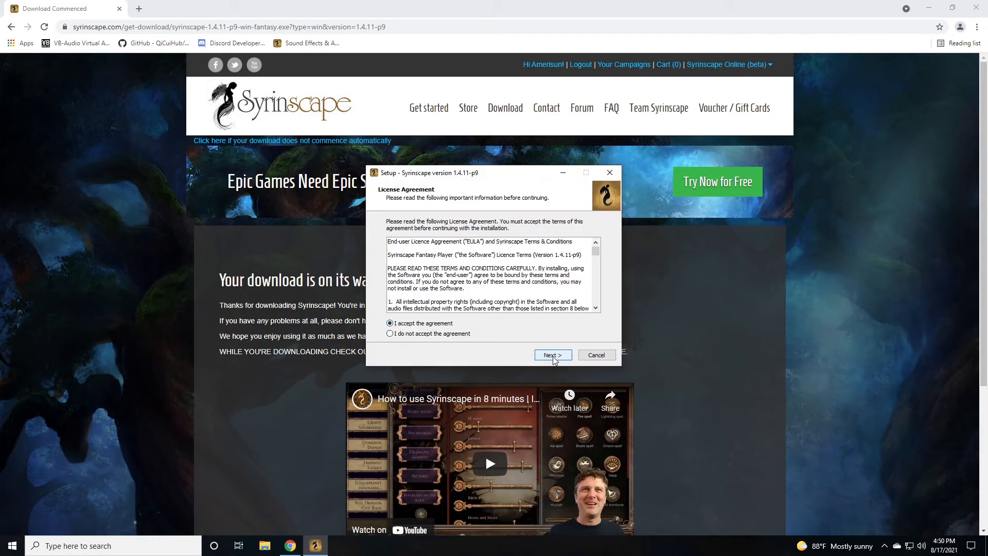
click(552, 355)
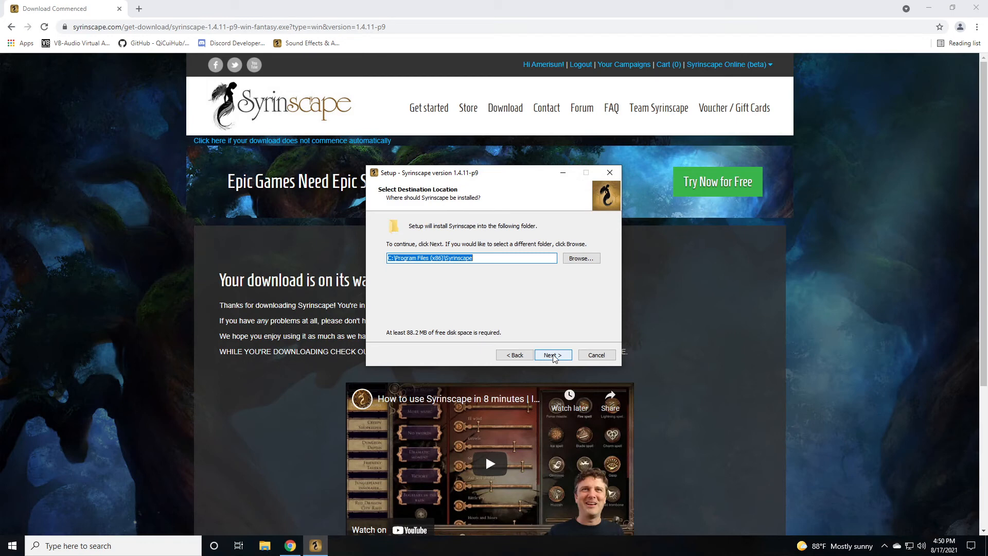
click(551, 354)
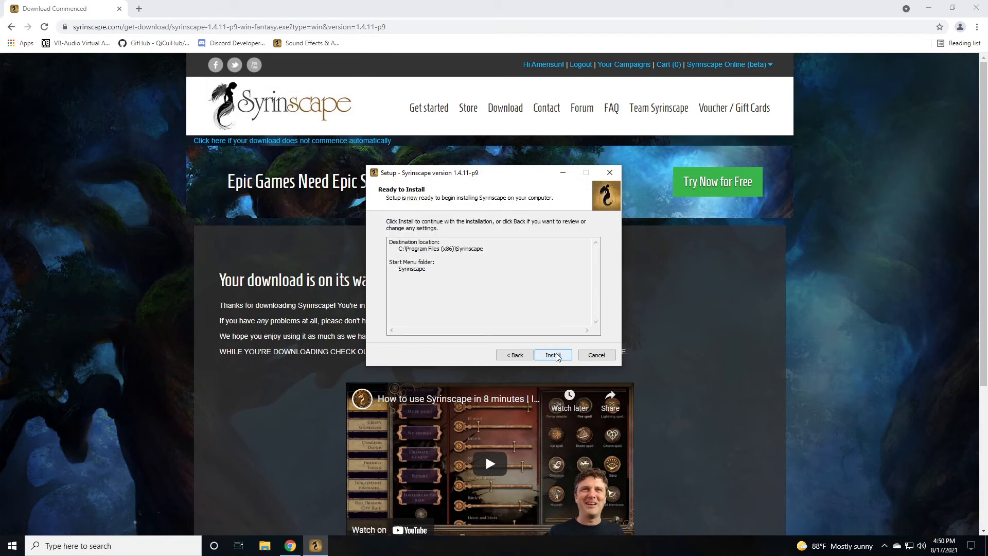
click(552, 355)
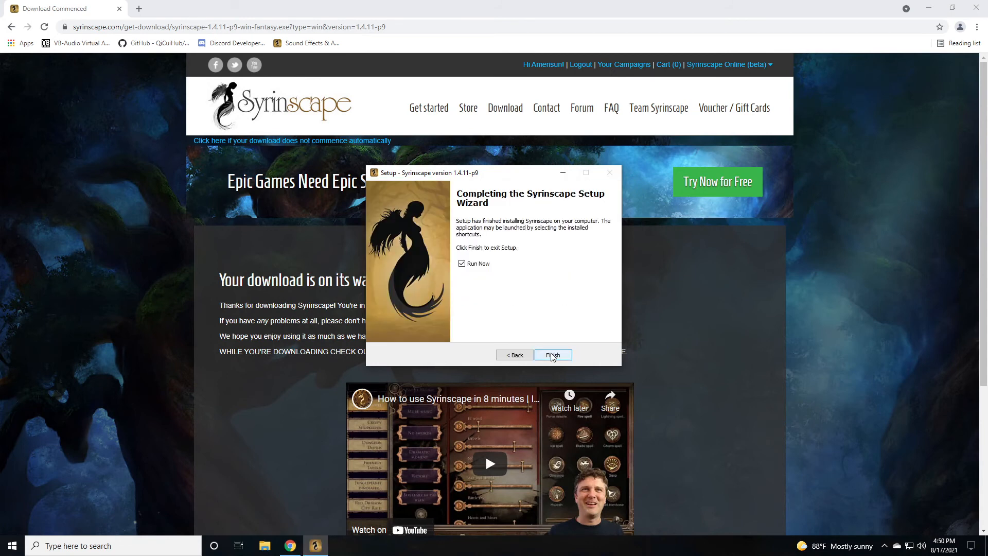
click(553, 355)
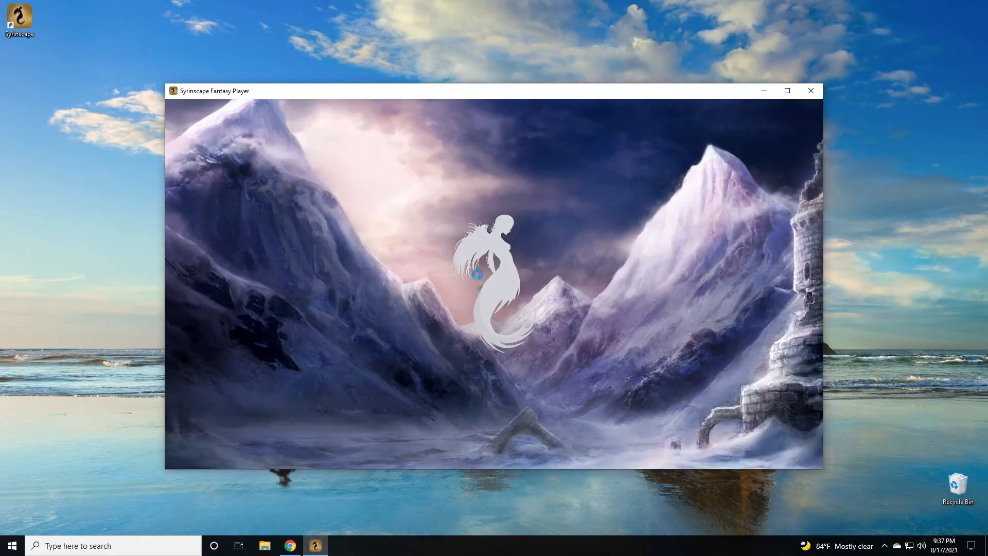
mouse_move(525, 271)
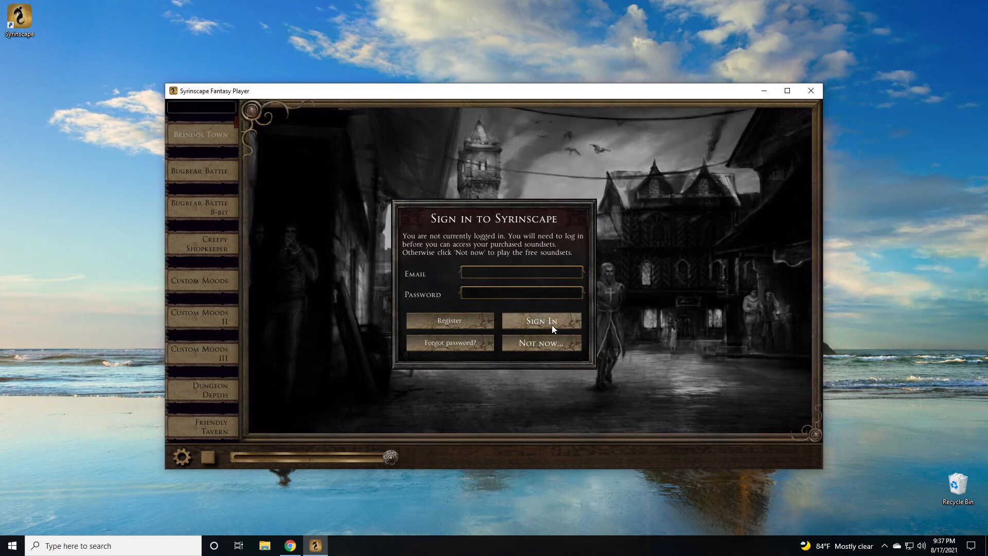
Step: Skip sign-in and install the free Brindol Town SoundSet (55.9MB)
click(538, 343)
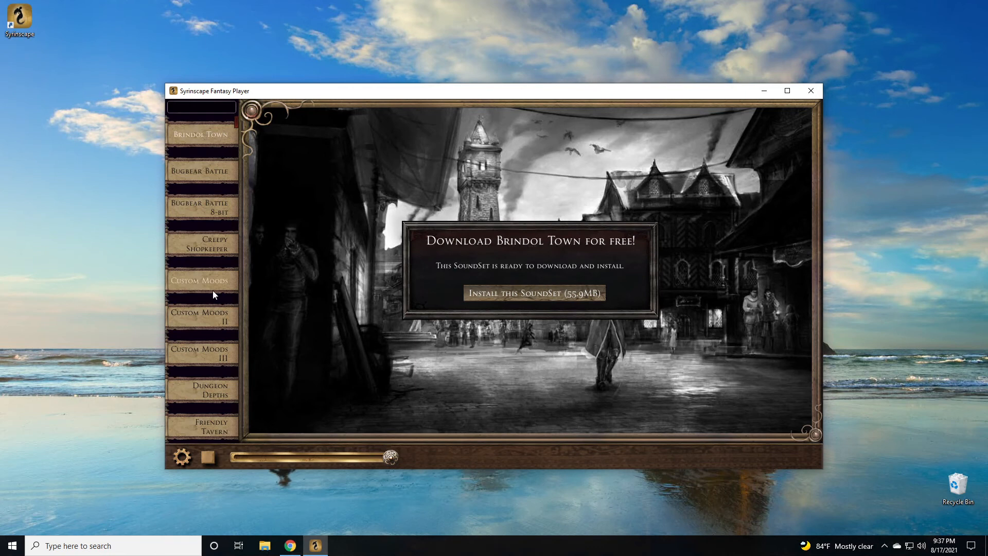
scroll(down, 3)
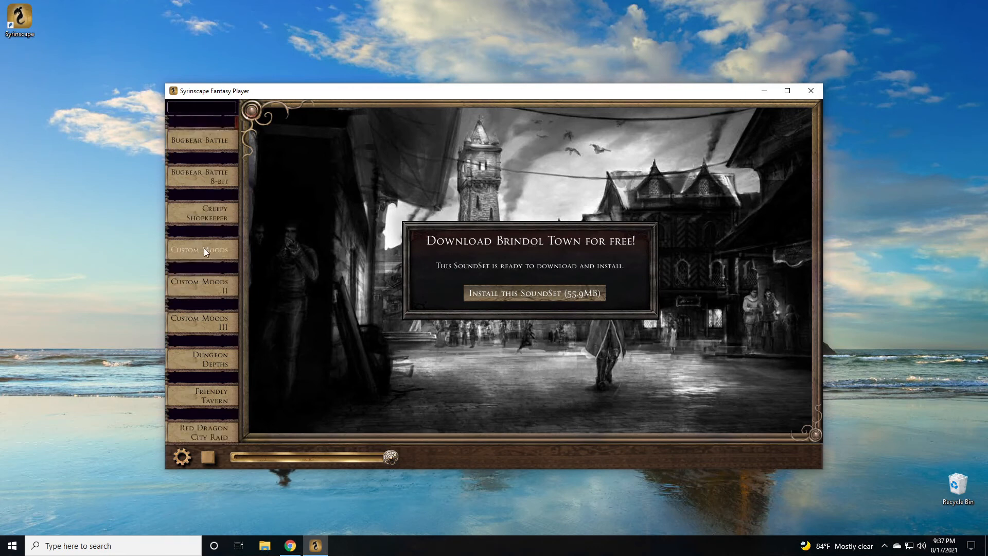
scroll(down, 3)
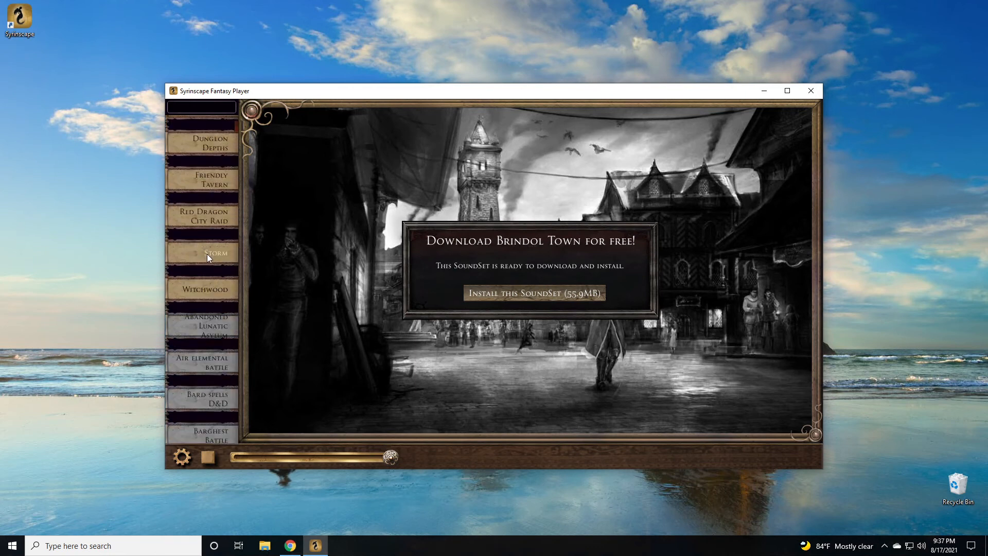
mouse_move(214, 326)
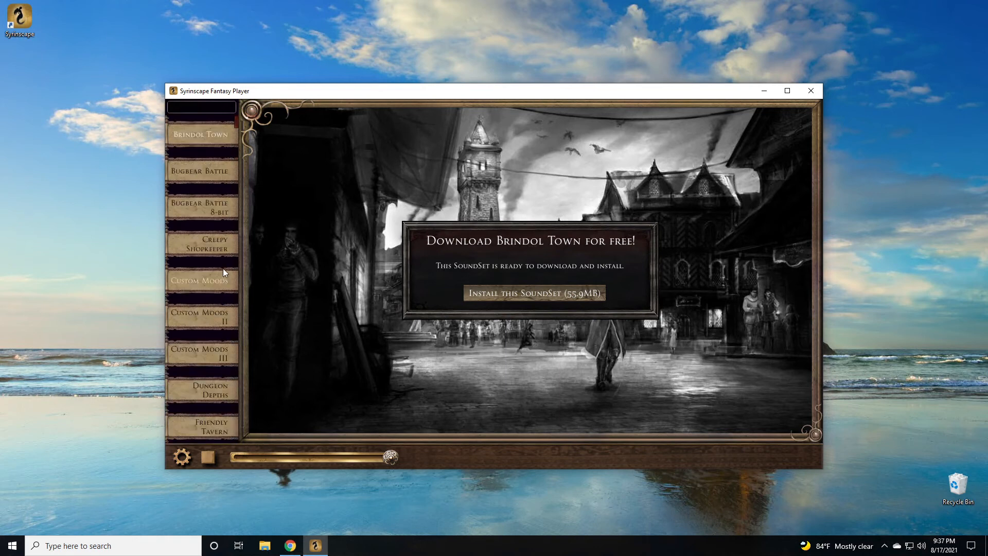
mouse_move(509, 297)
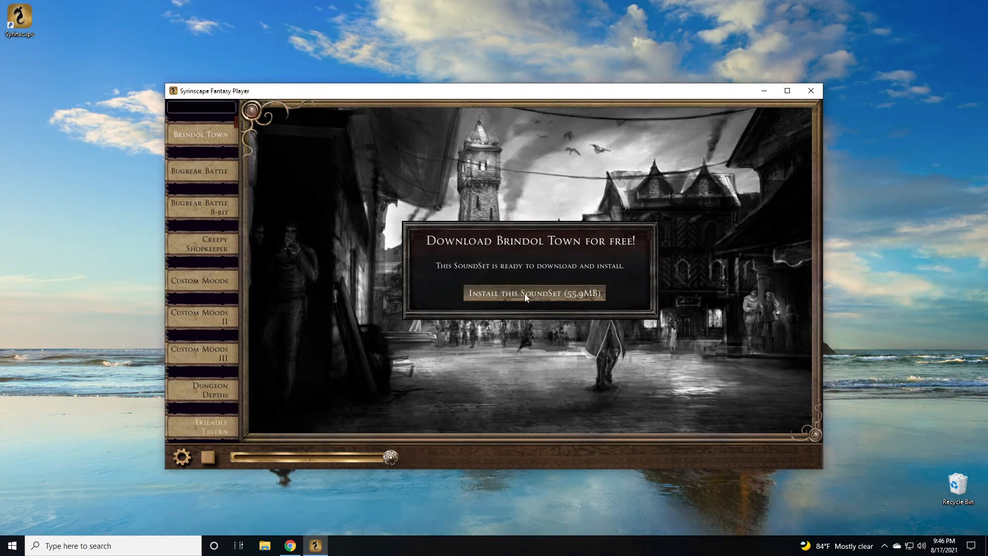
click(533, 292)
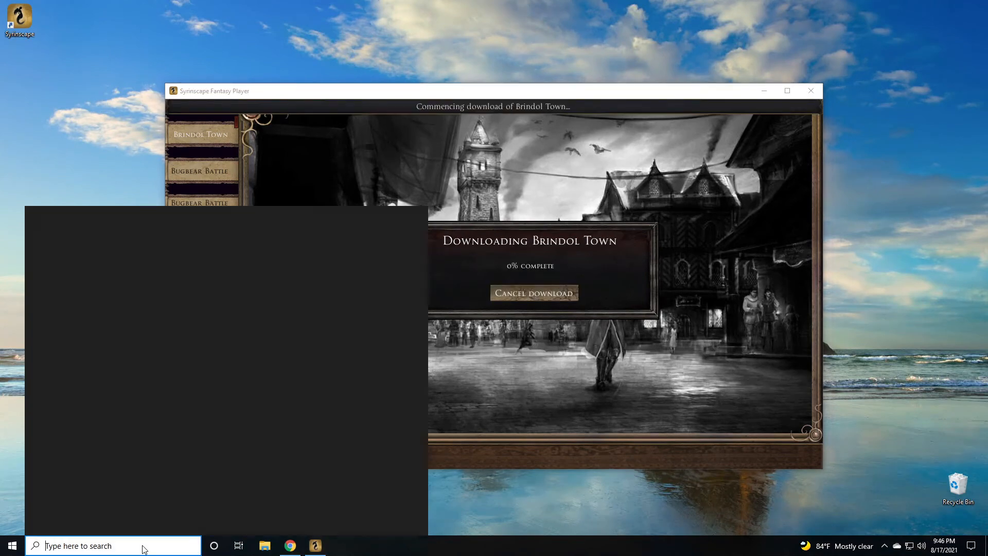
Step: Set Syrinscape Fantasy Player's output to CABLE Input in Sound mixer options, then close Settings
text(sound)
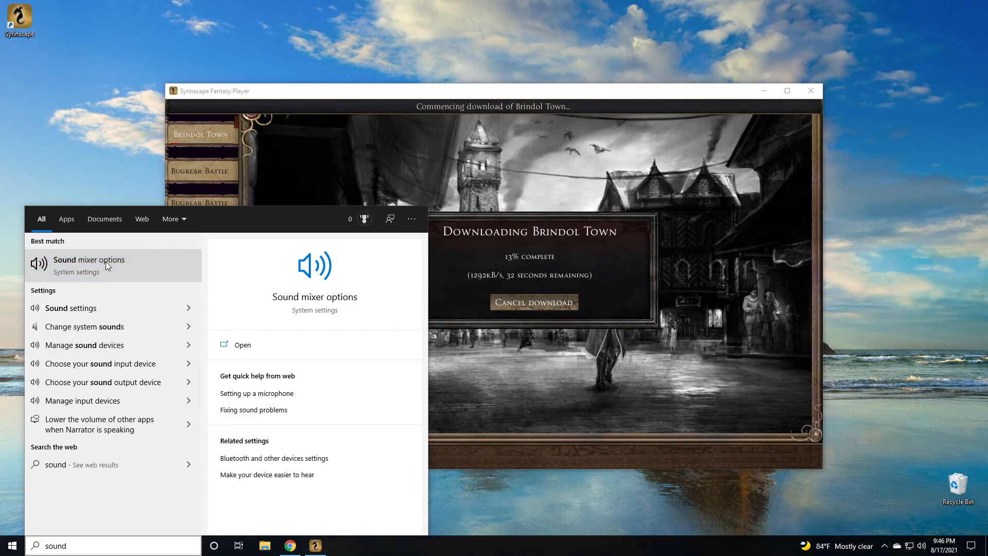
click(89, 260)
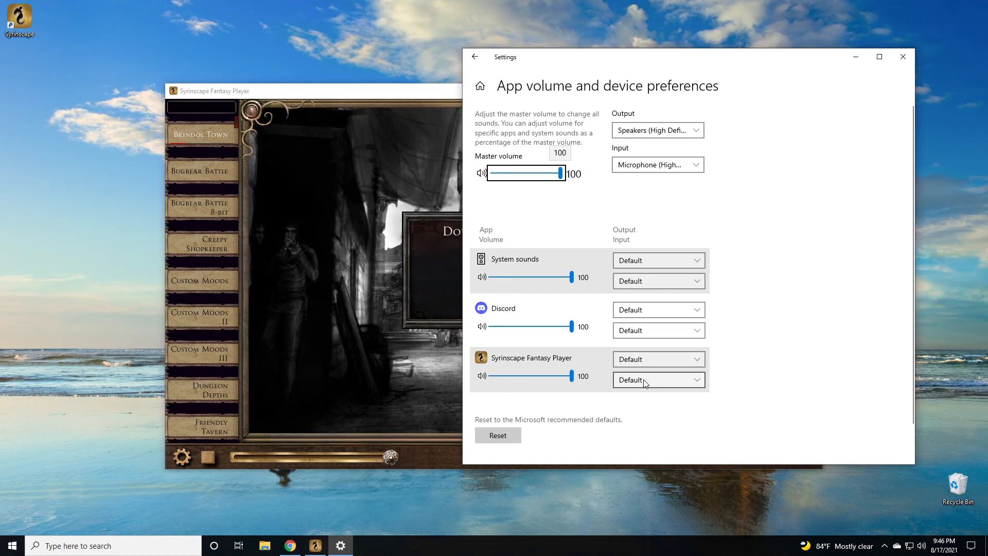
mouse_move(612, 399)
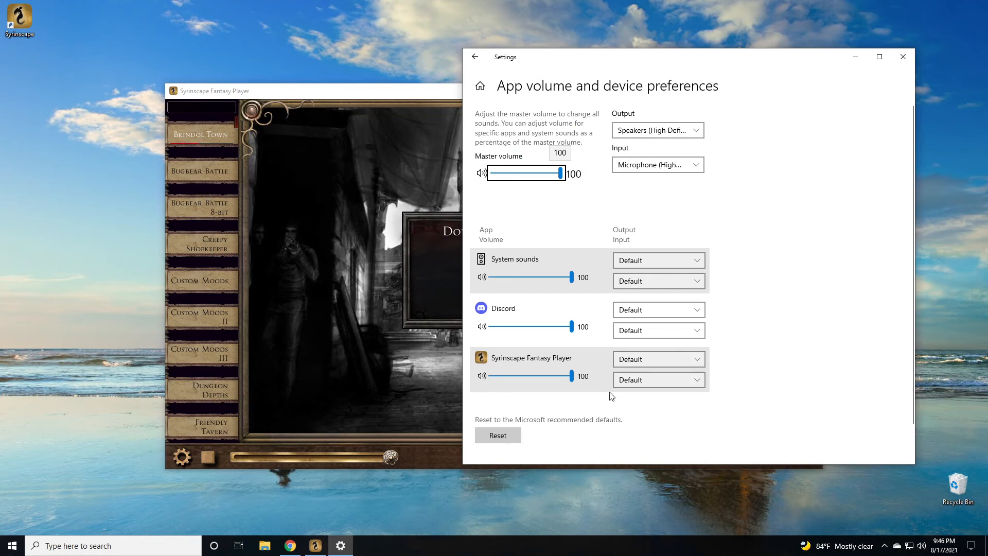
mouse_move(562, 362)
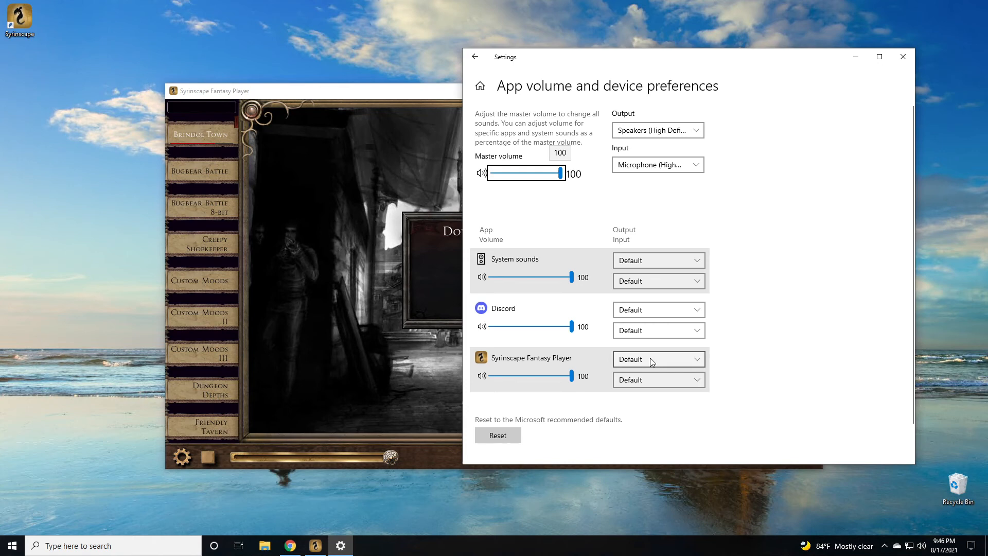
mouse_move(616, 367)
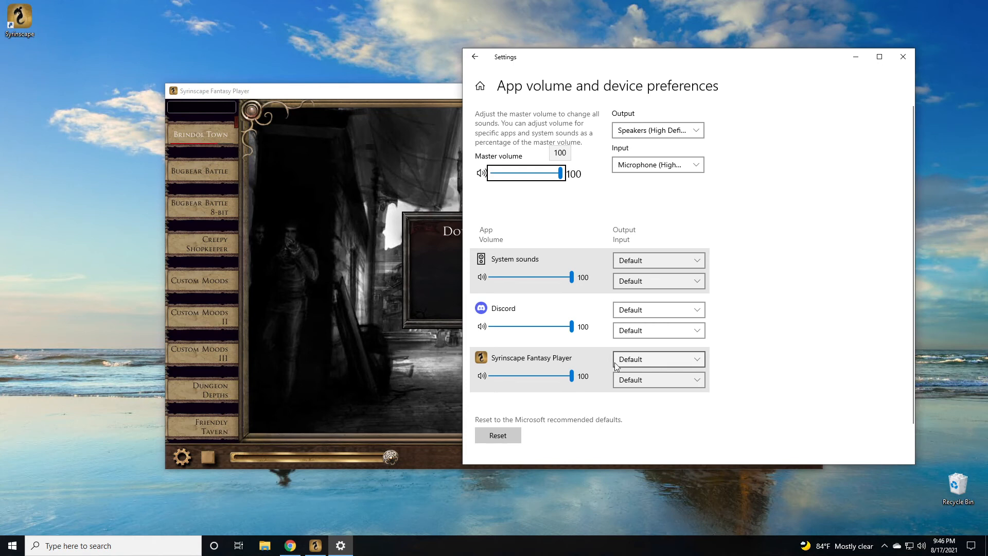
mouse_move(617, 243)
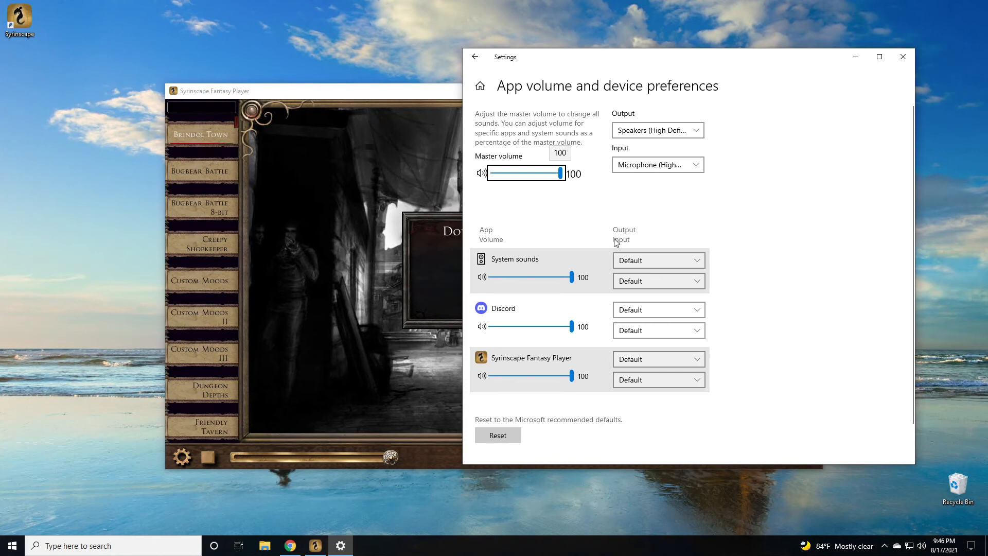
click(658, 359)
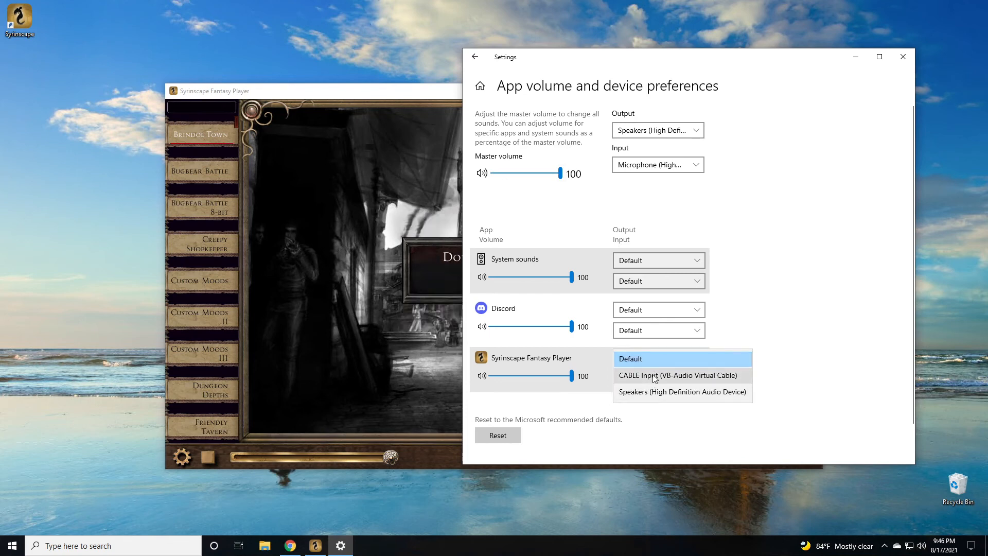
click(678, 375)
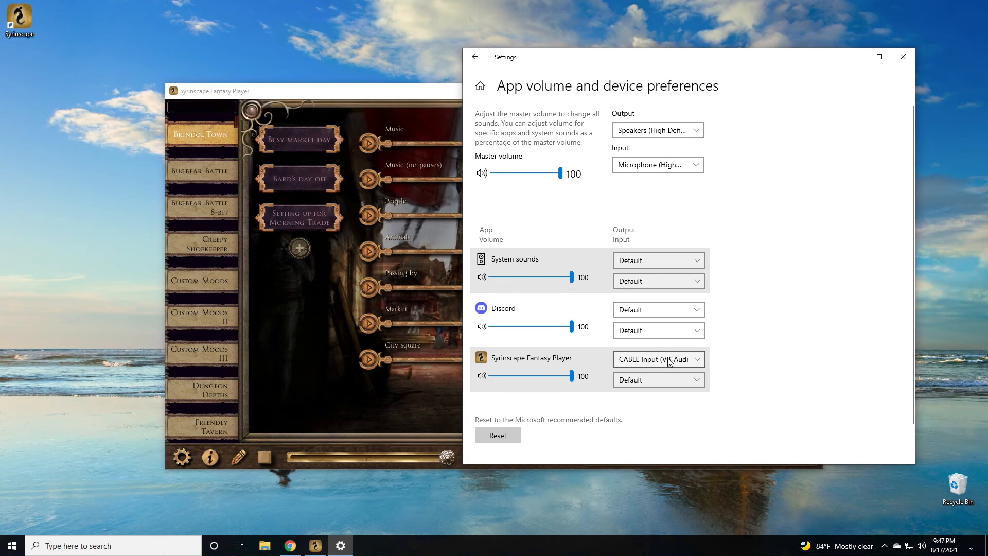
mouse_move(665, 362)
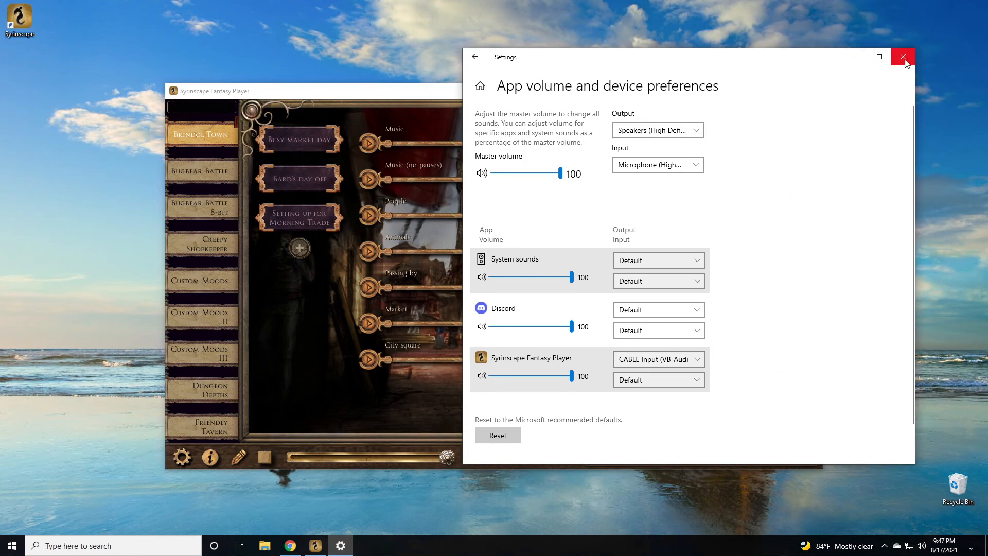
click(902, 56)
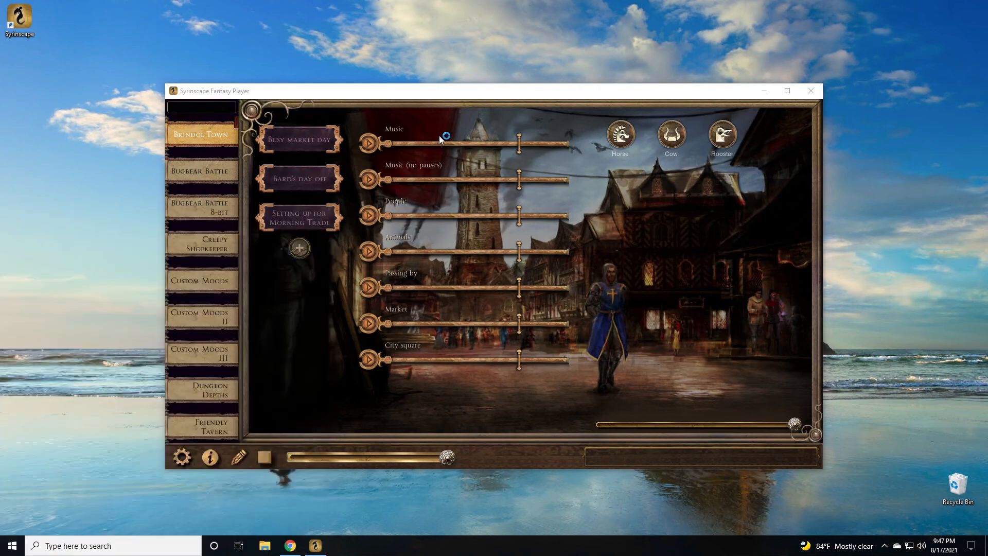
Step: Run dap from Documents > Discord Audio Pipe and choose the tutorials server and its voice channels
click(340, 545)
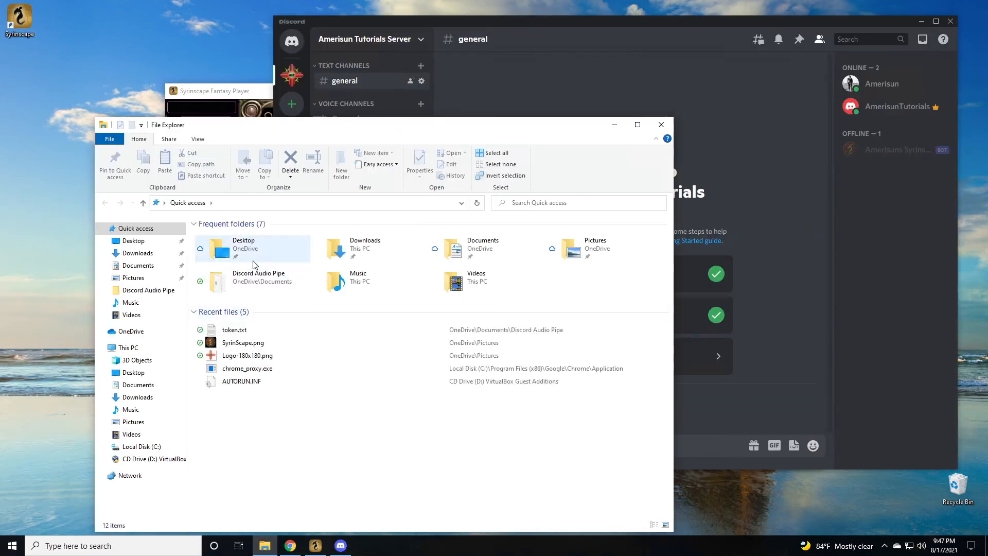
click(138, 265)
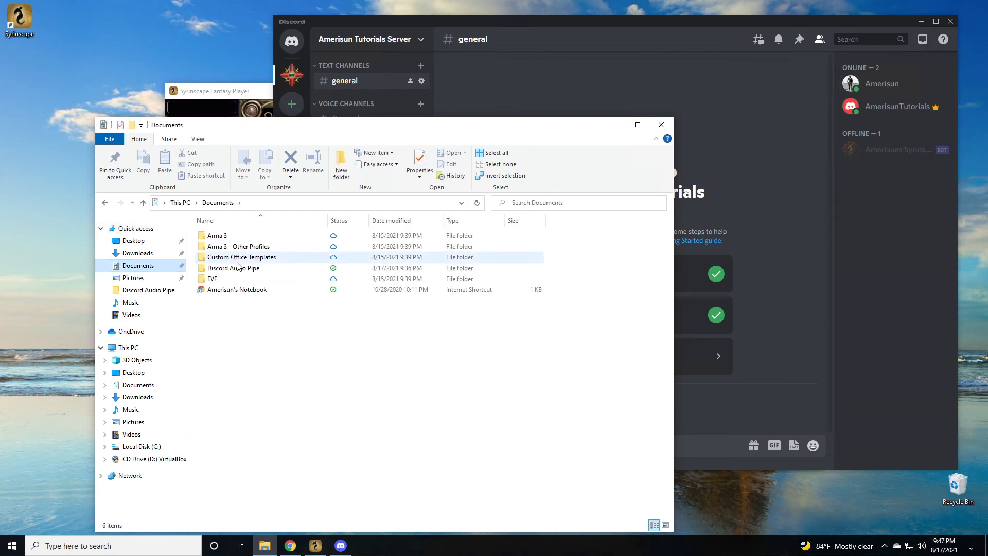
double_click(233, 268)
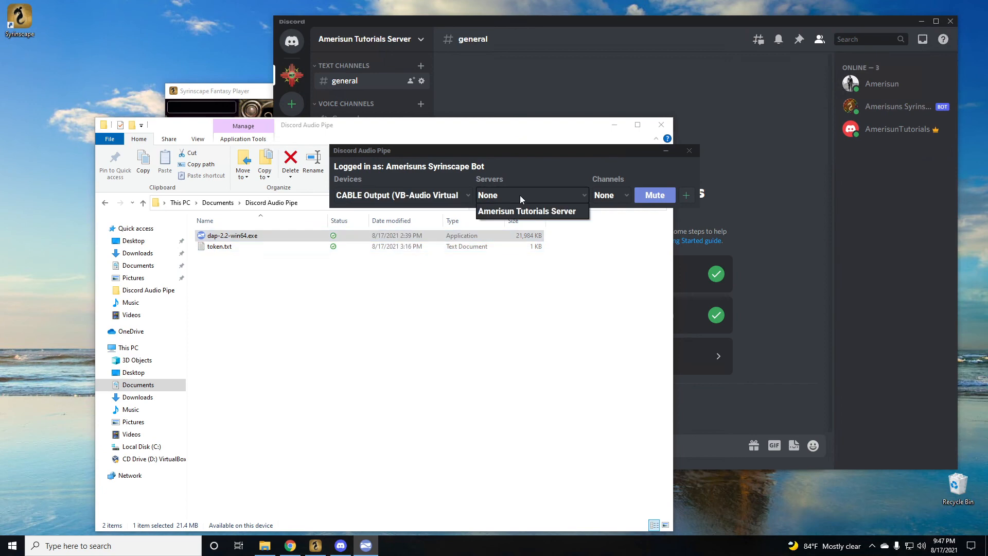
click(527, 210)
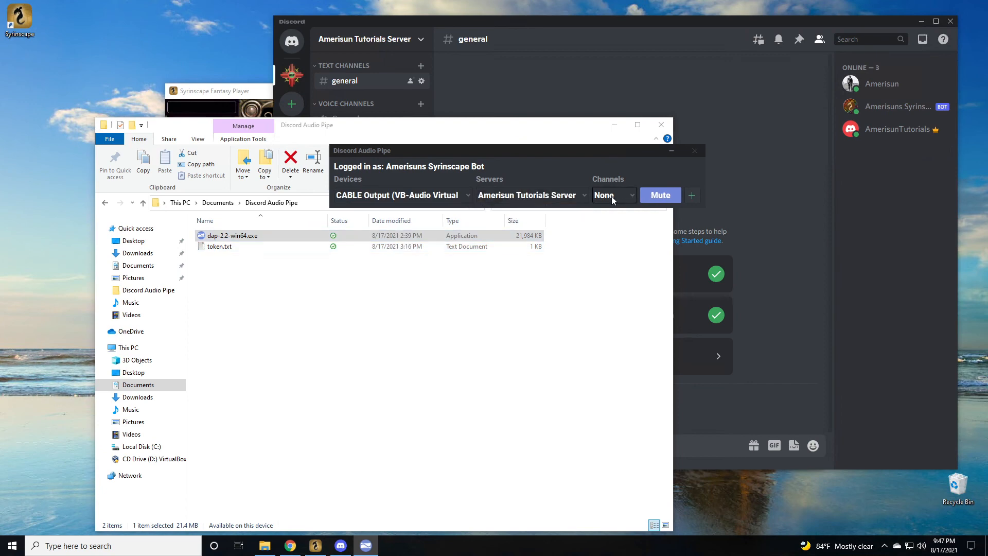
click(611, 194)
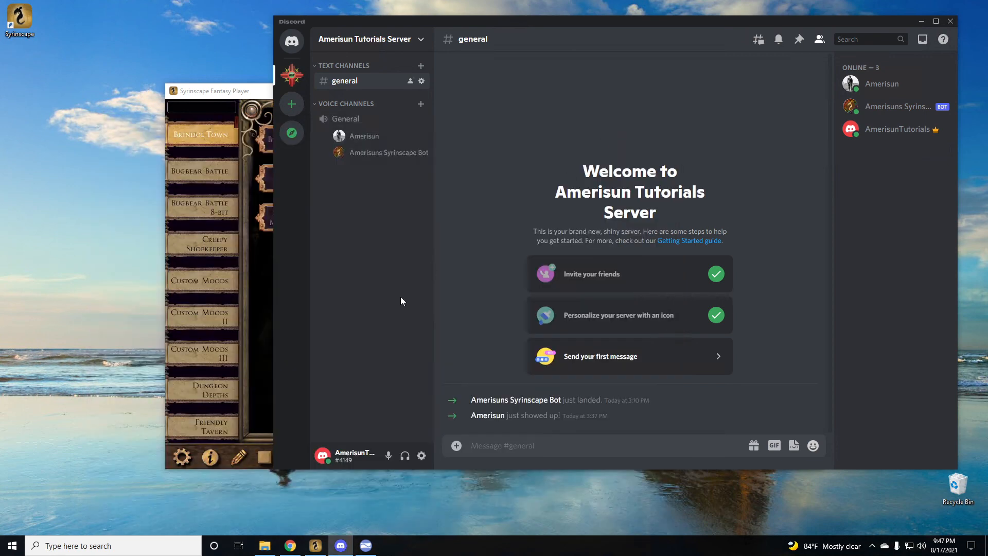
Step: Play the Cow one-shot in Syrinscape, then select the Bugbear Battle SoundSet
click(214, 90)
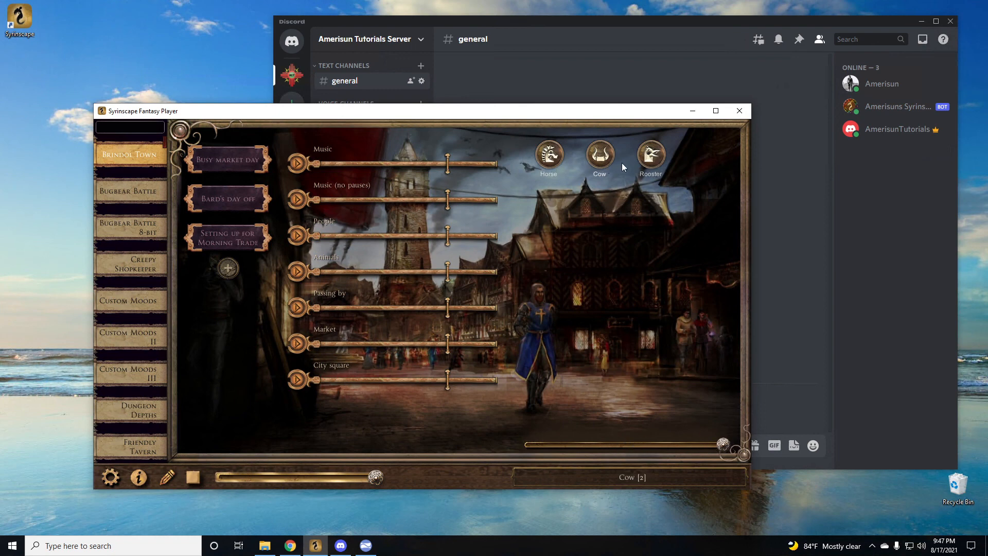
mouse_move(480, 210)
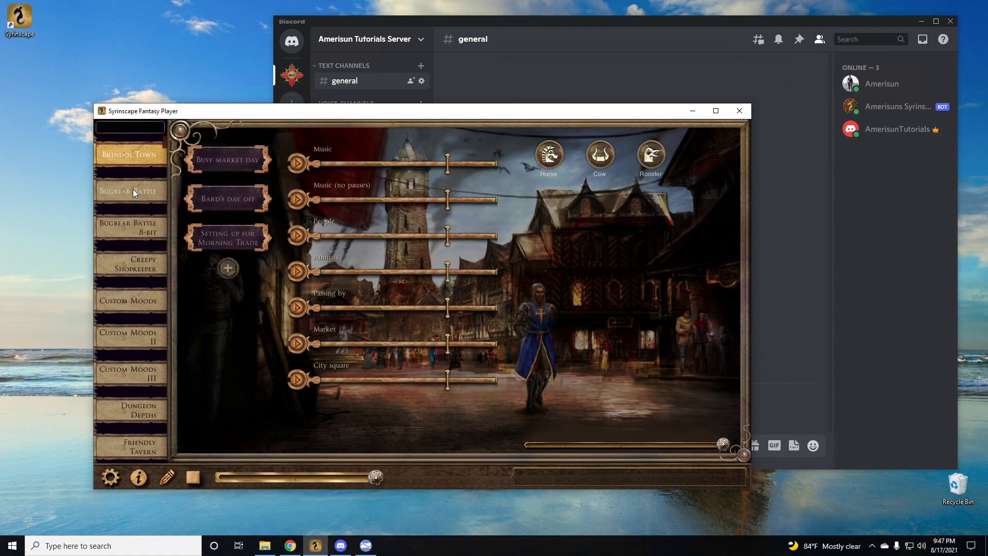
click(130, 191)
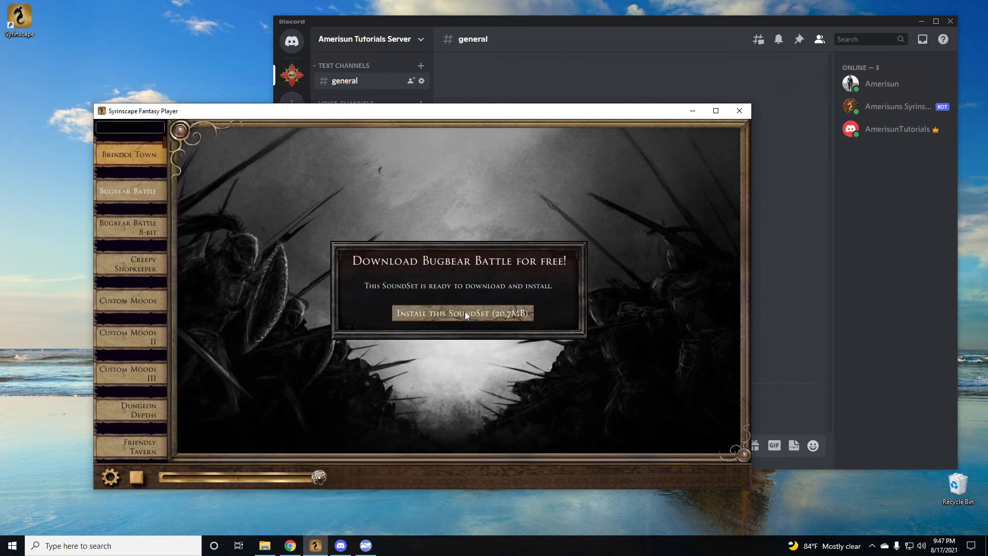
Step: Install the 20.7MB Bugbear Battle SoundSet and play its Fire spell one-shot
click(462, 313)
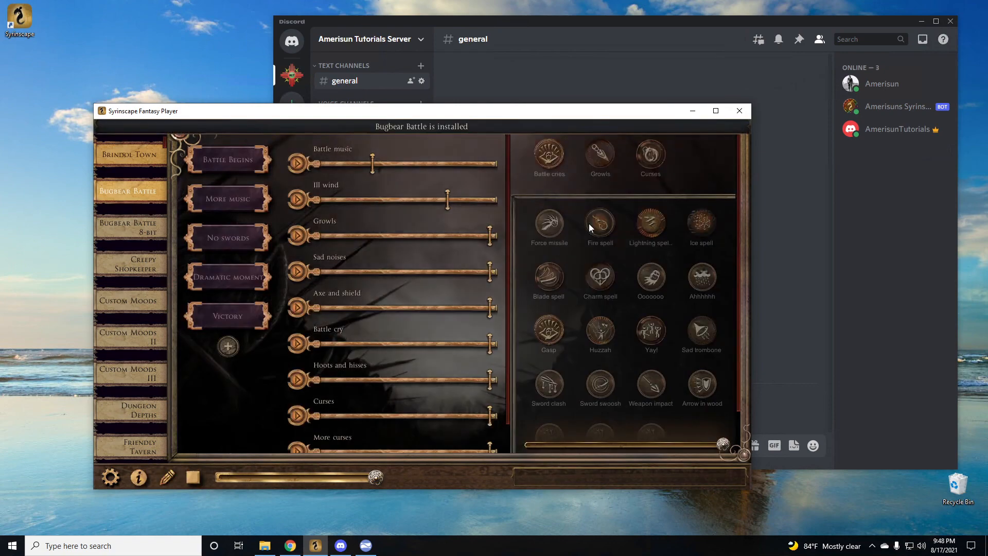
click(598, 224)
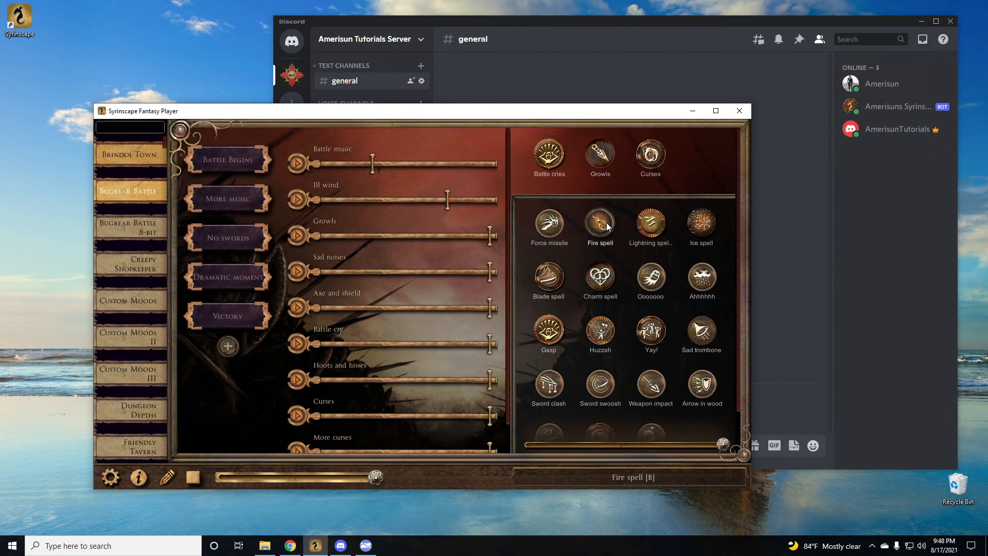
mouse_move(633, 188)
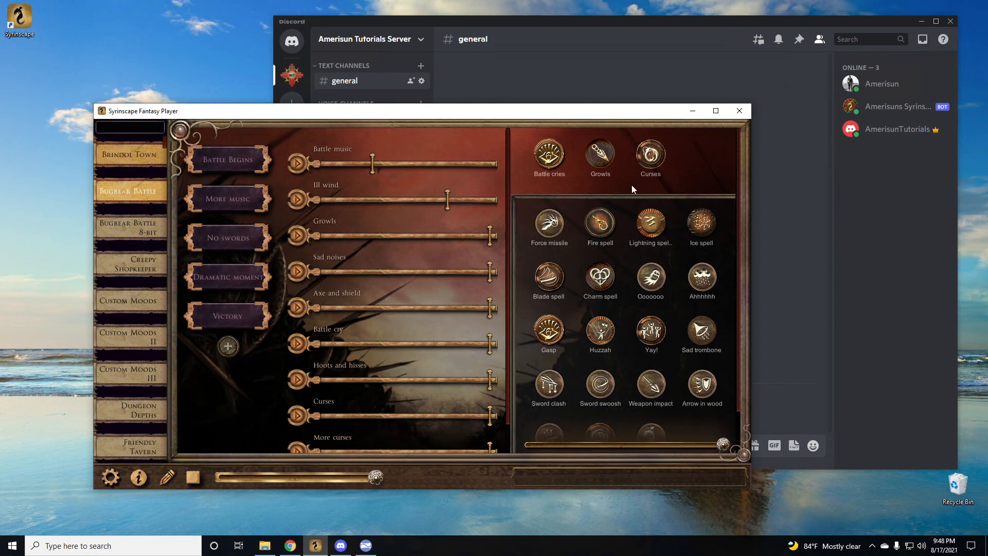
mouse_move(627, 198)
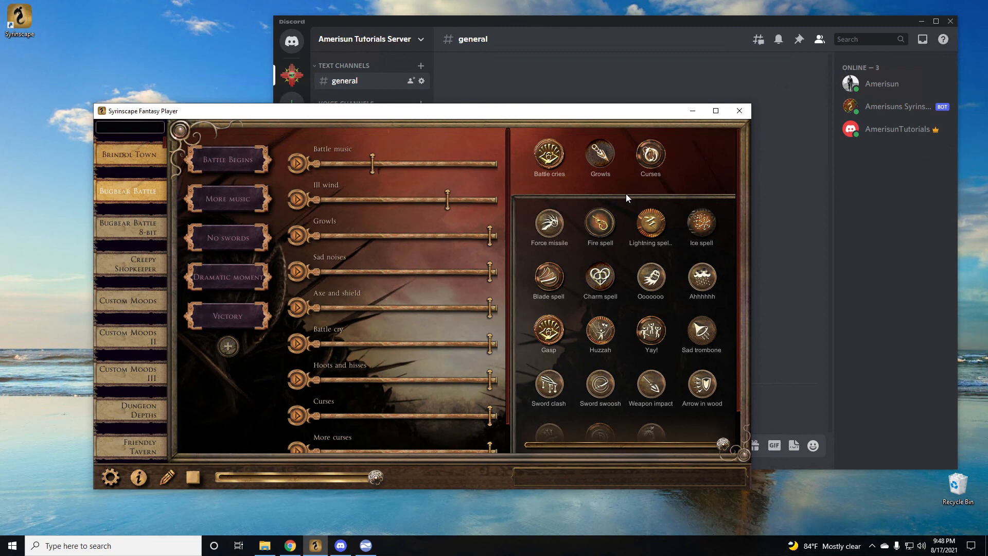
mouse_move(693, 184)
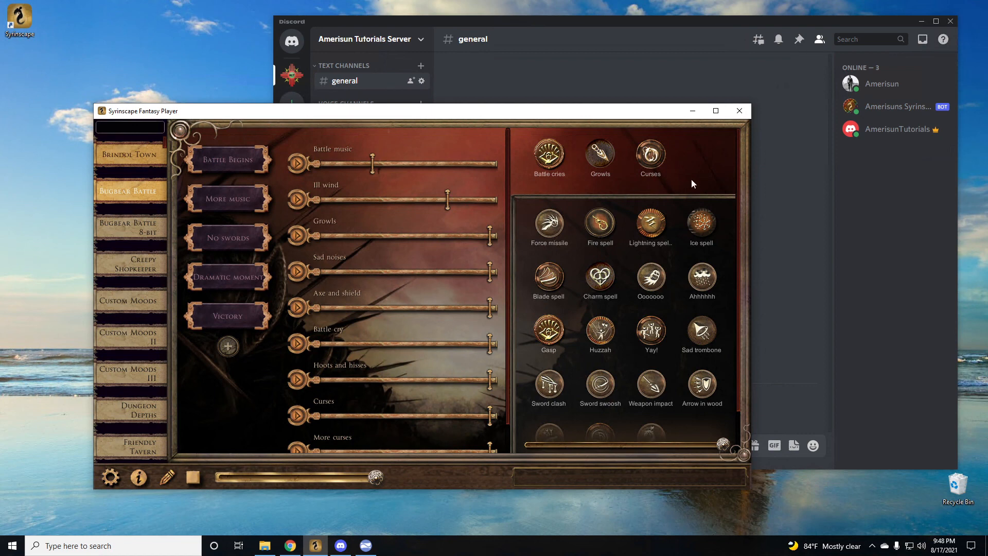